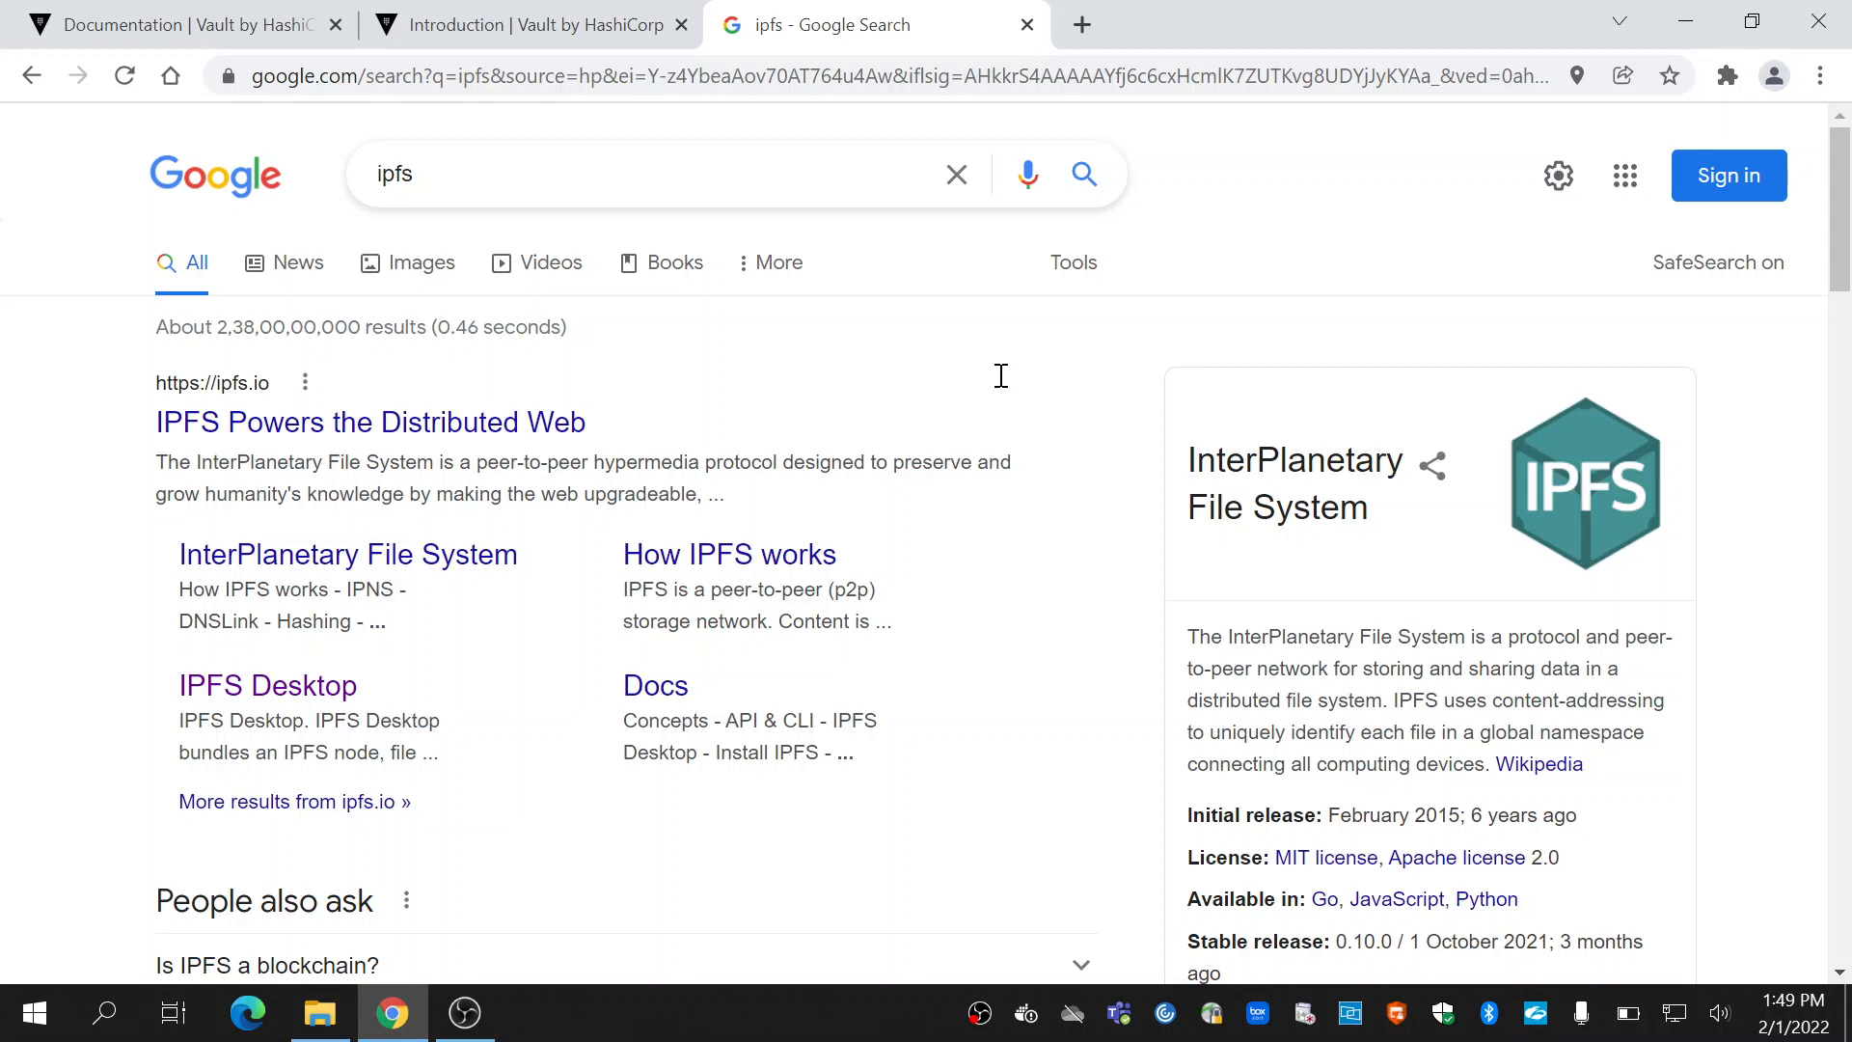
# - Search Google for 'ipfs install' and open the Install IPFS docs result
pyautogui.click(649, 173)
pyautogui.write(' in')
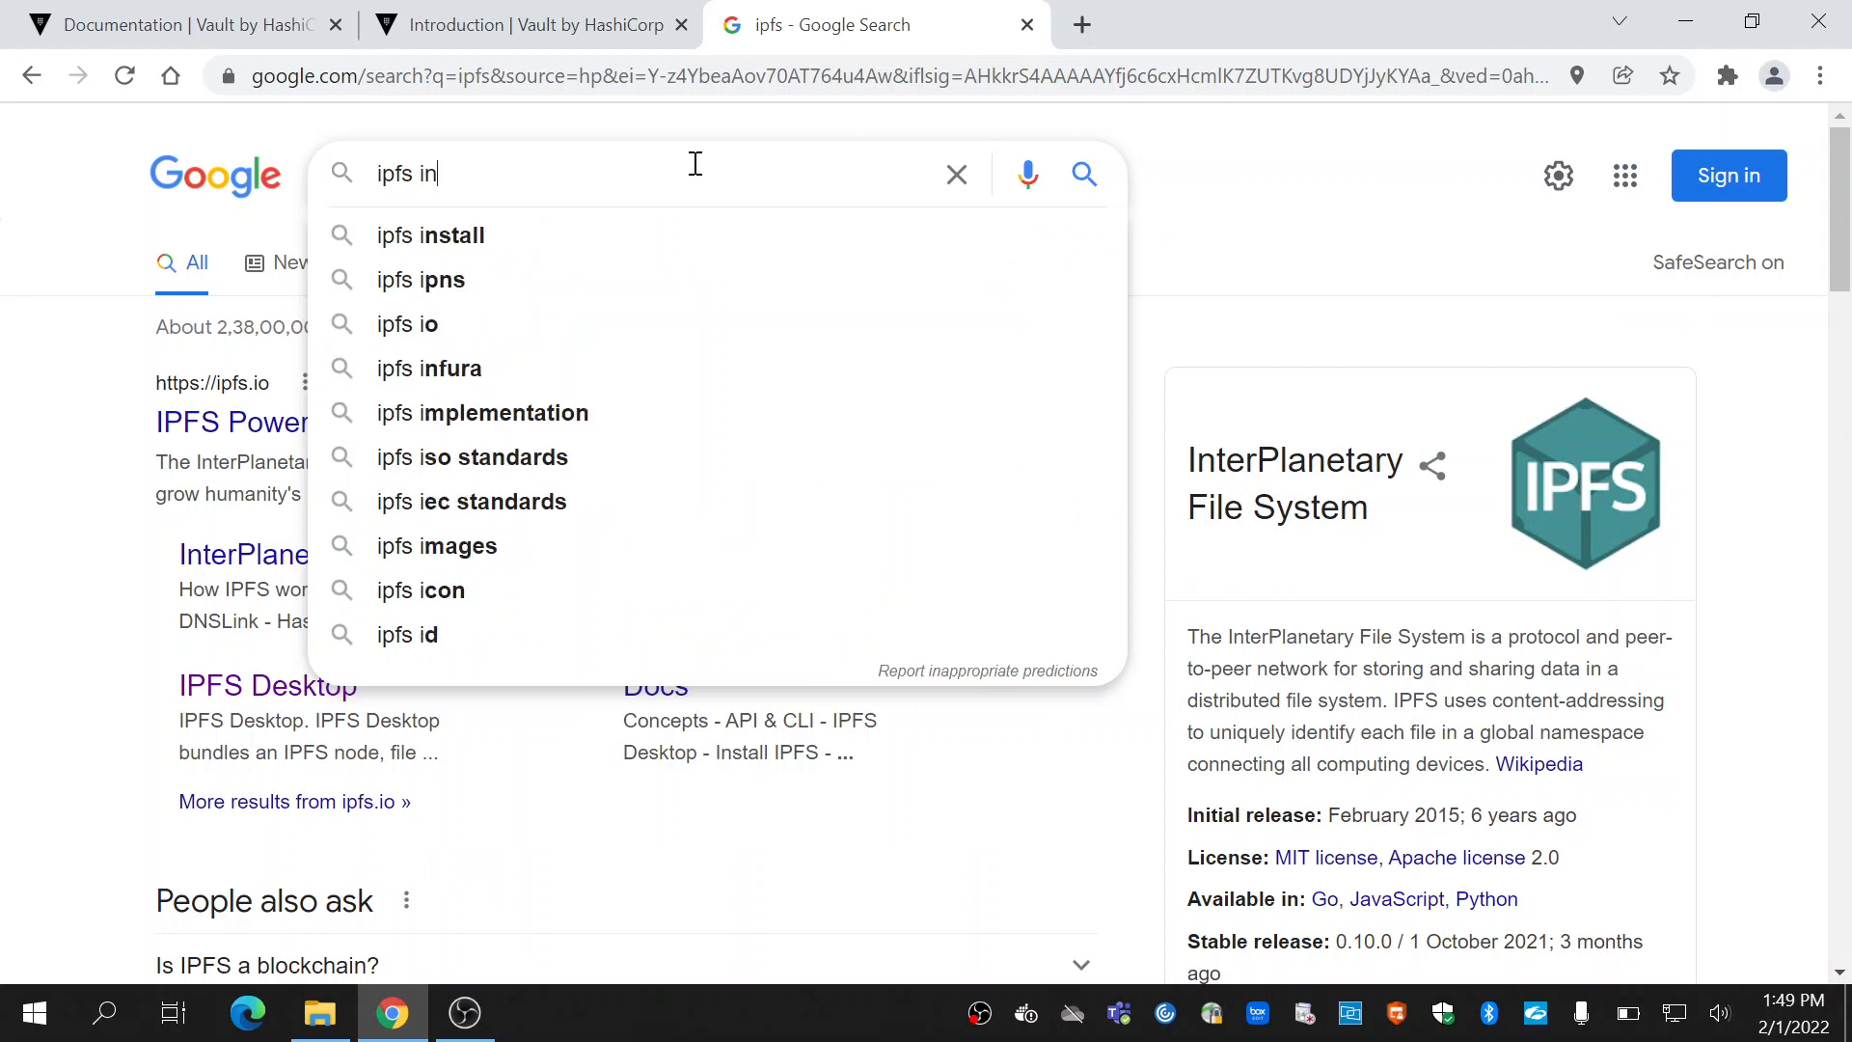
pyautogui.click(431, 235)
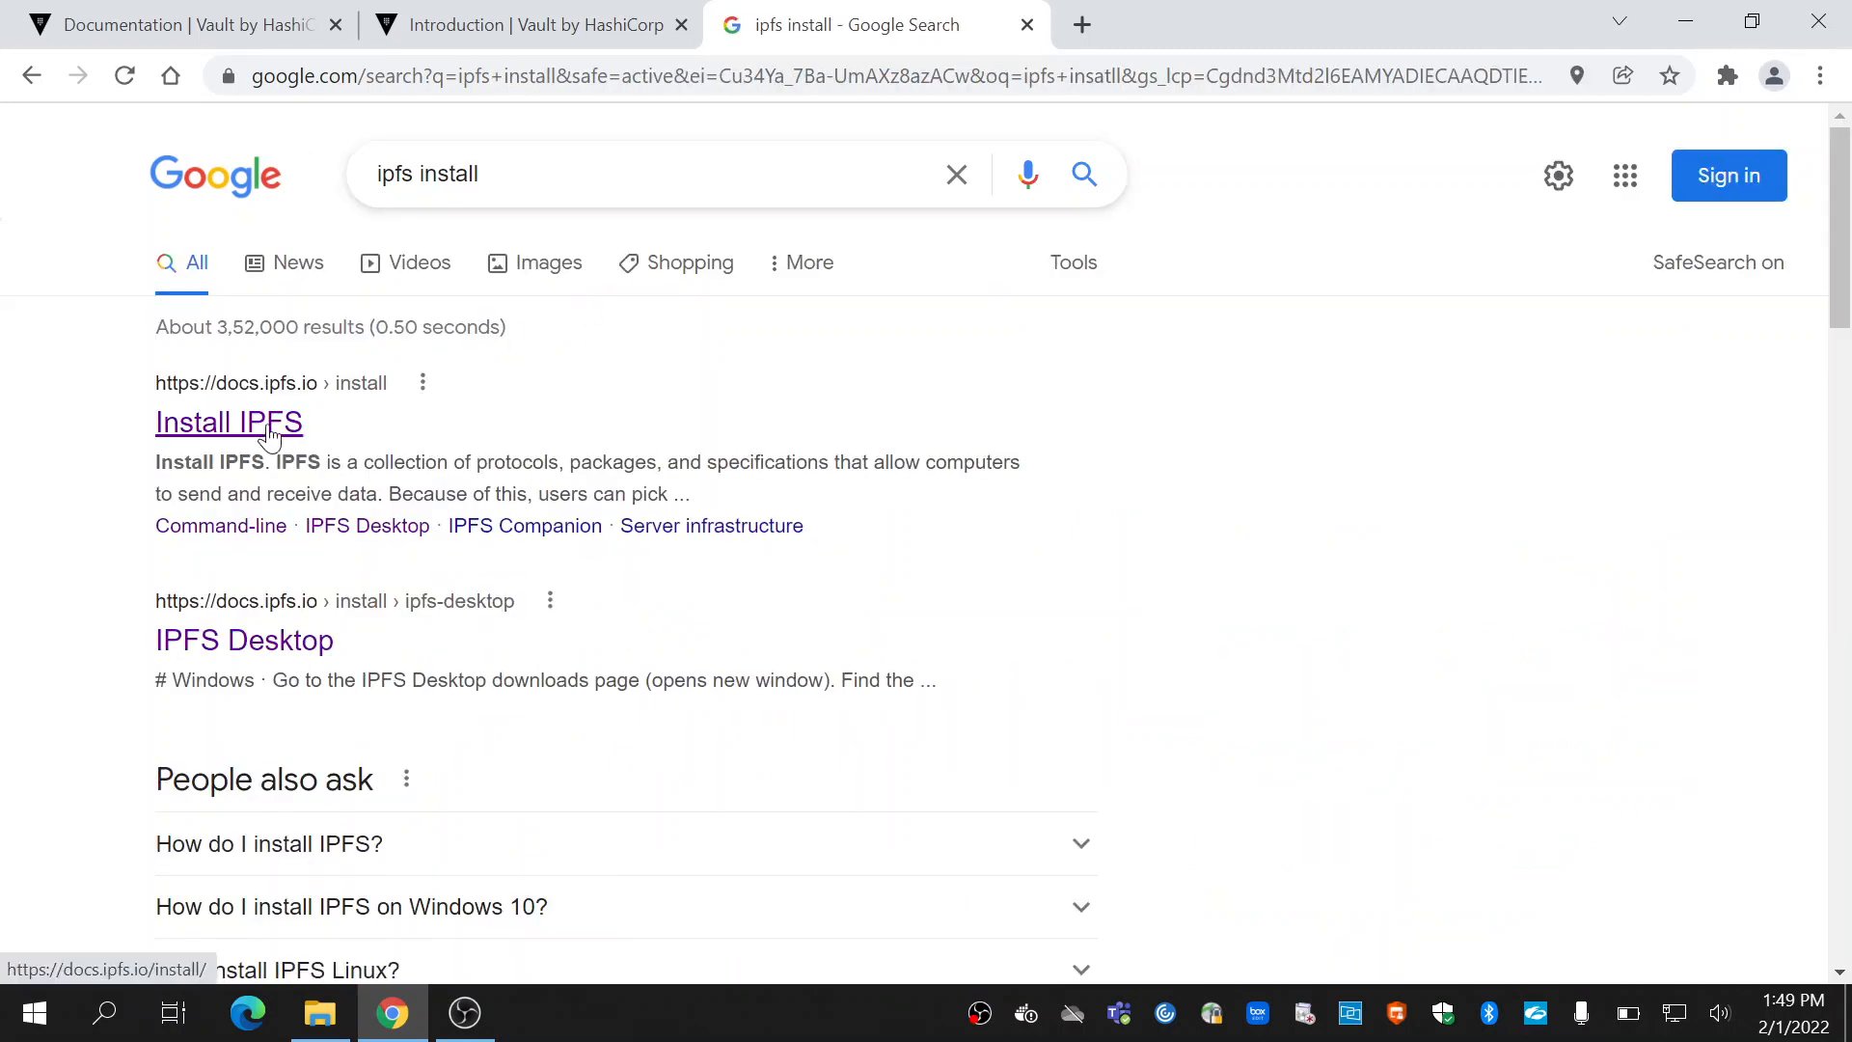
pyautogui.click(228, 422)
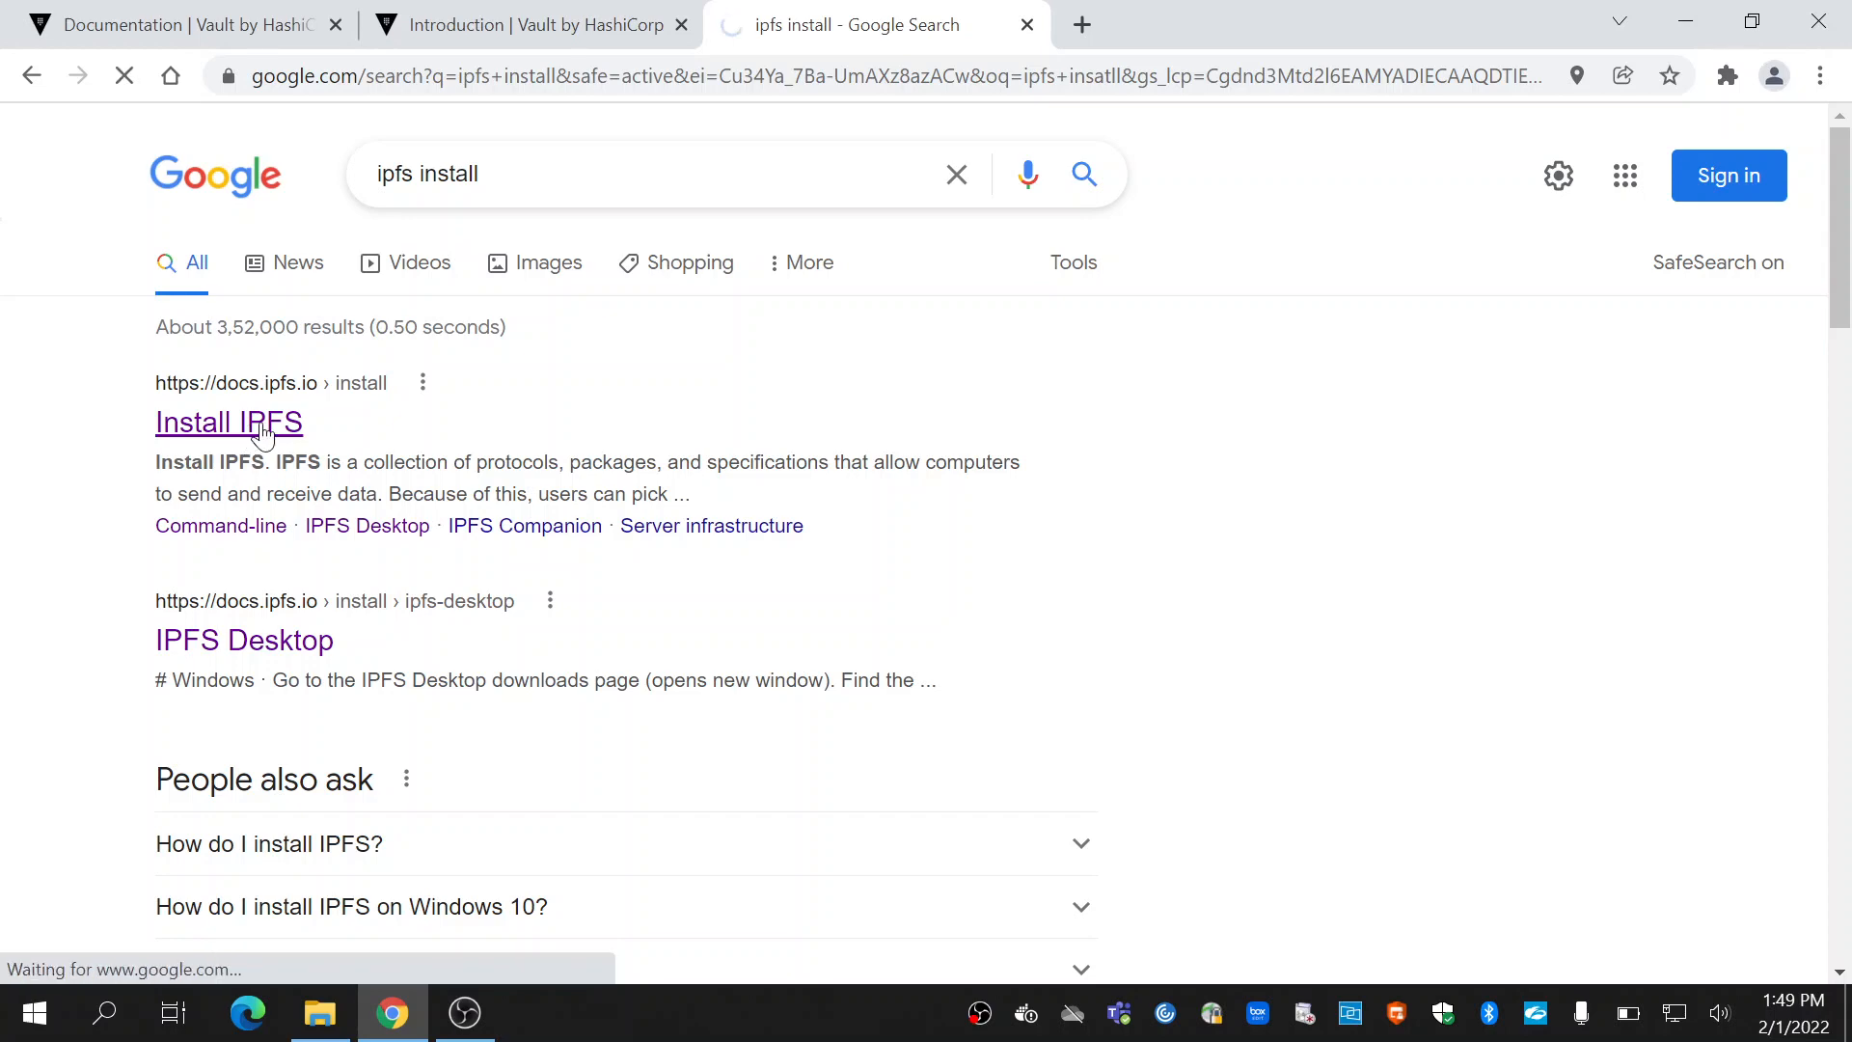
# - Open the IPFS Desktop guide from the install overview and scroll to its Windows instructions
pyautogui.click(228, 422)
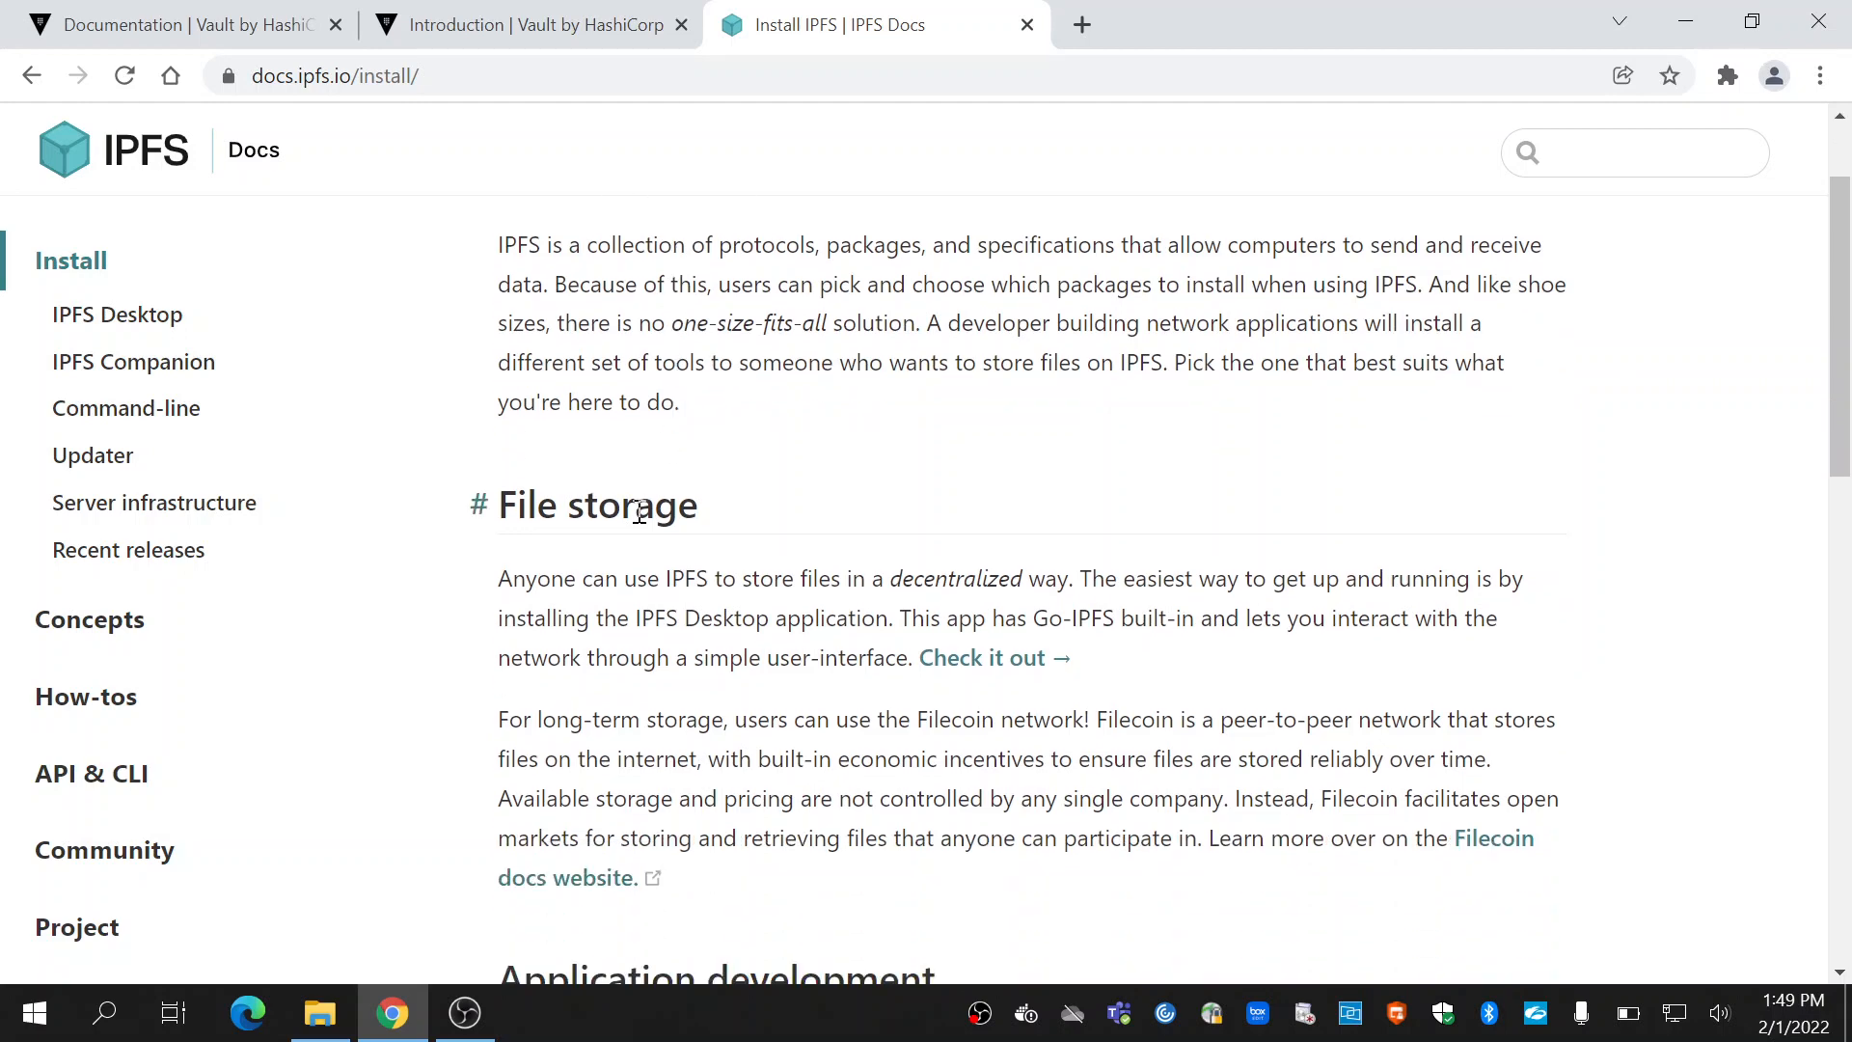
pyautogui.doubleClick(597, 505)
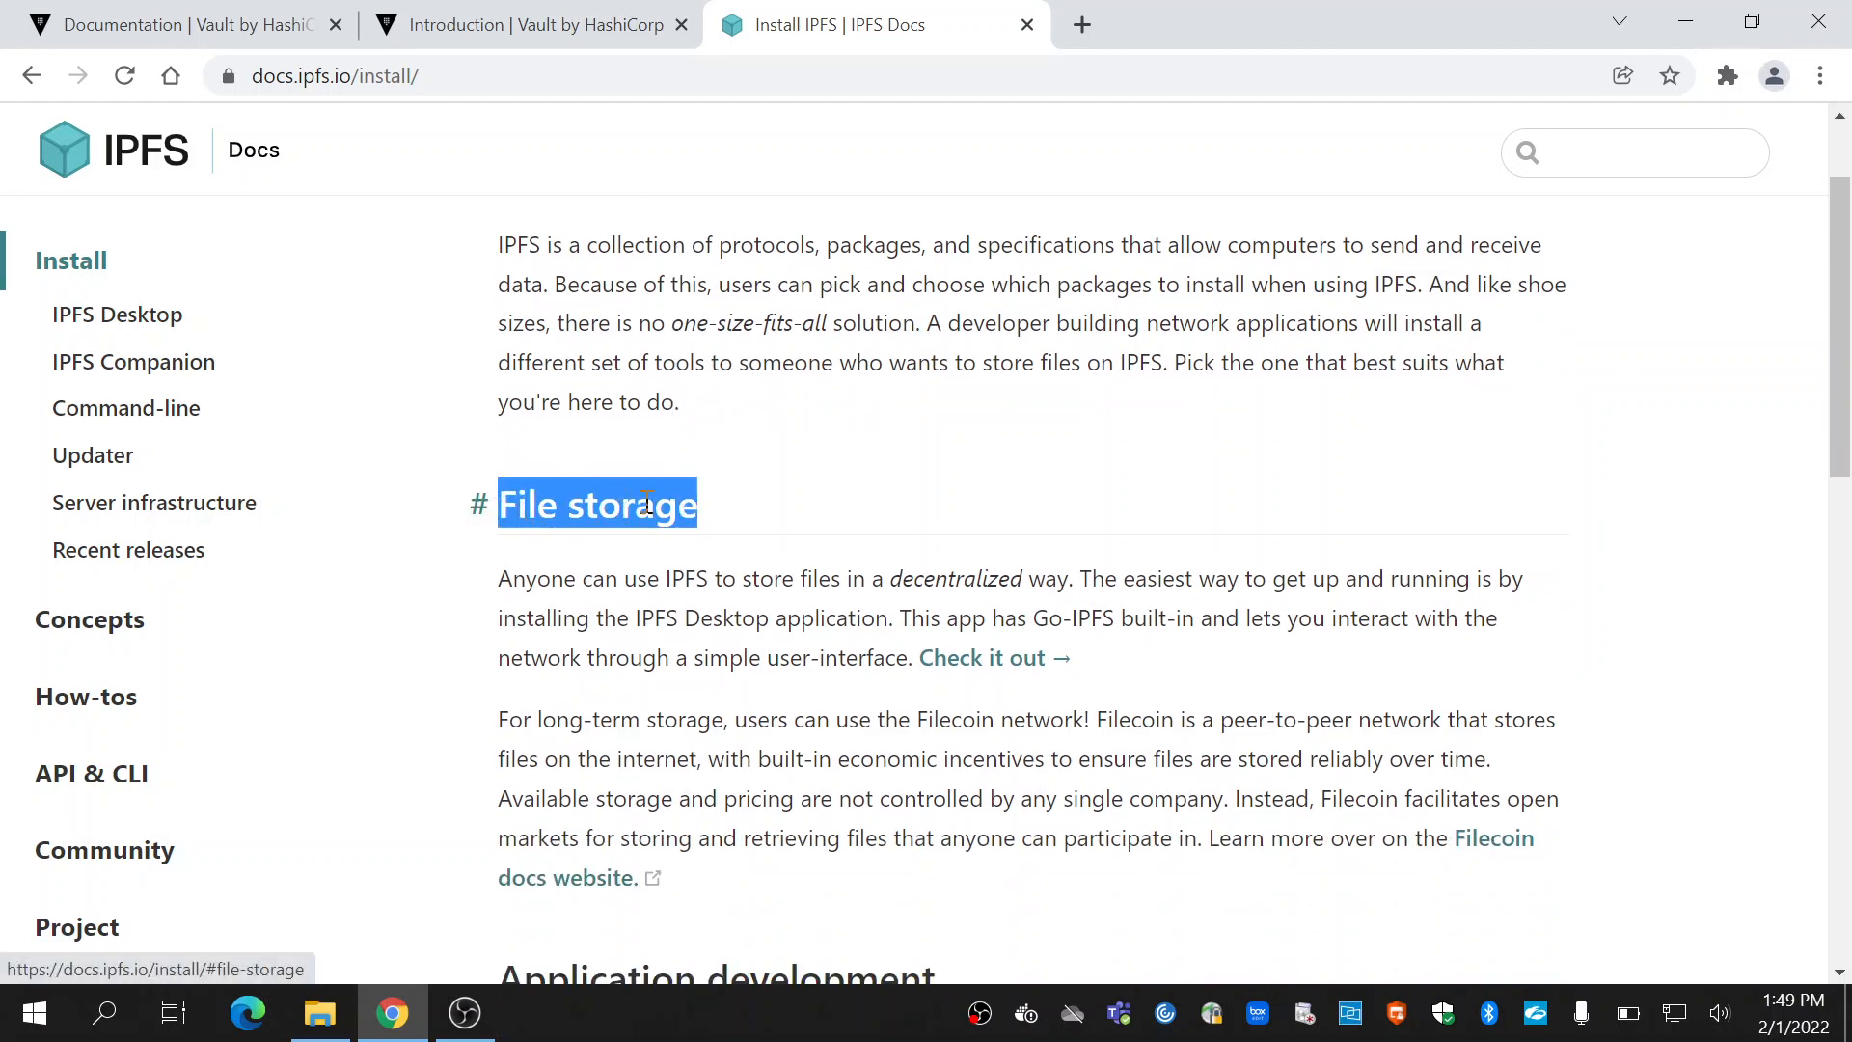
pyautogui.scroll(-3)
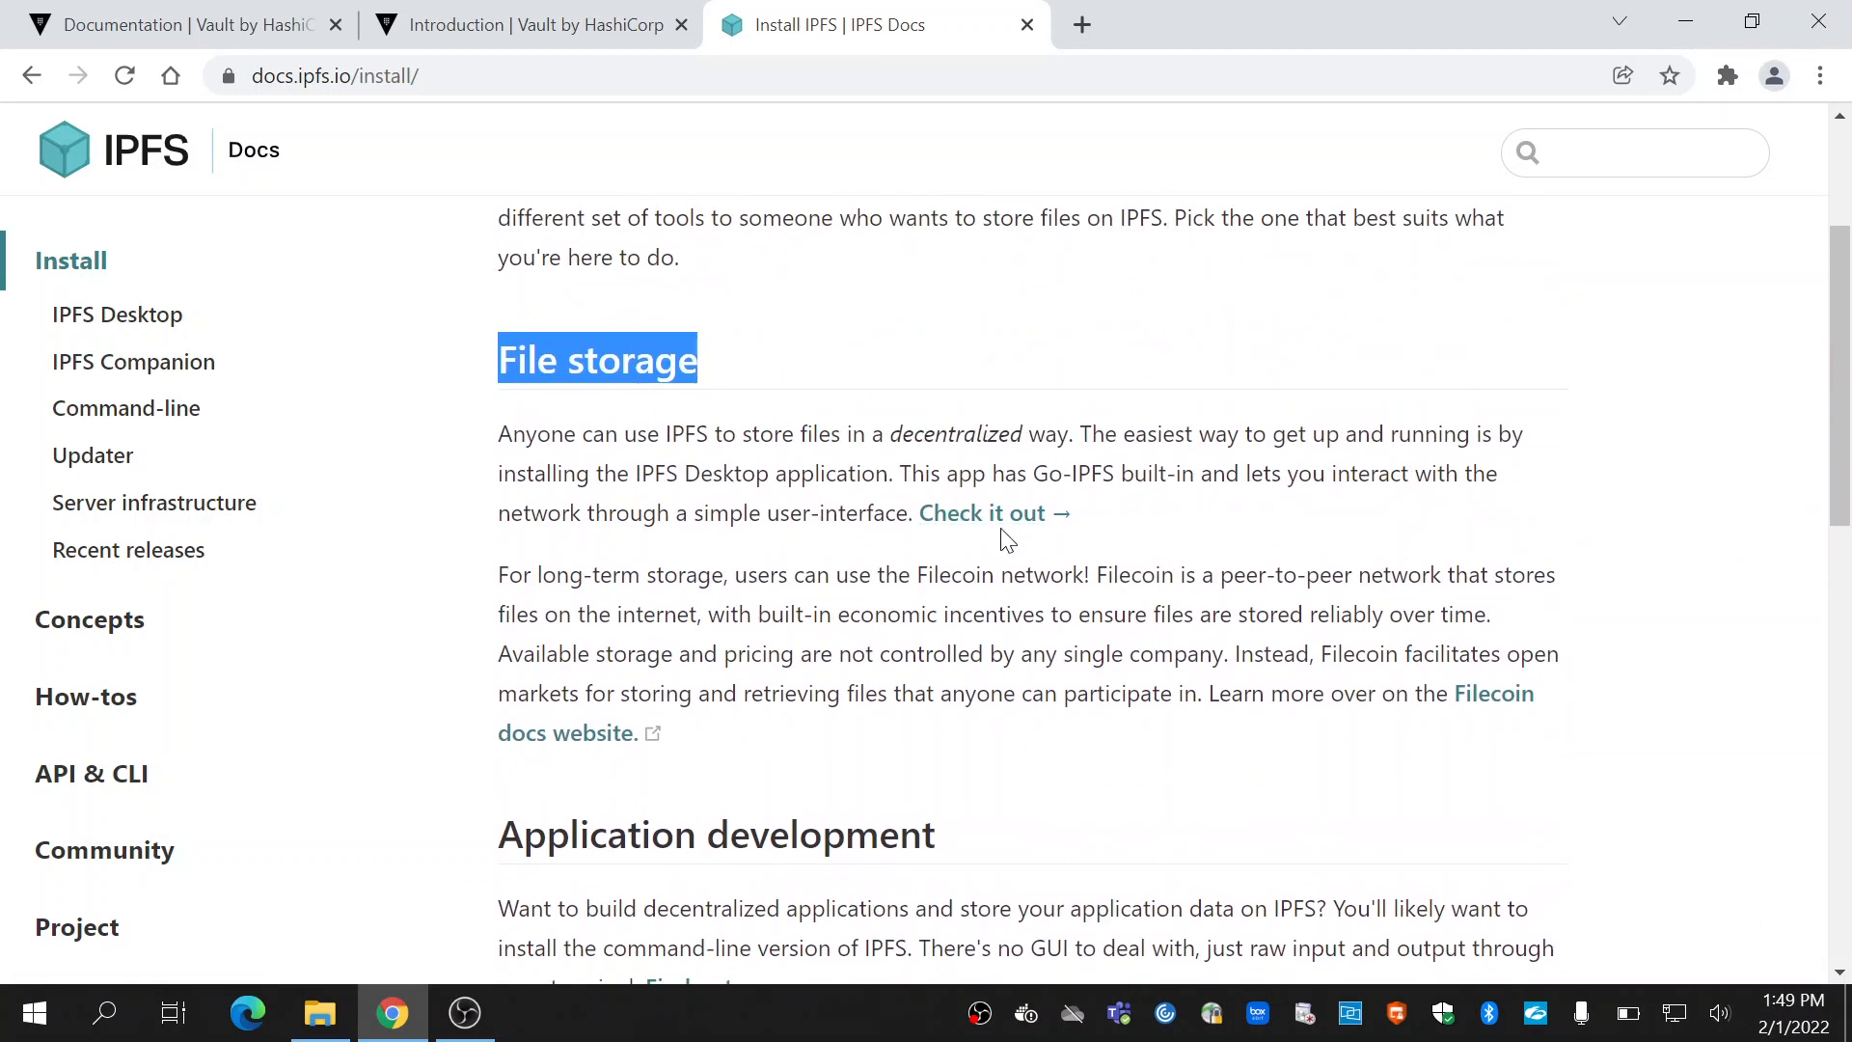
pyautogui.click(116, 314)
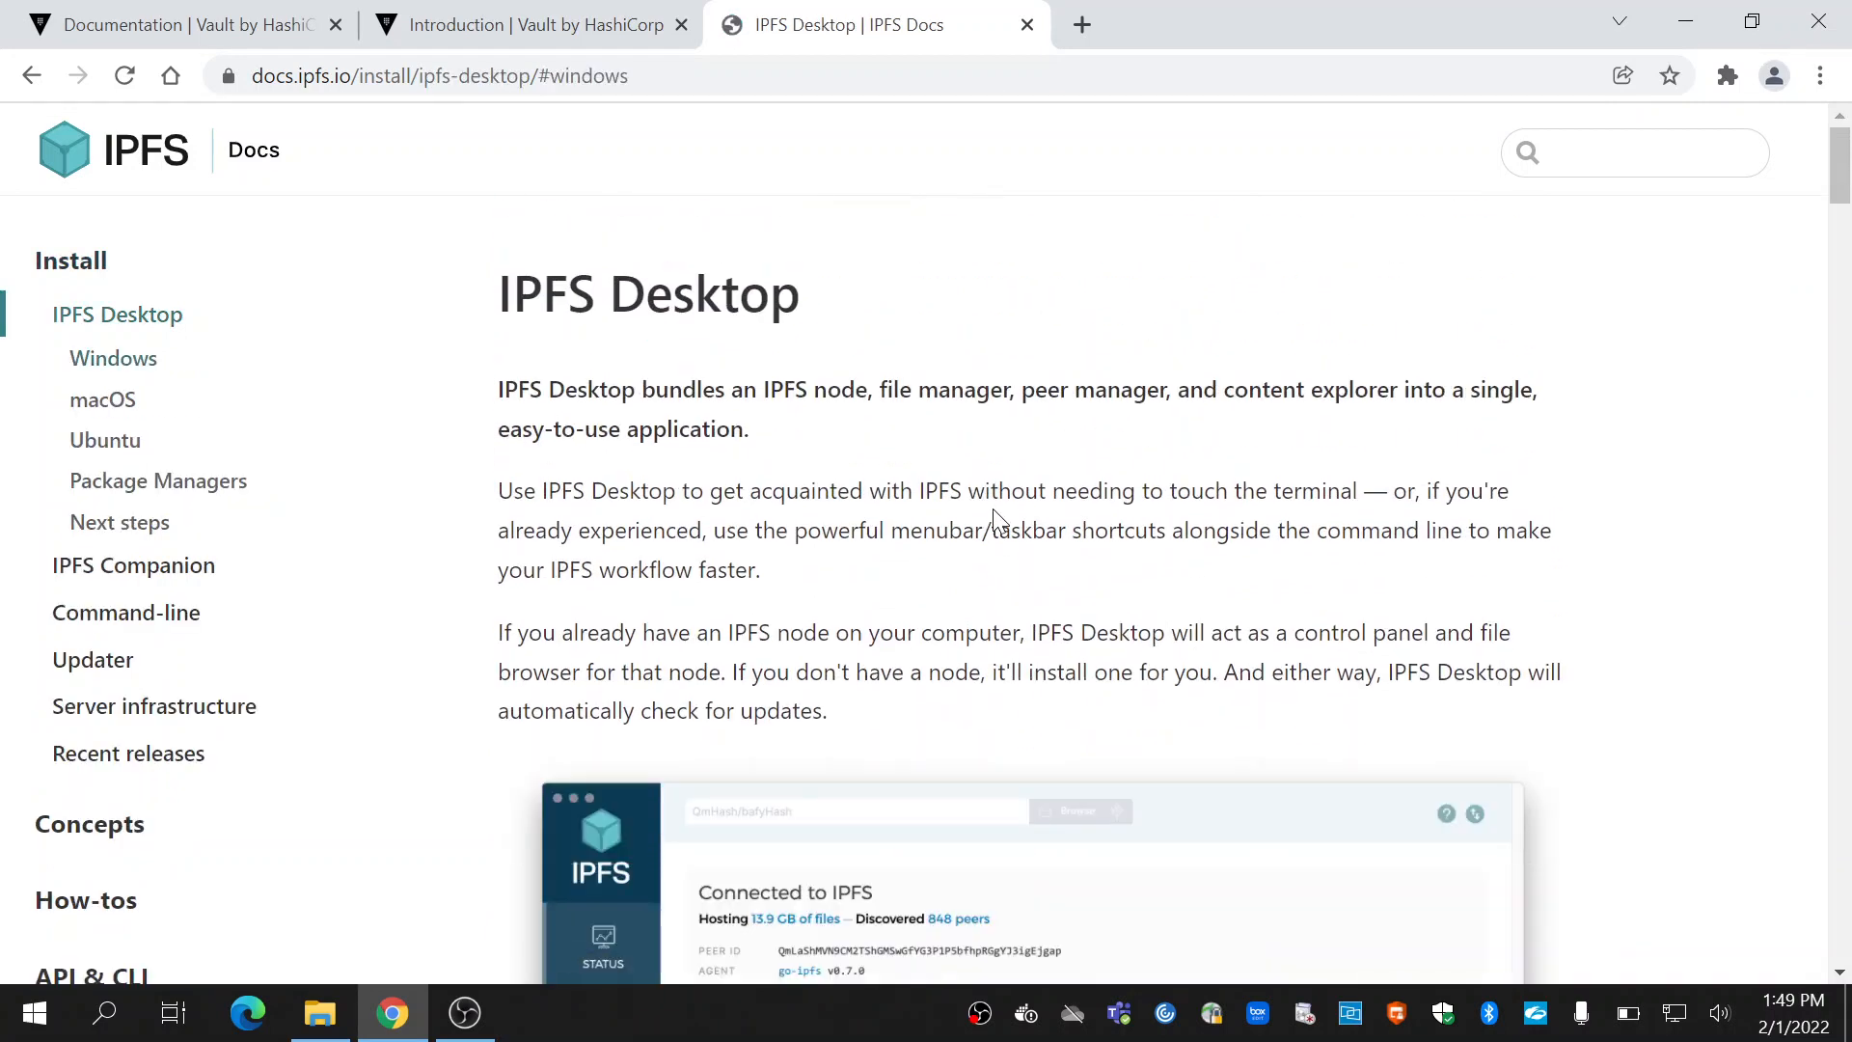
pyautogui.scroll(-3)
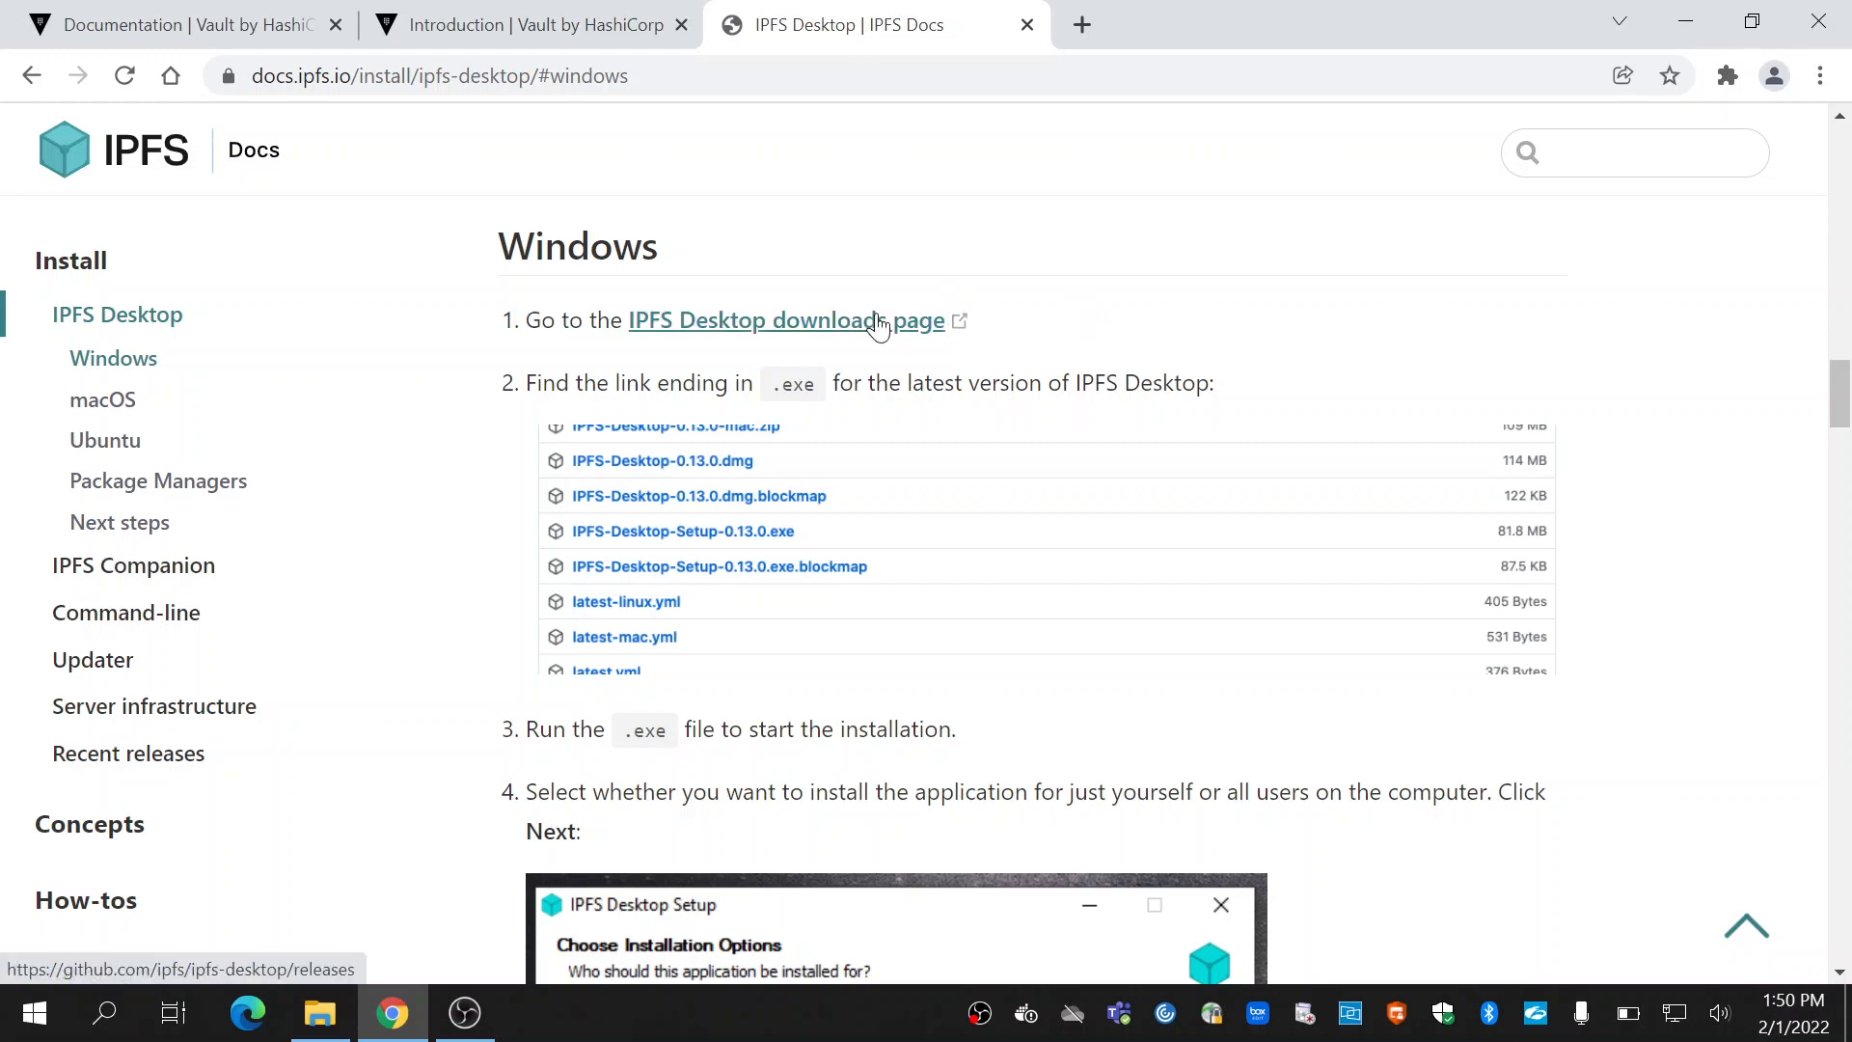
# - Open the ipfs-desktop downloads page and scroll to the 0.18.1 release assets
pyautogui.click(785, 320)
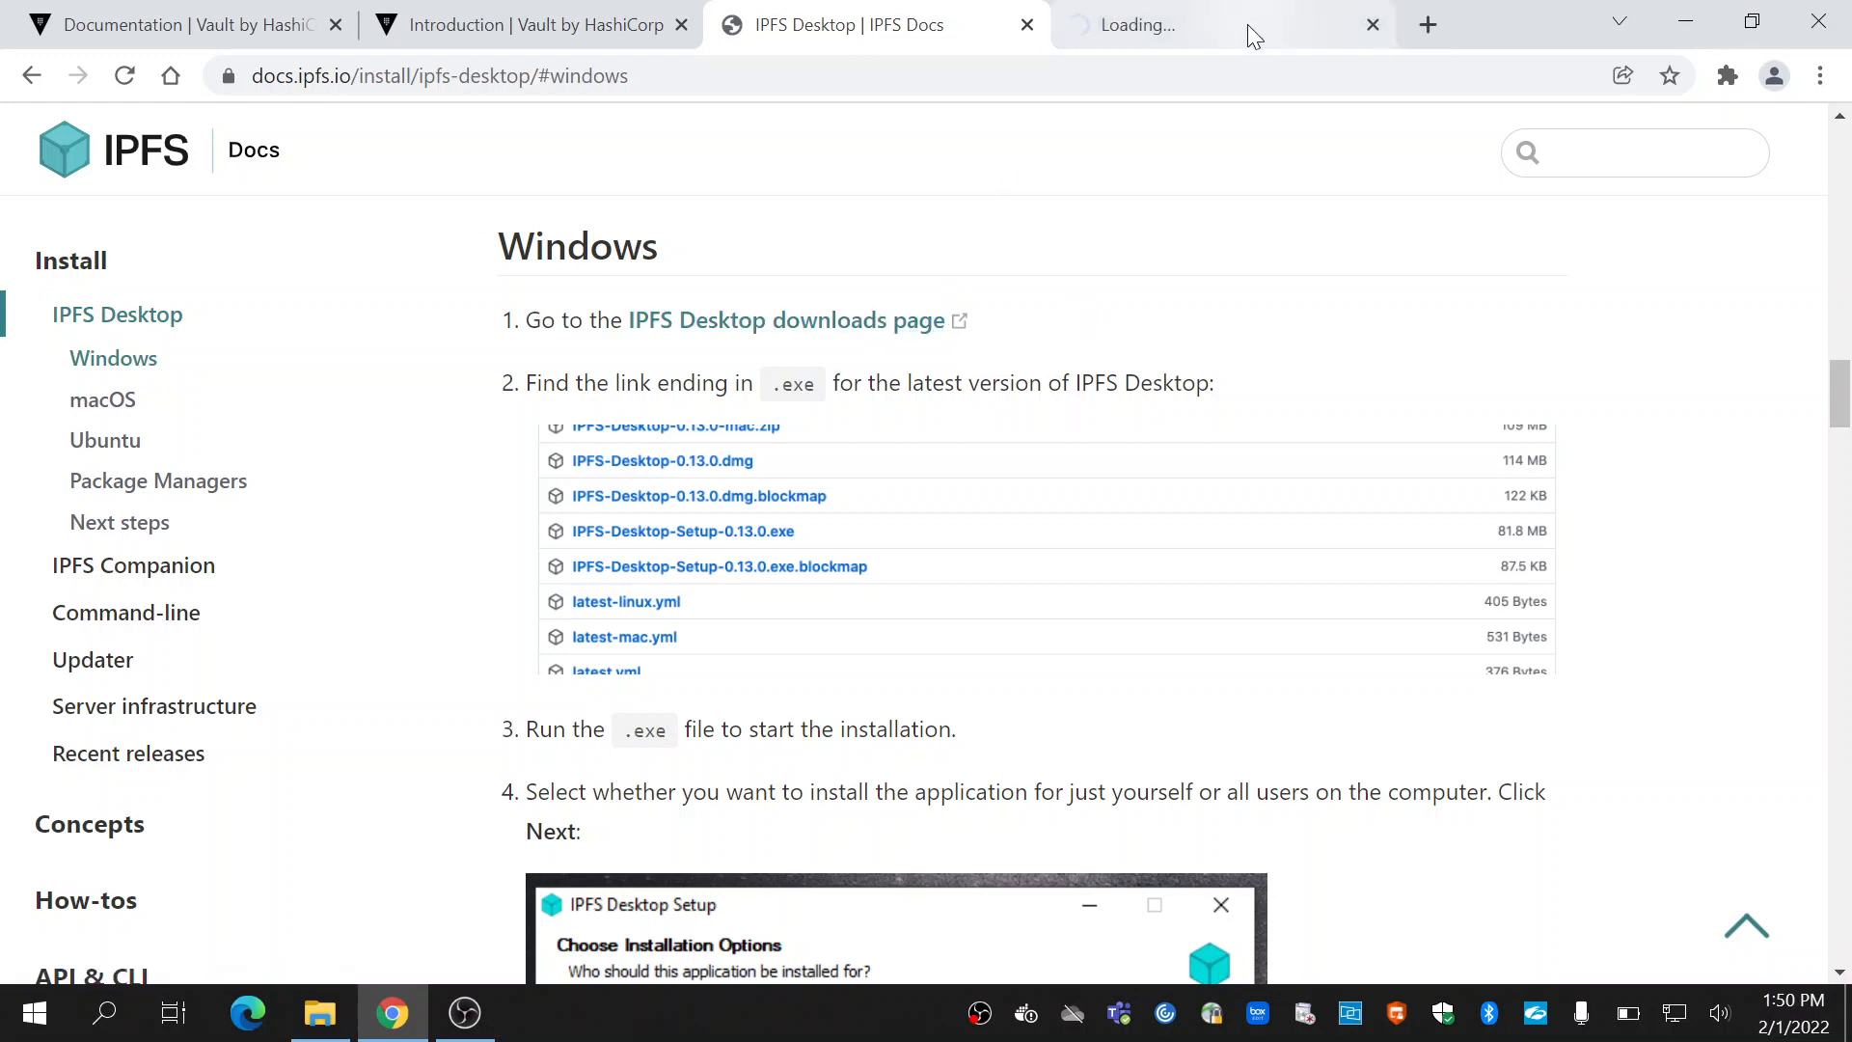
pyautogui.click(1181, 24)
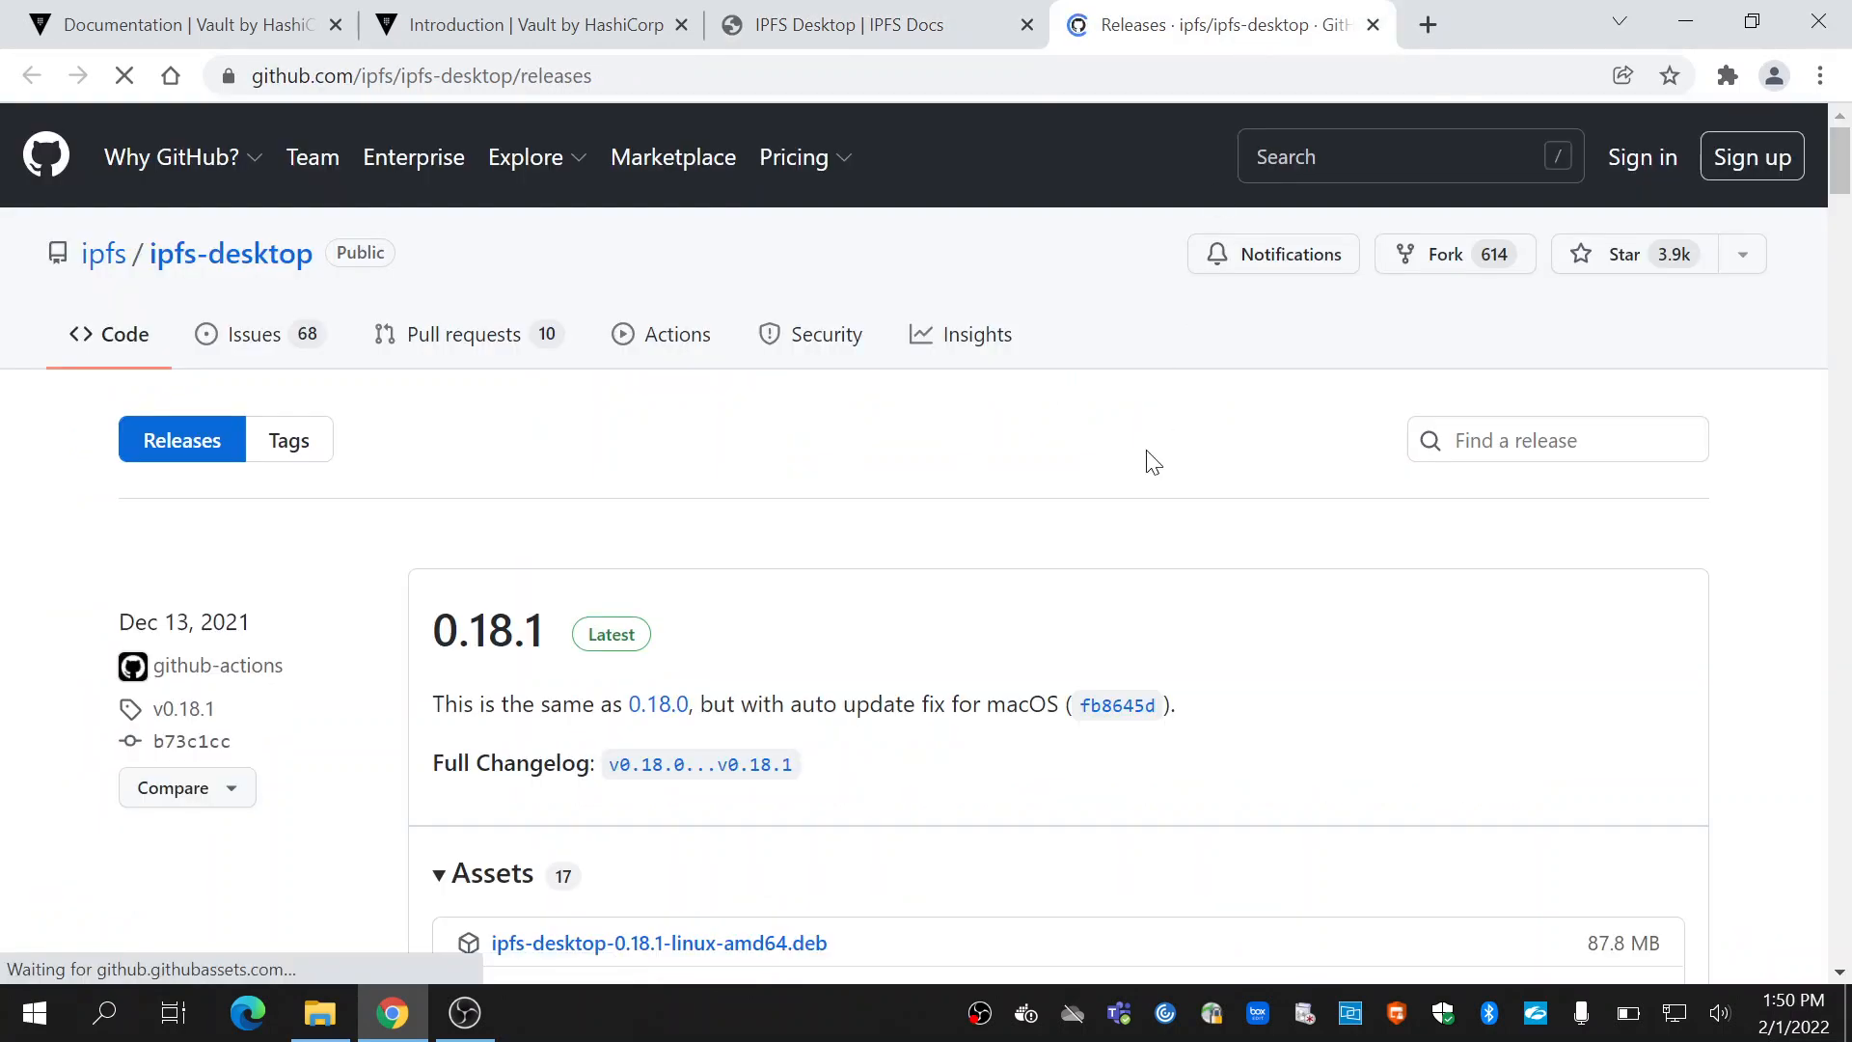
pyautogui.scroll(-3)
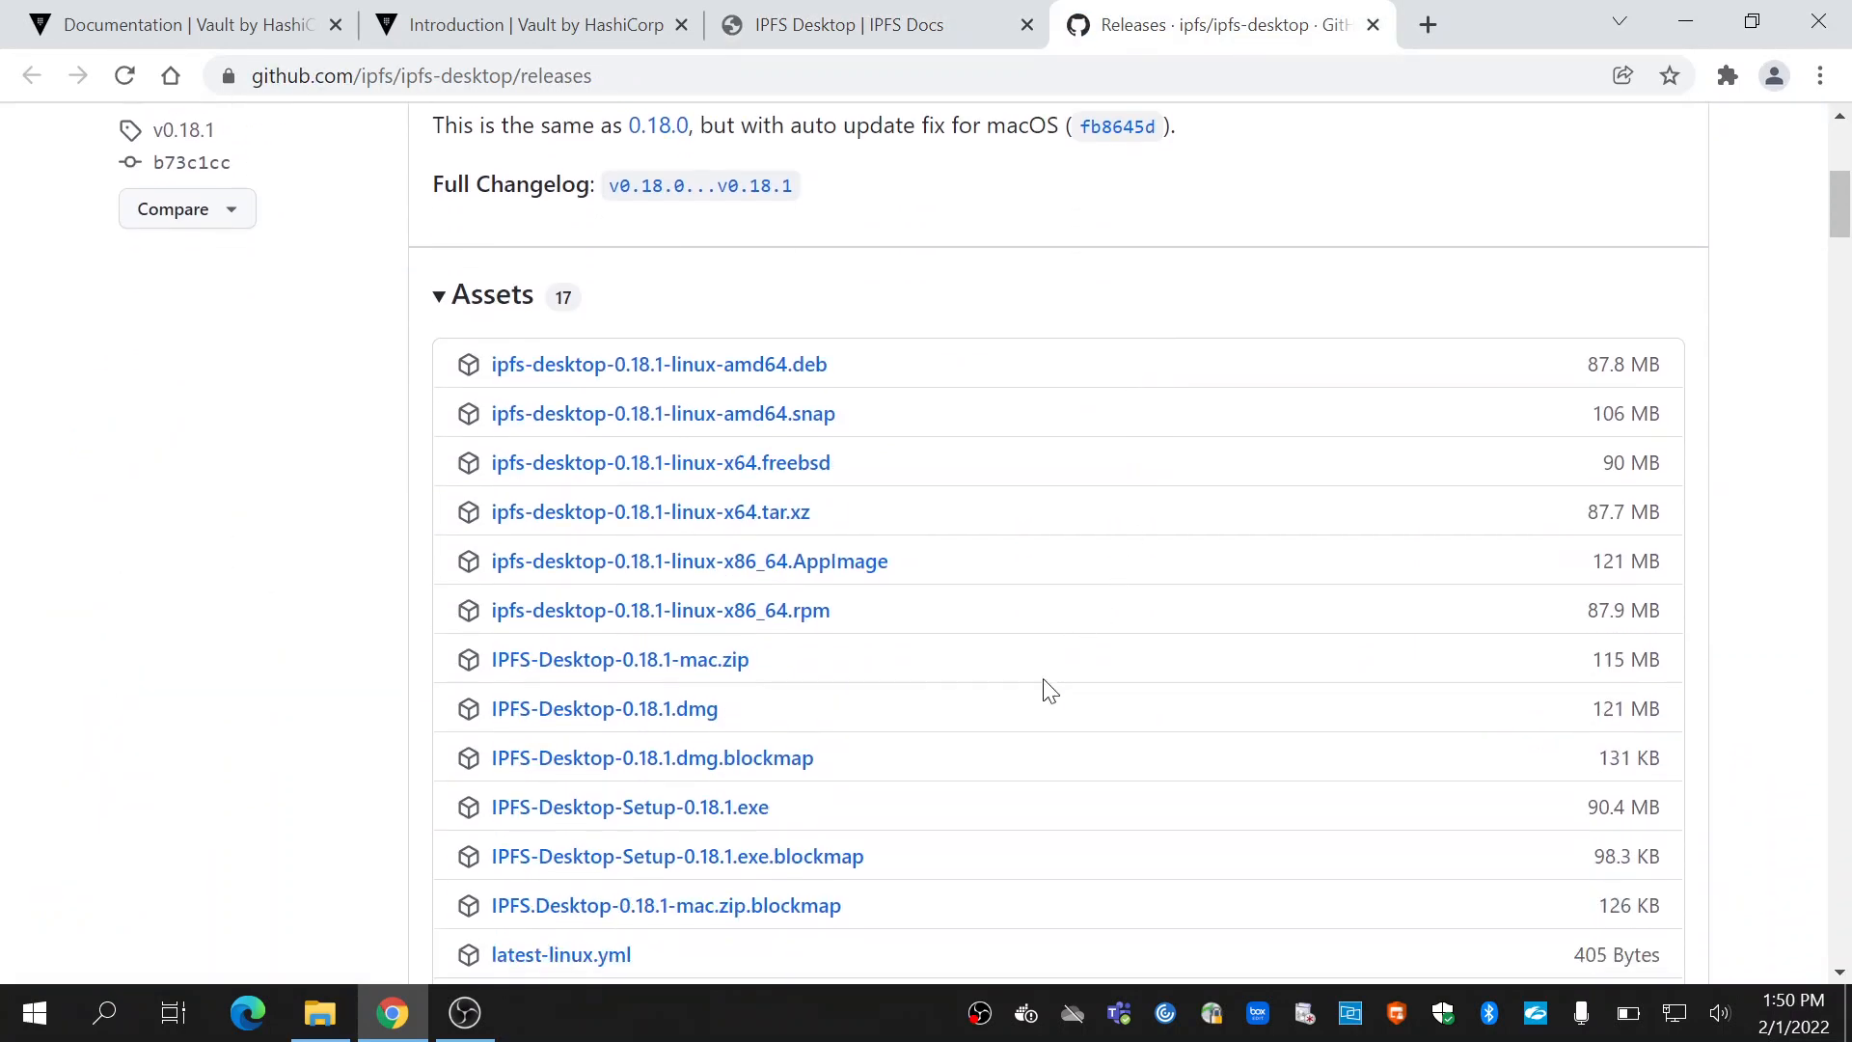
pyautogui.scroll(-3)
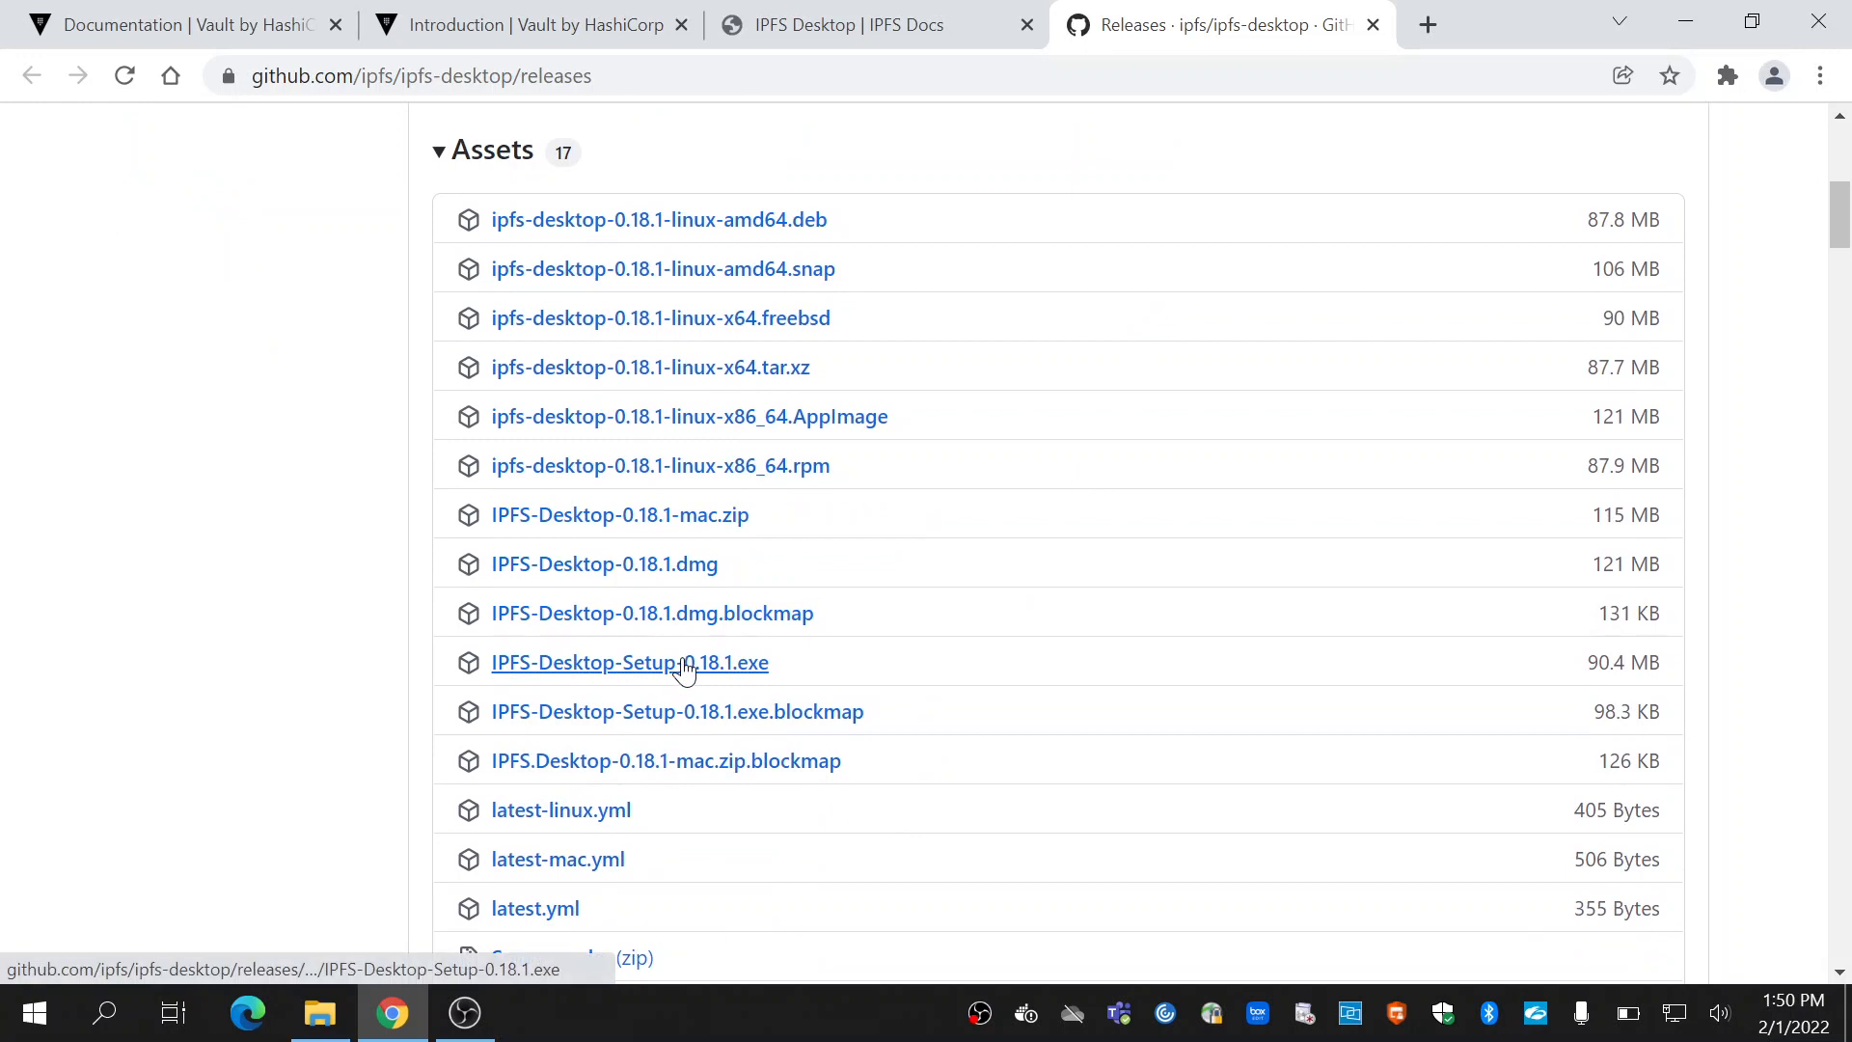
pyautogui.moveTo(630, 662)
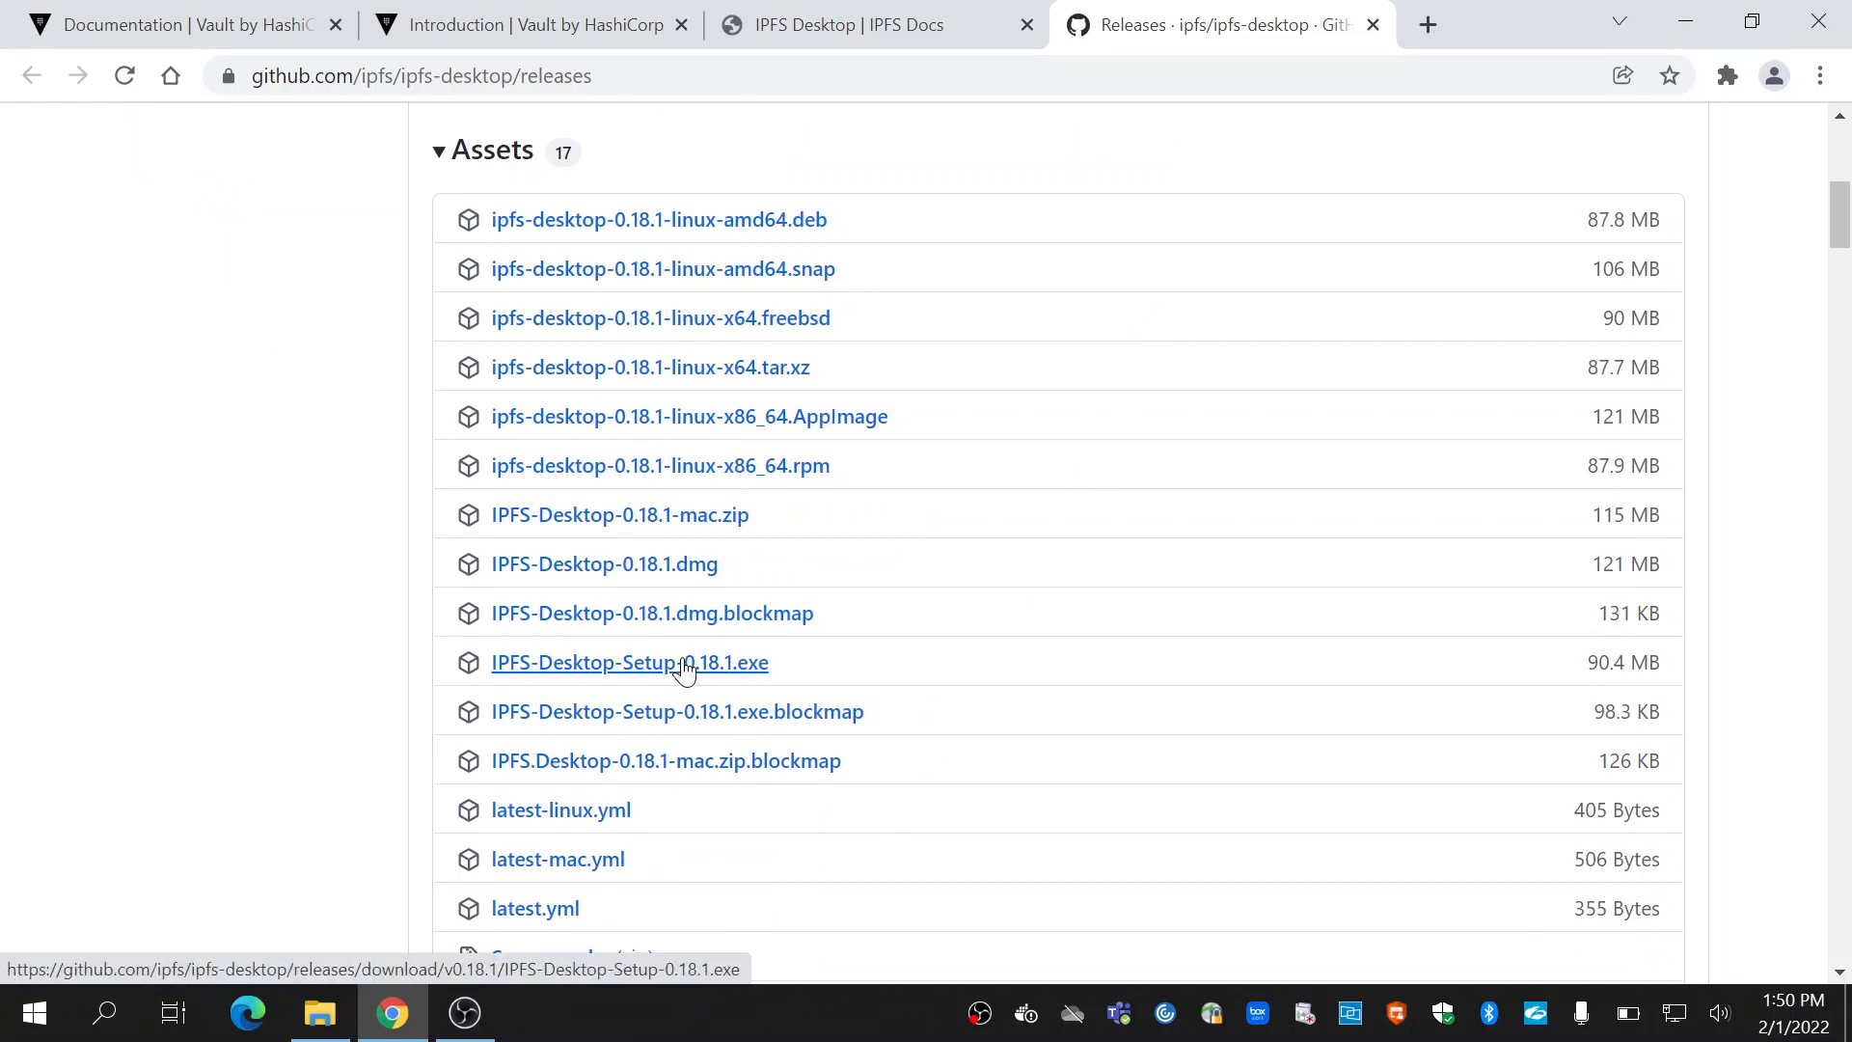
pyautogui.moveTo(677, 683)
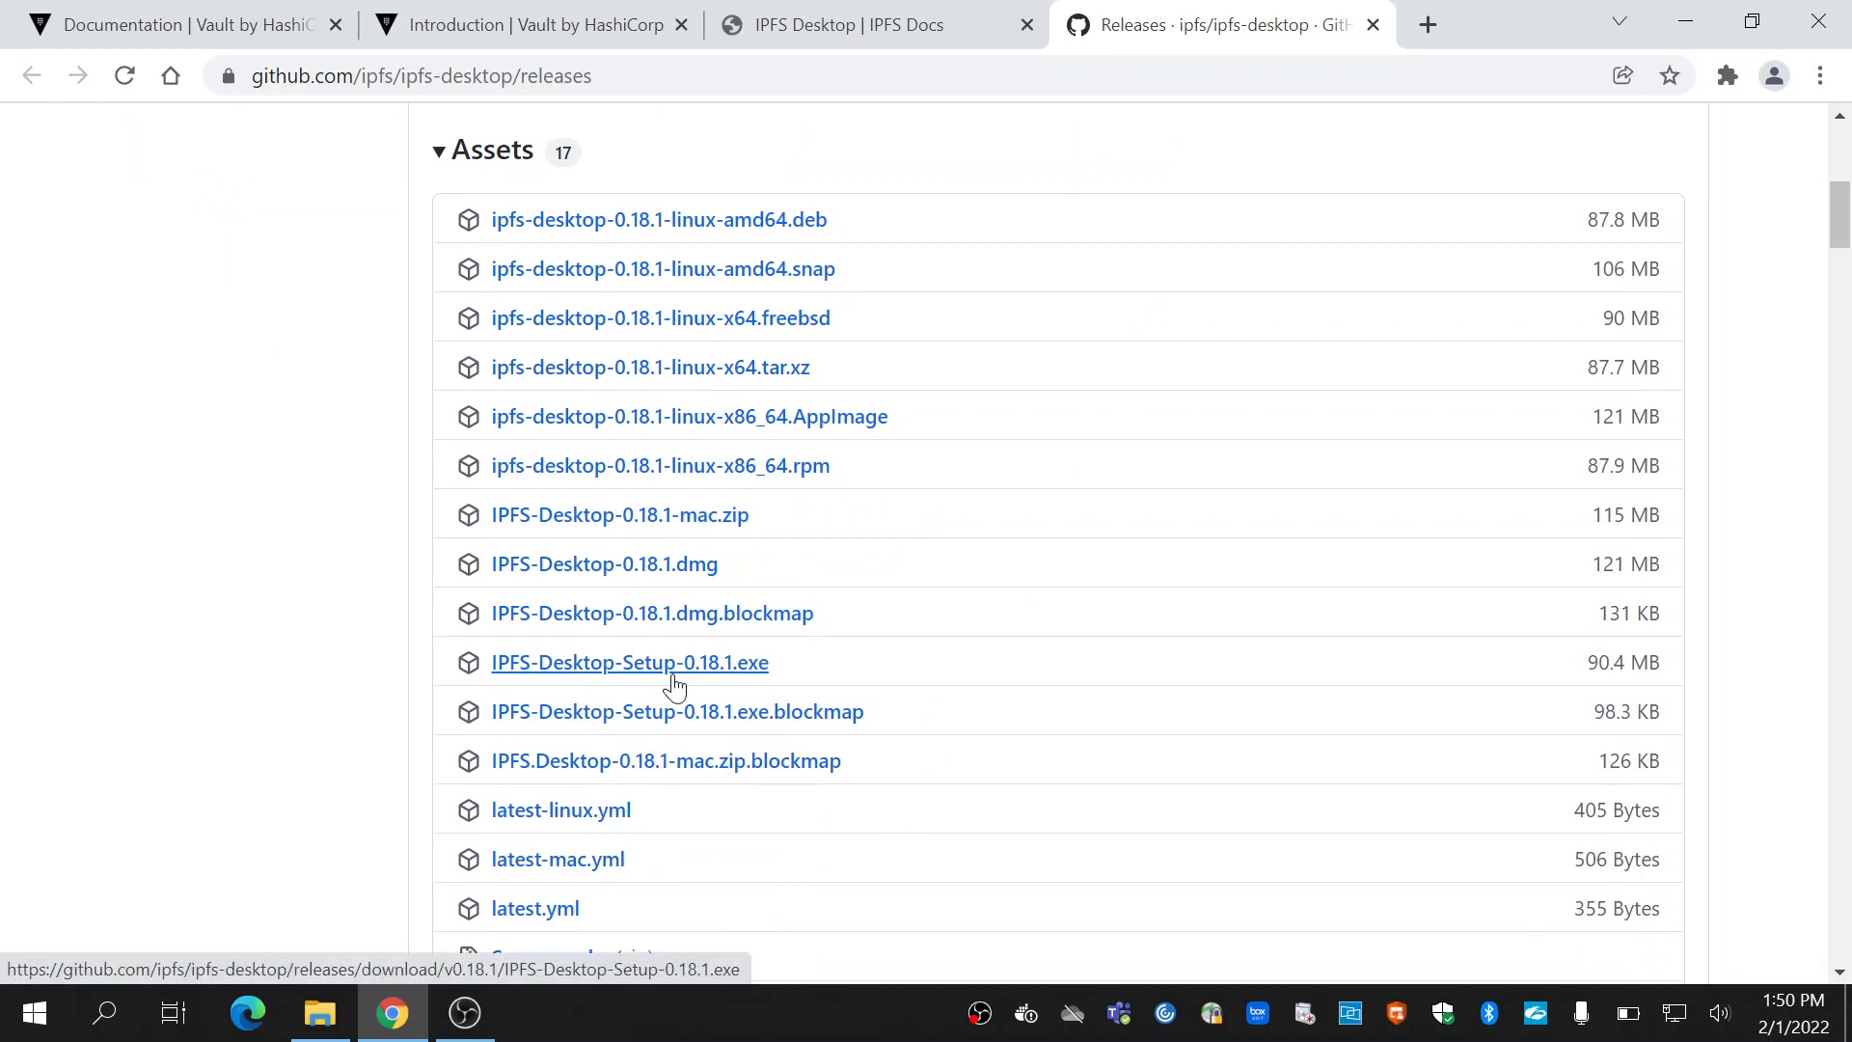
# - Select IPFS-Desktop-Setup-0.18.1.exe in File Explorer's Downloads folder
pyautogui.click(319, 1012)
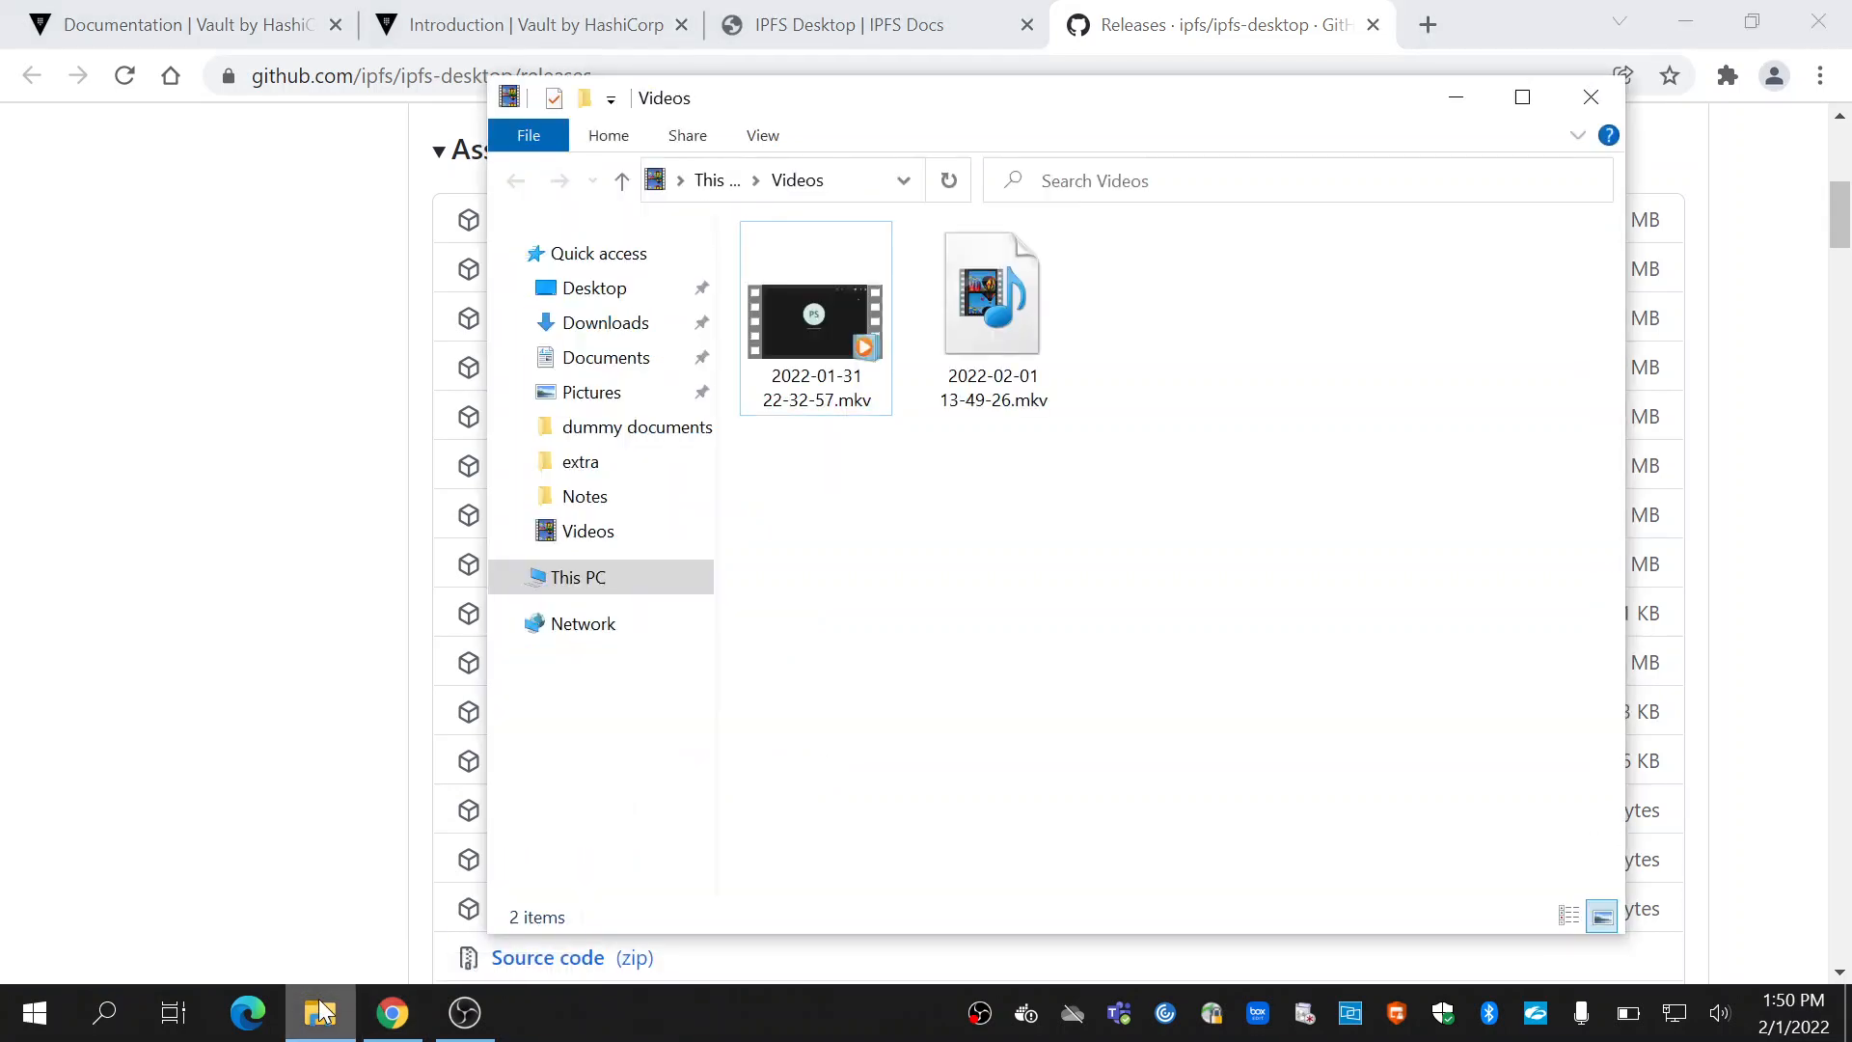
pyautogui.click(609, 322)
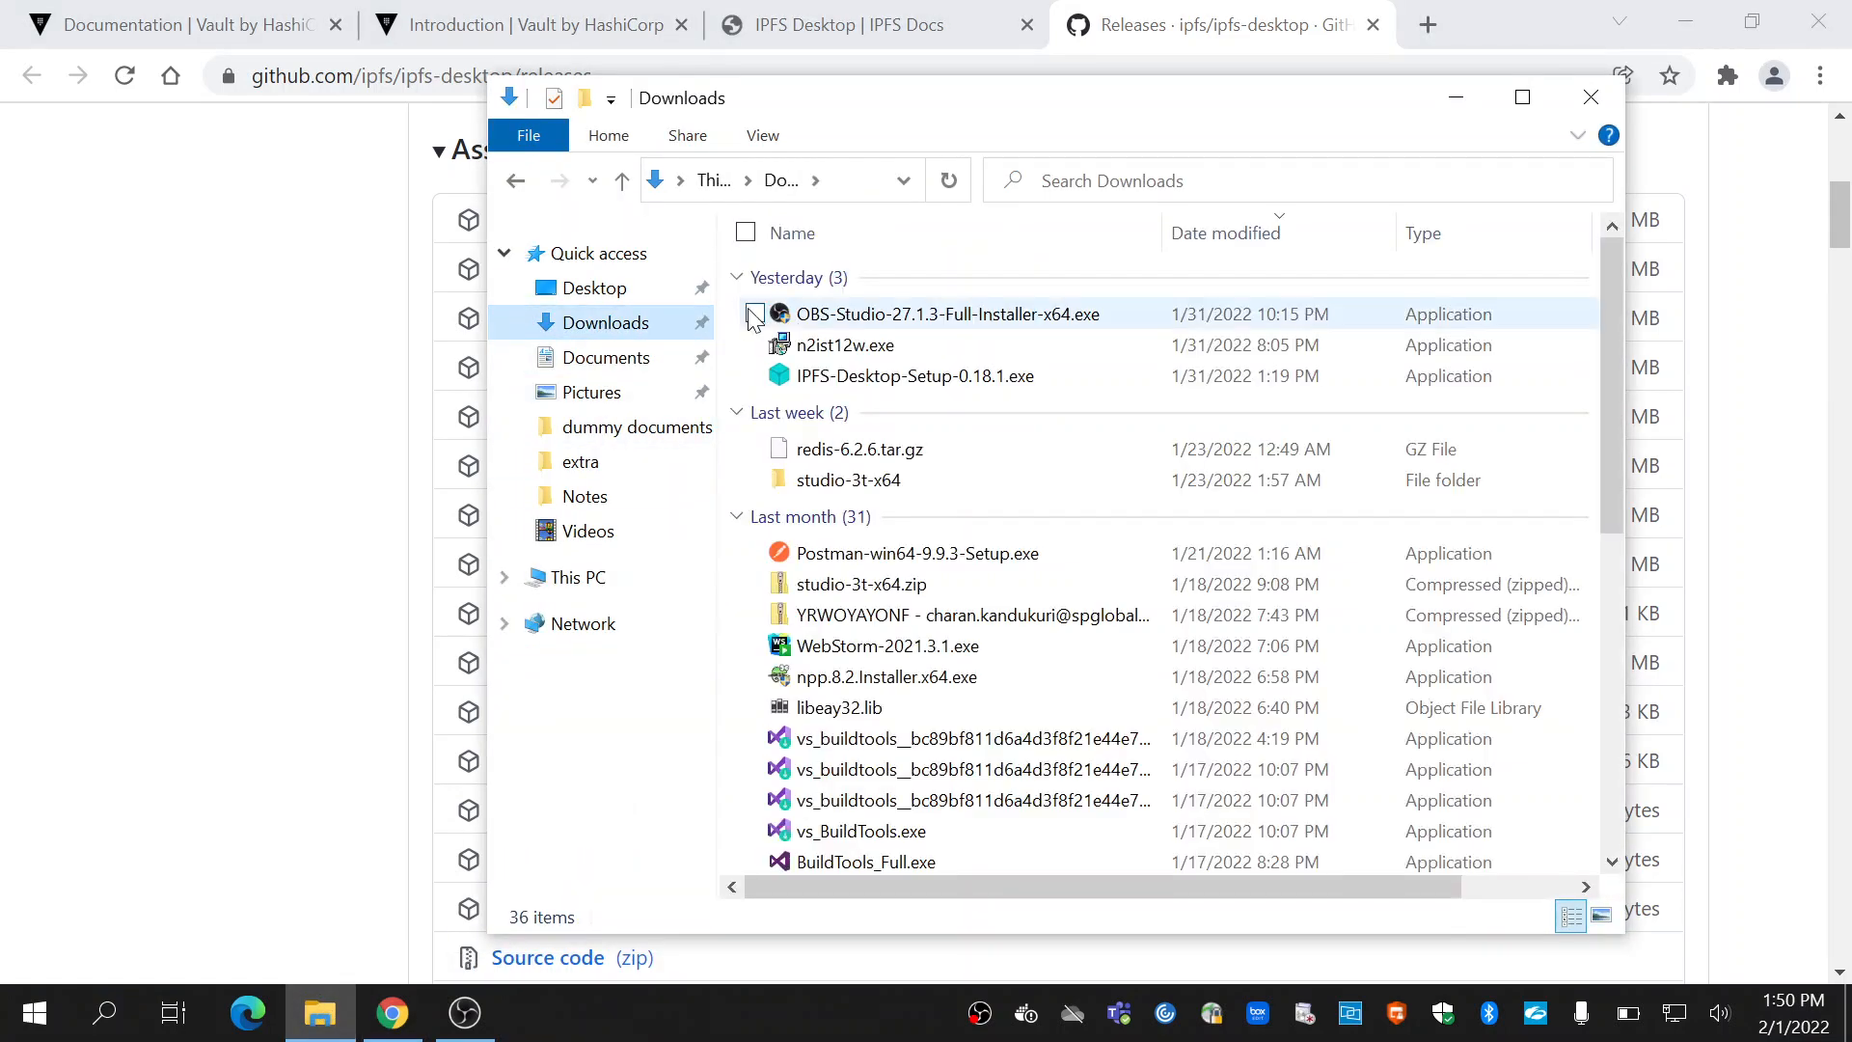
pyautogui.click(915, 376)
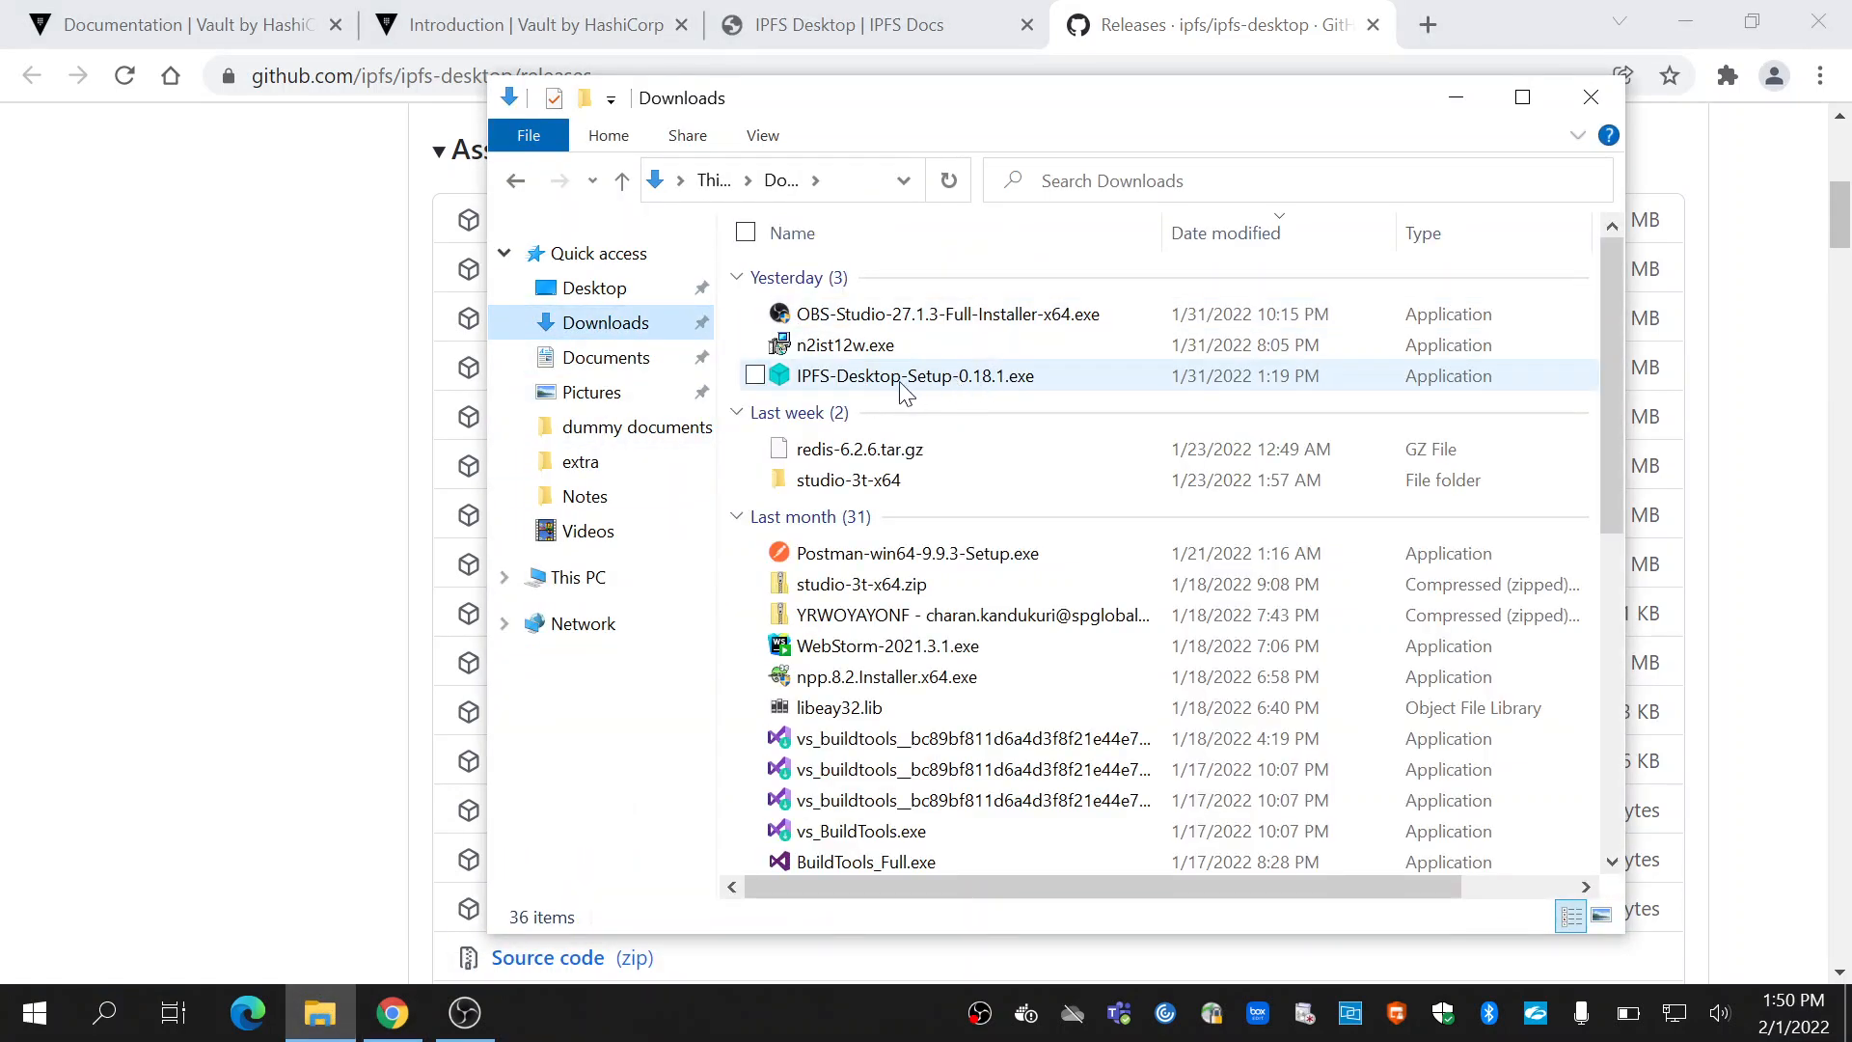
pyautogui.moveTo(912, 390)
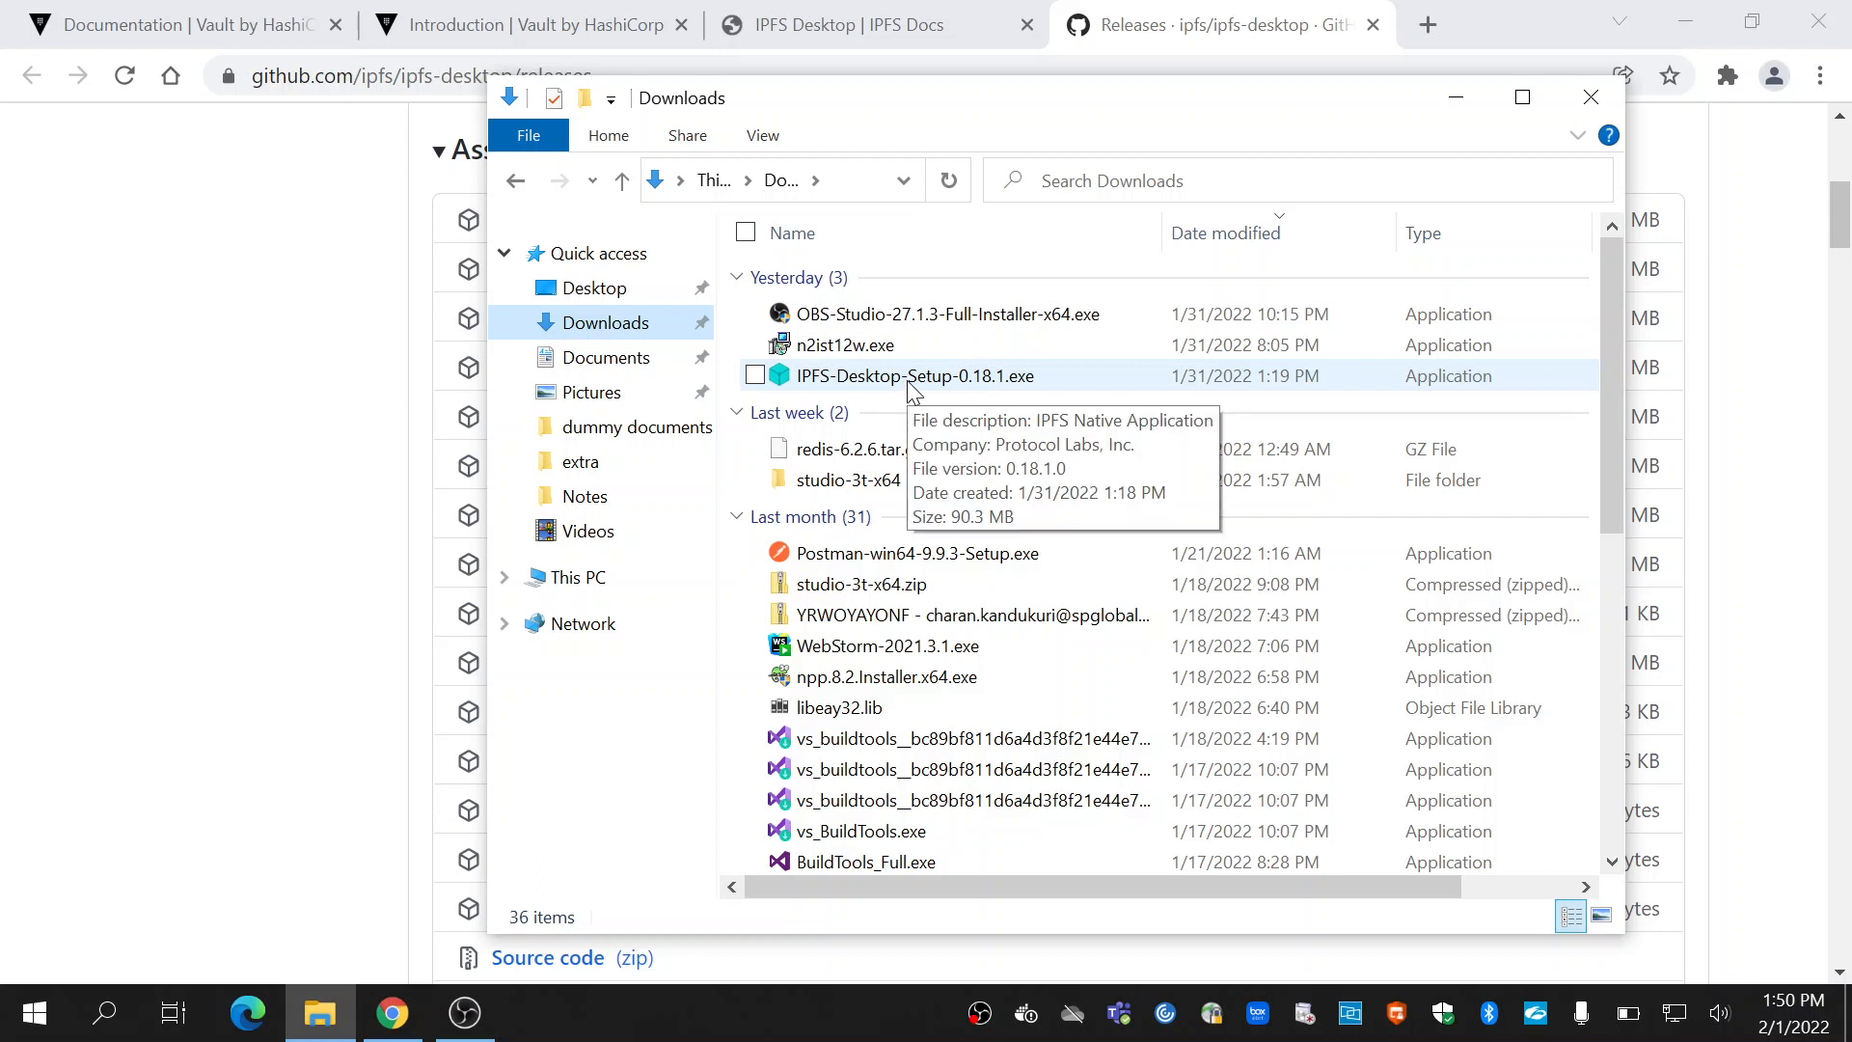
pyautogui.moveTo(971, 393)
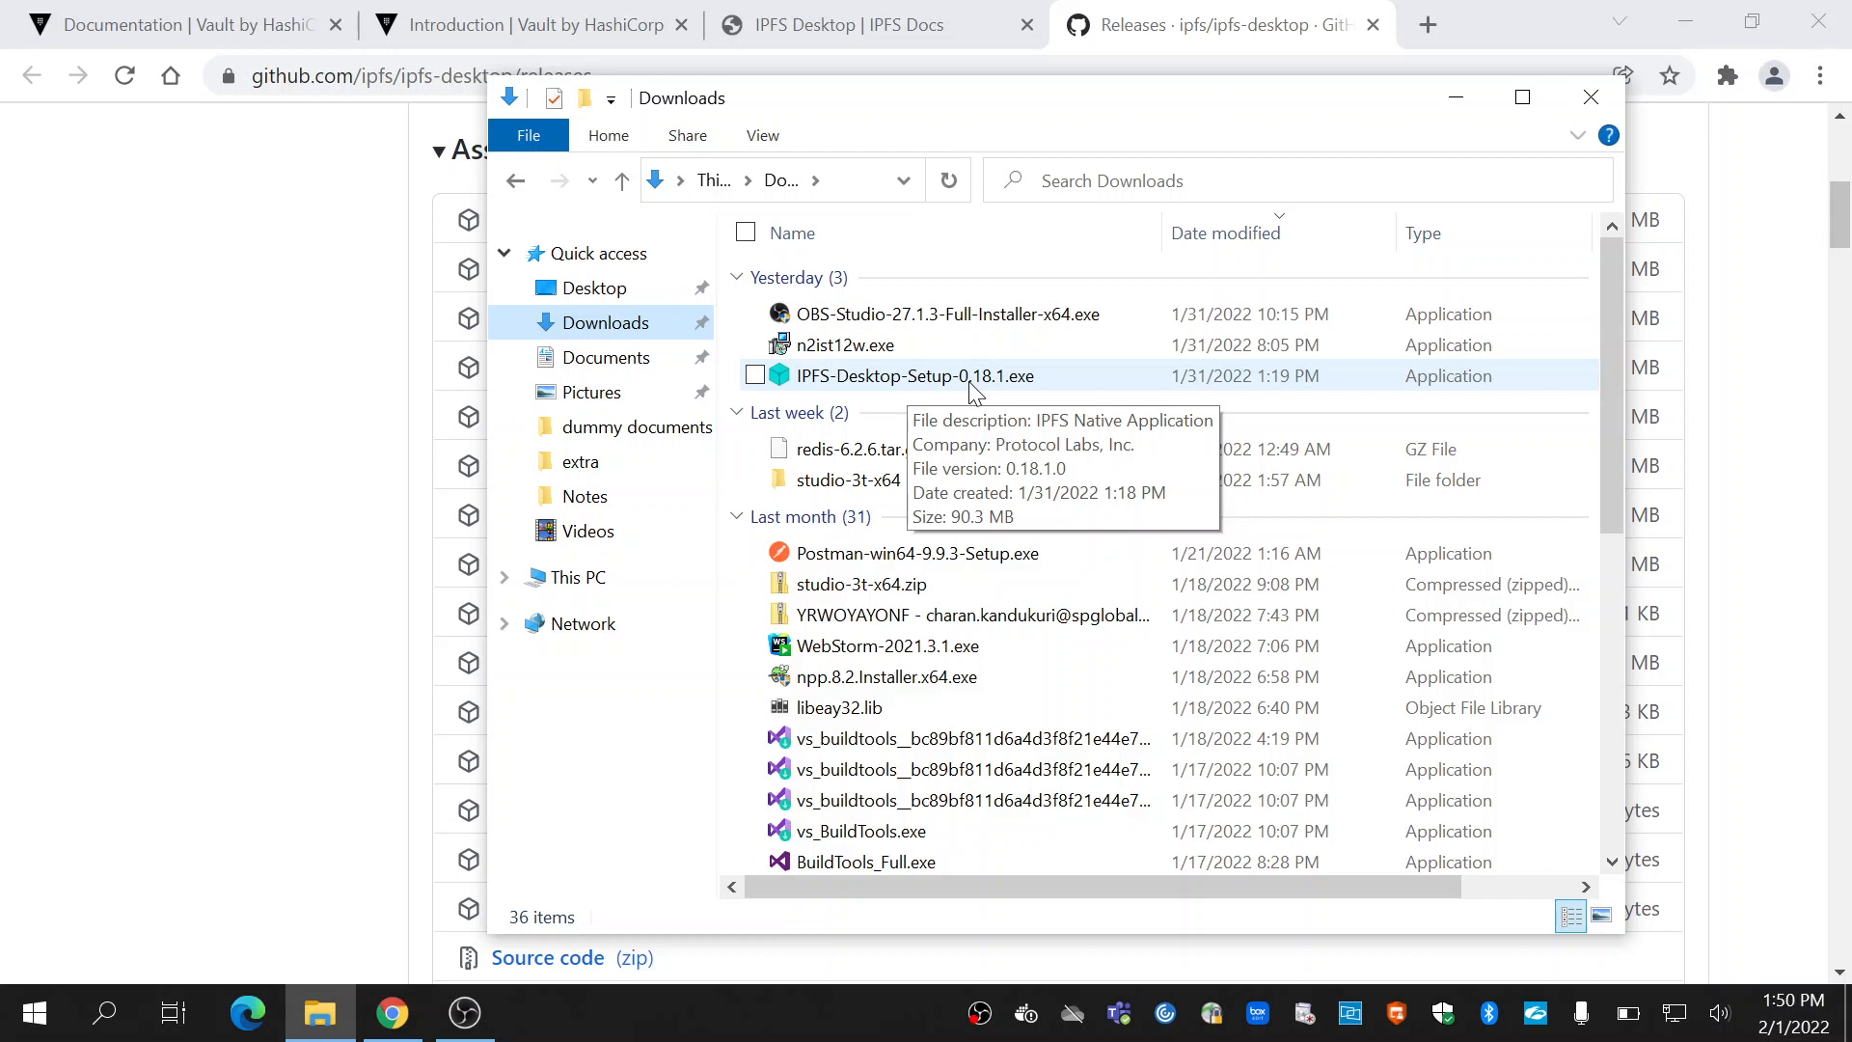
pyautogui.moveTo(1011, 380)
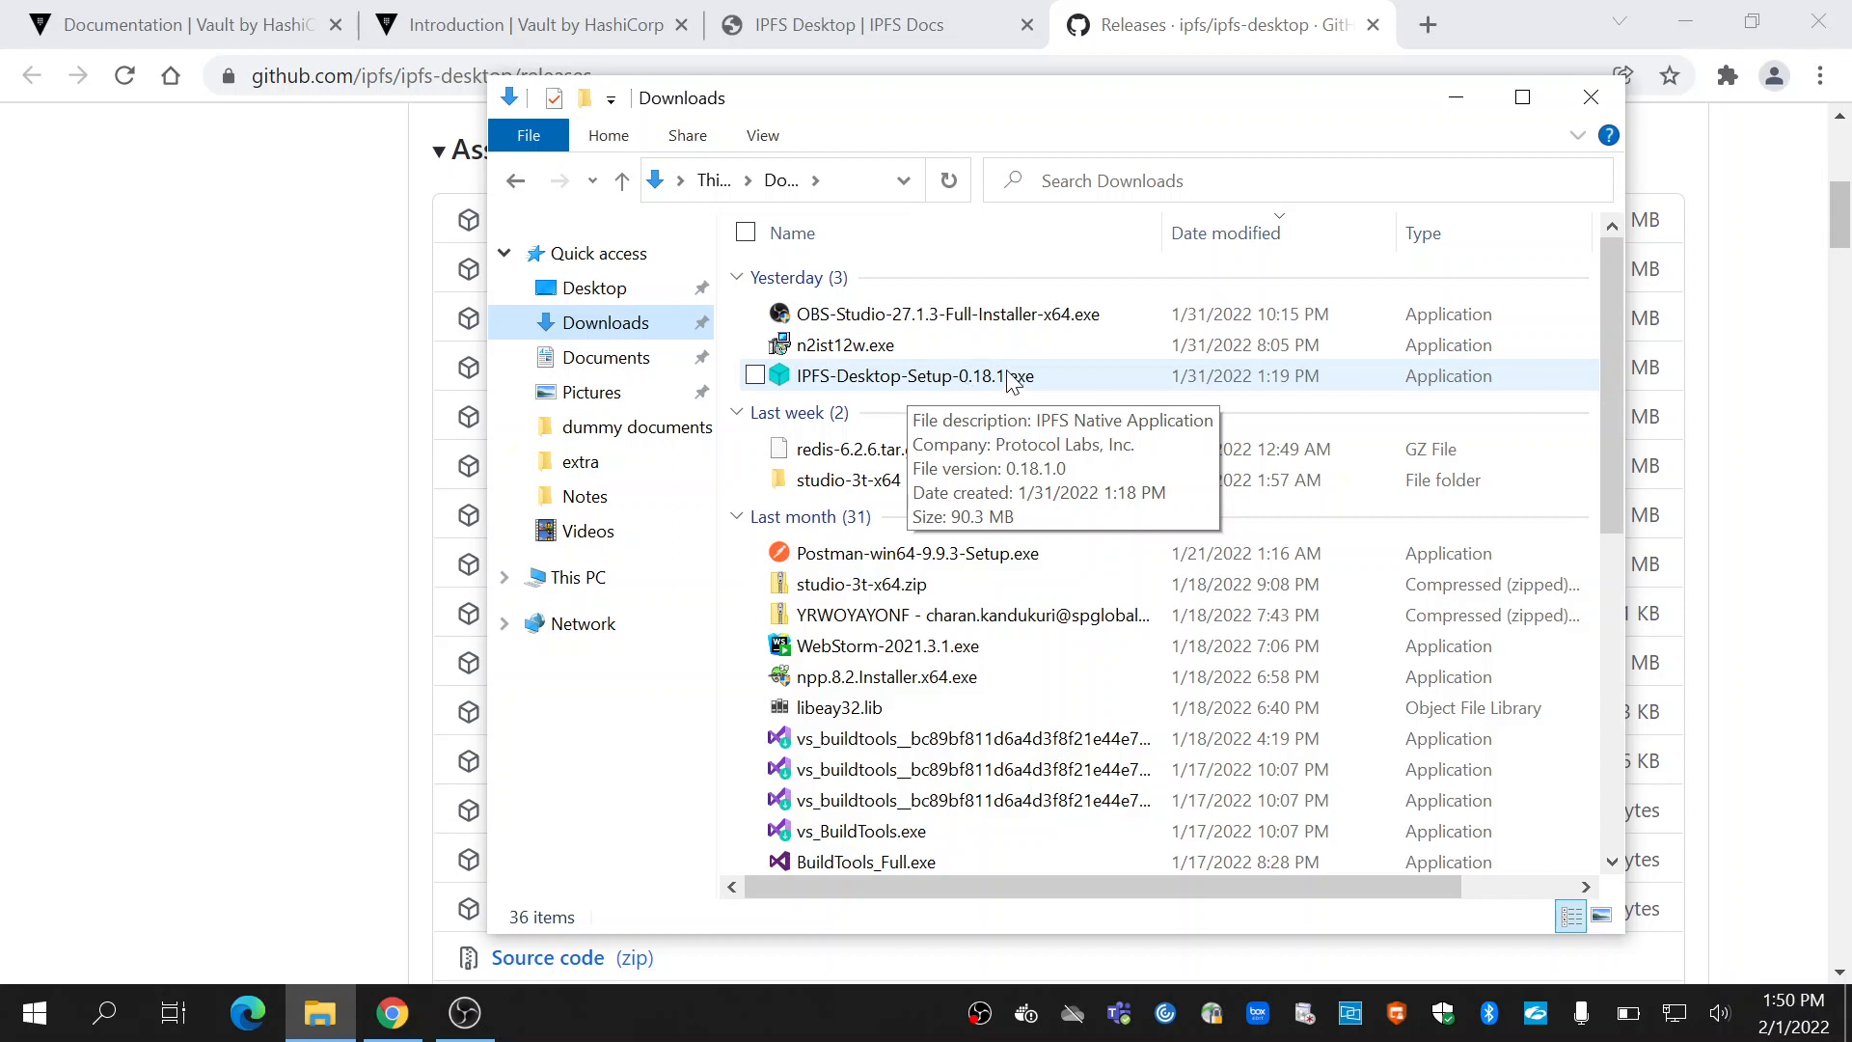
pyautogui.moveTo(1228, 378)
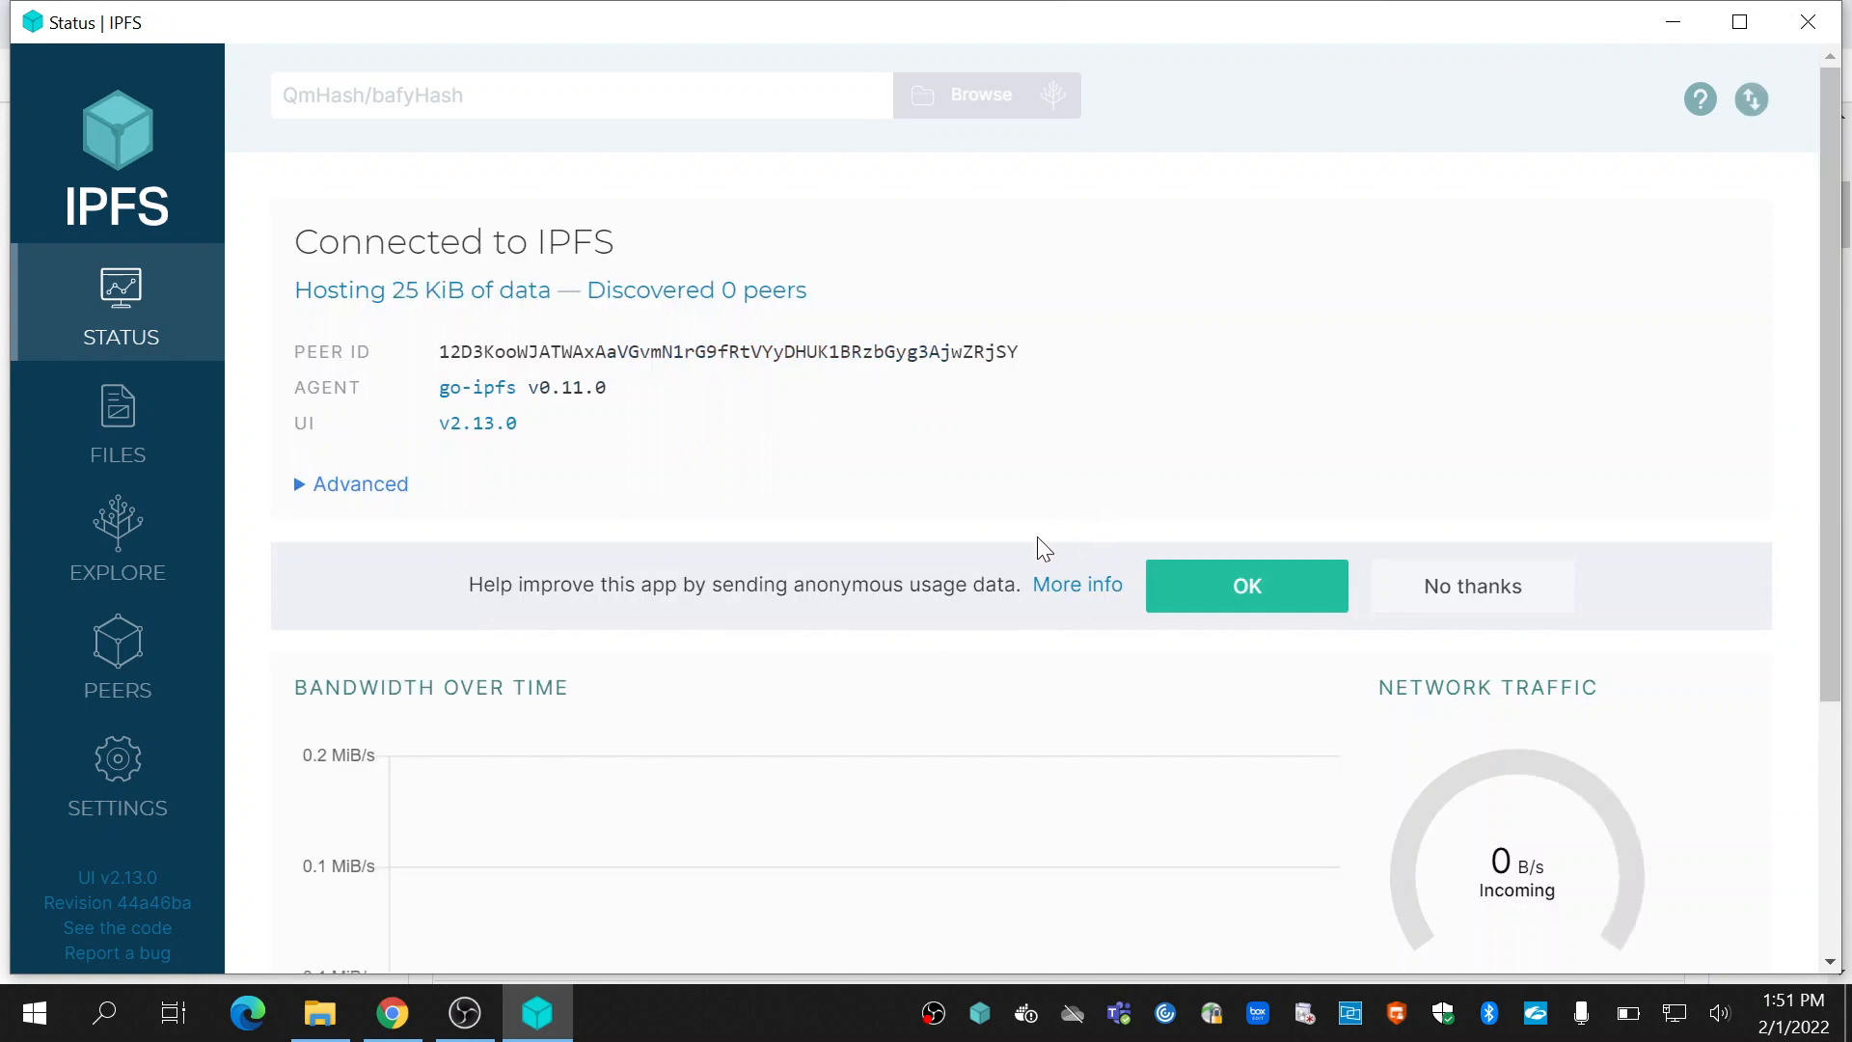
pyautogui.moveTo(299, 257)
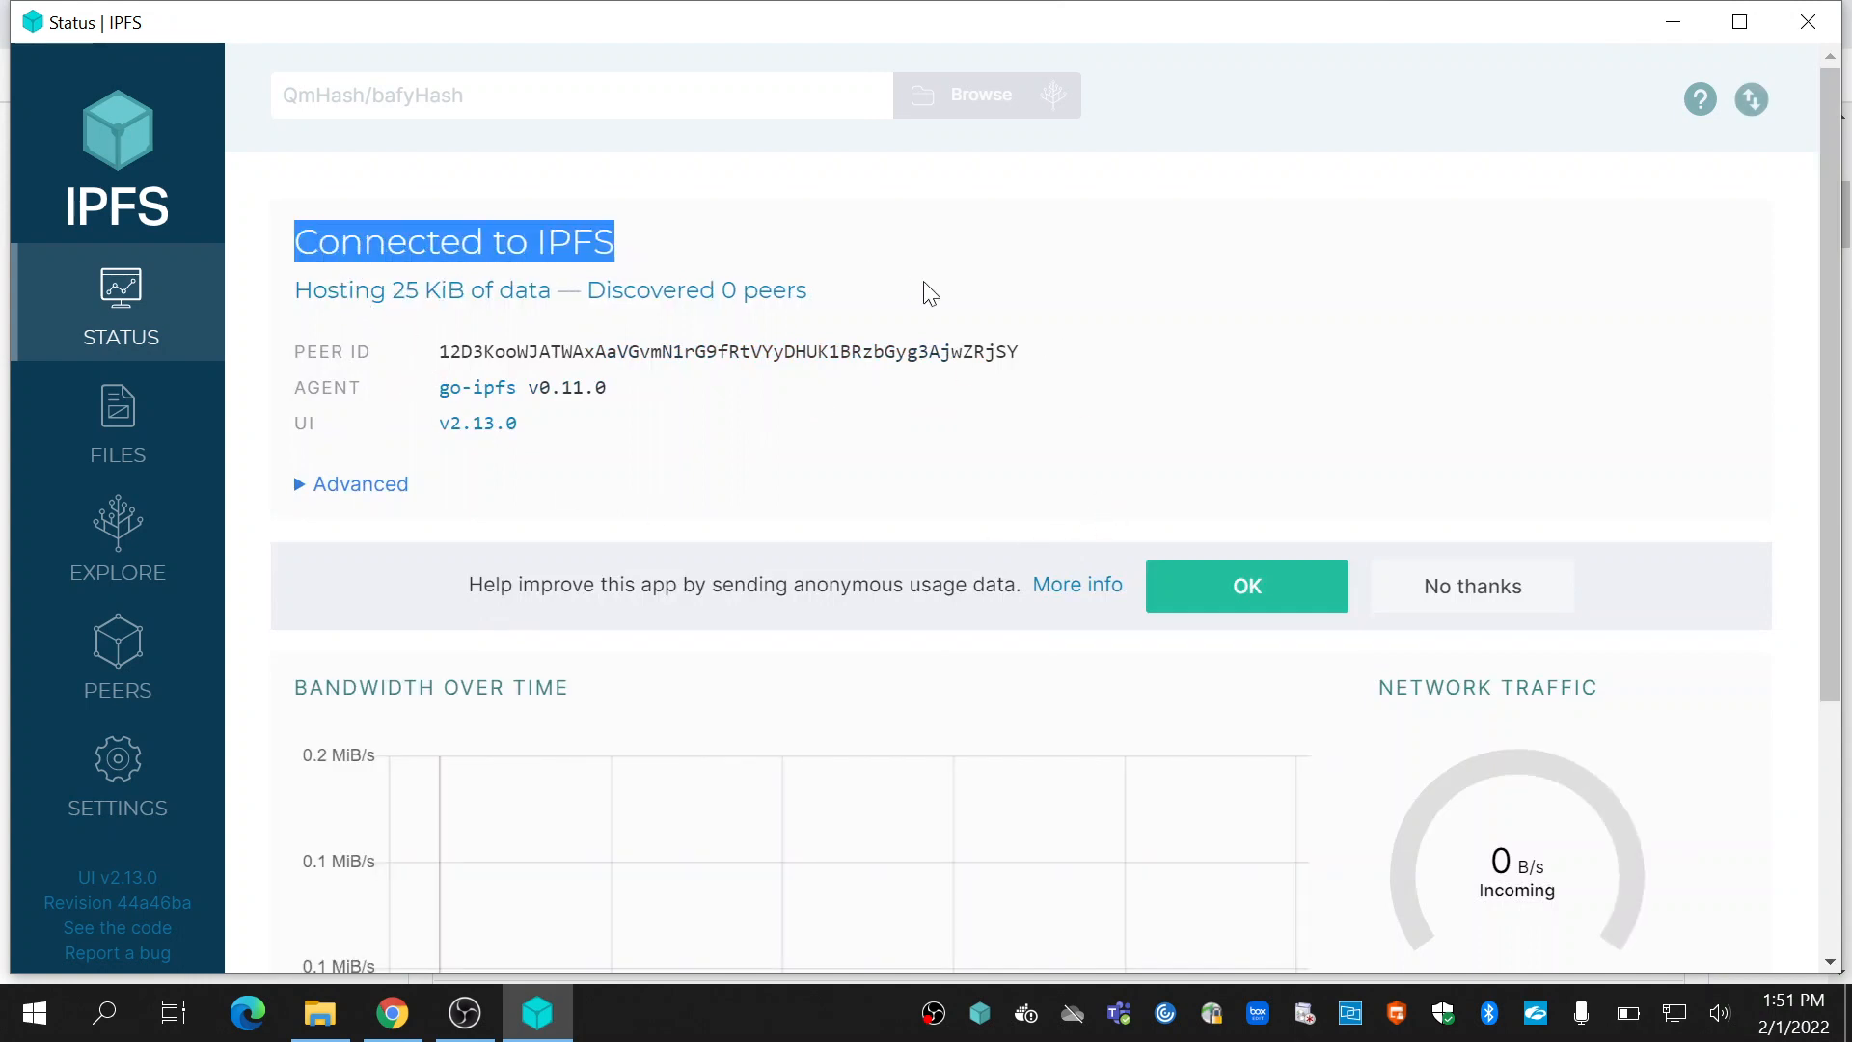
# - Scroll the IPFS Desktop Status screen showing Connected to IPFS
pyautogui.scroll(-3)
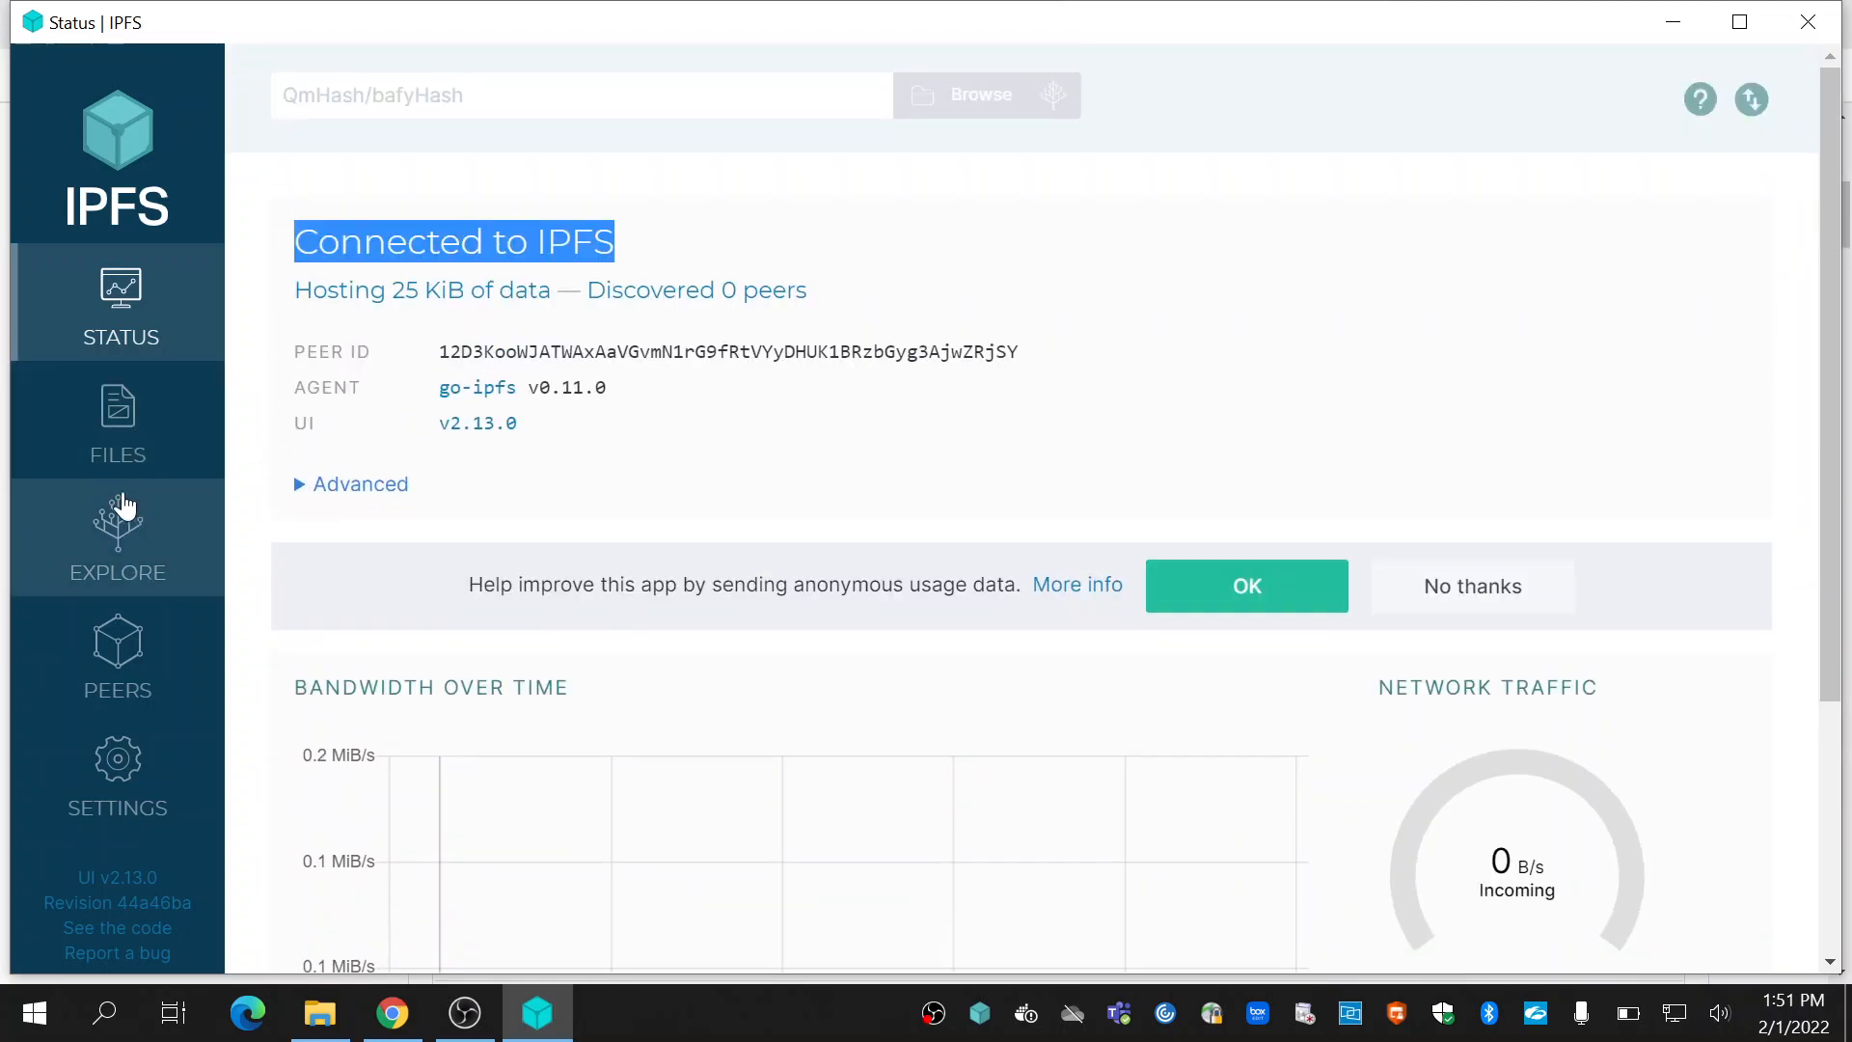
pyautogui.moveTo(116, 422)
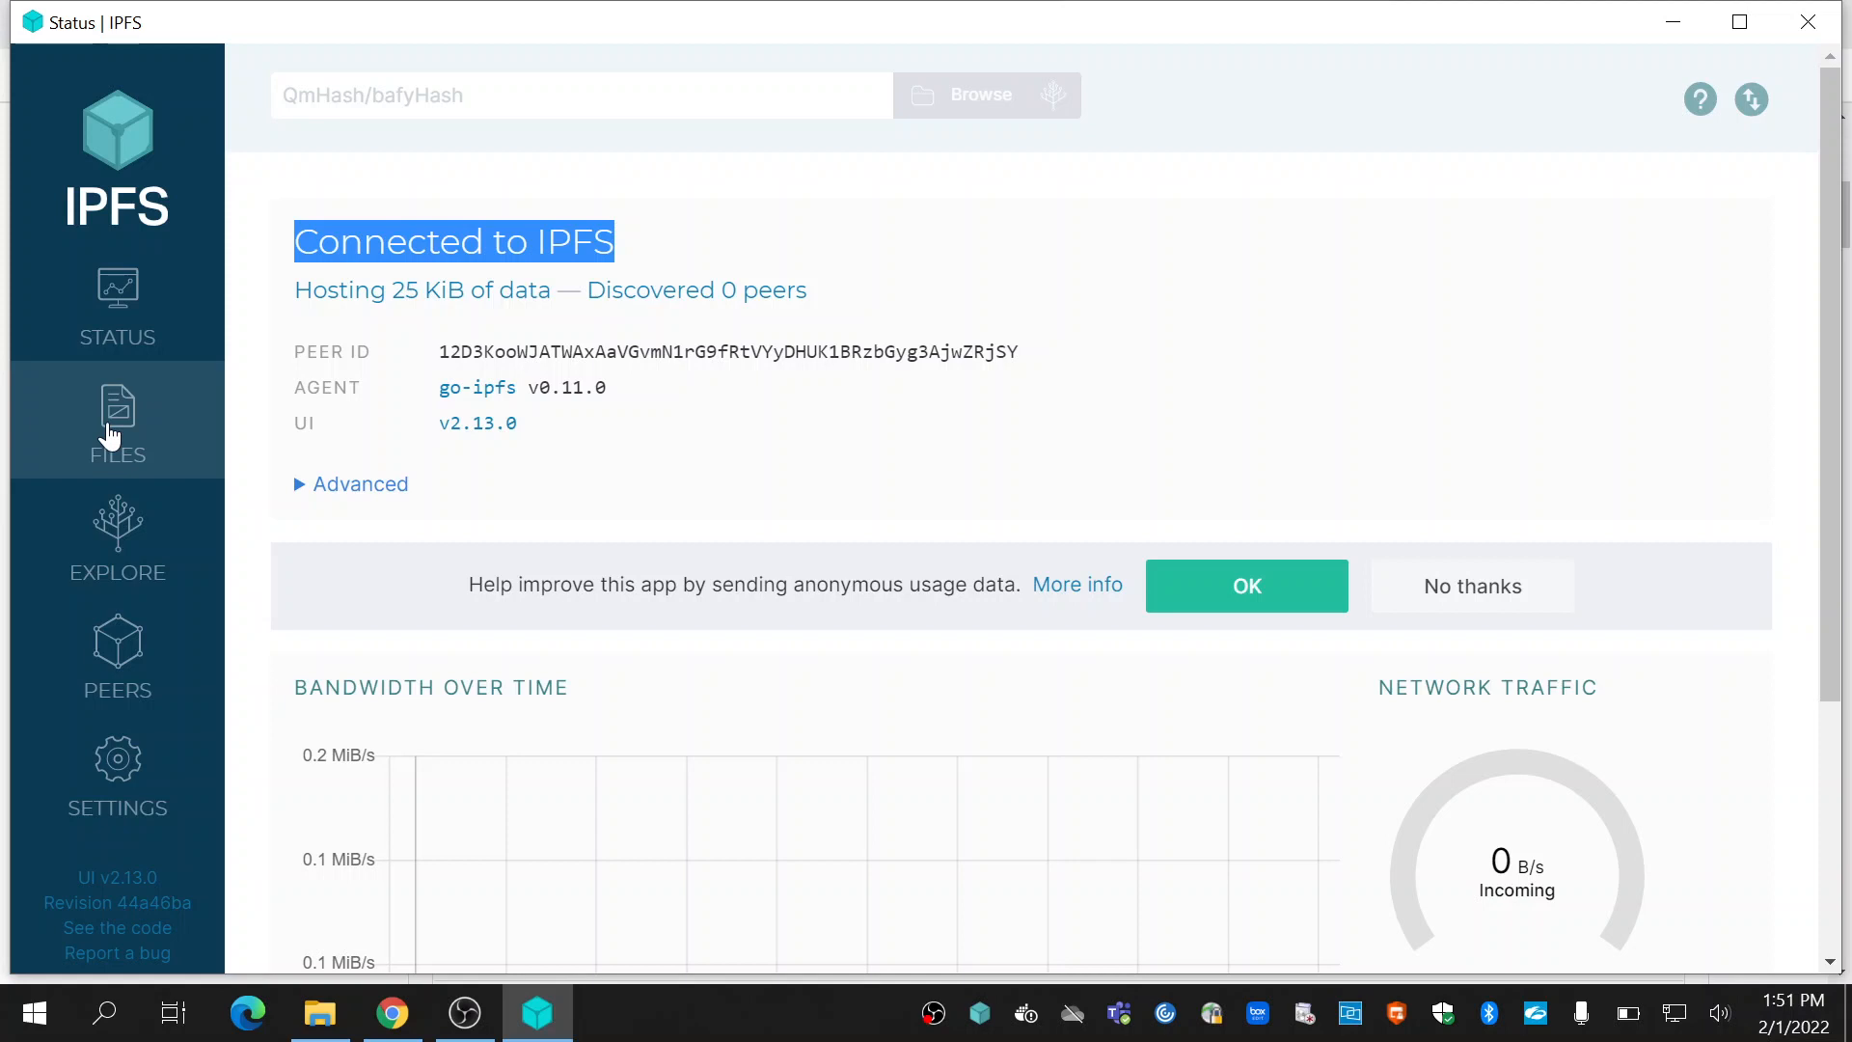
# - Open FILES, listing only 123.txt, and open the Import menu
pyautogui.click(117, 425)
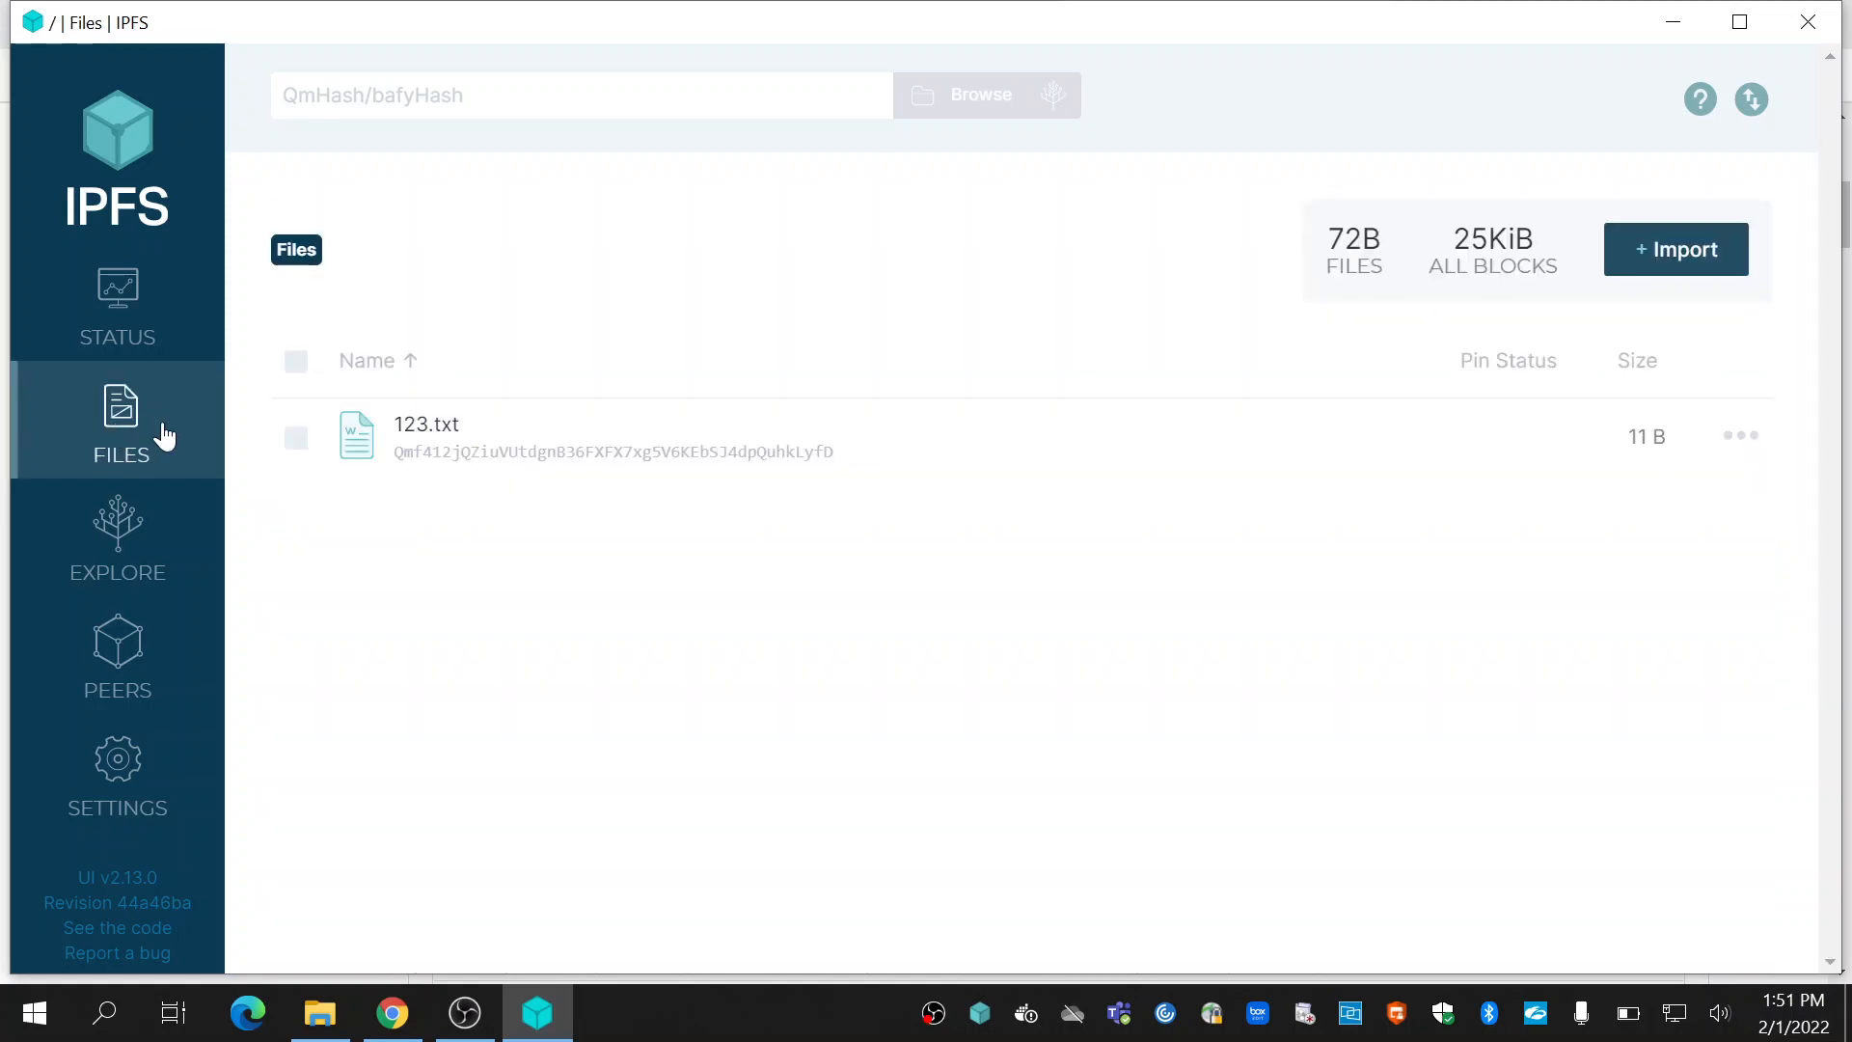
pyautogui.moveTo(420, 447)
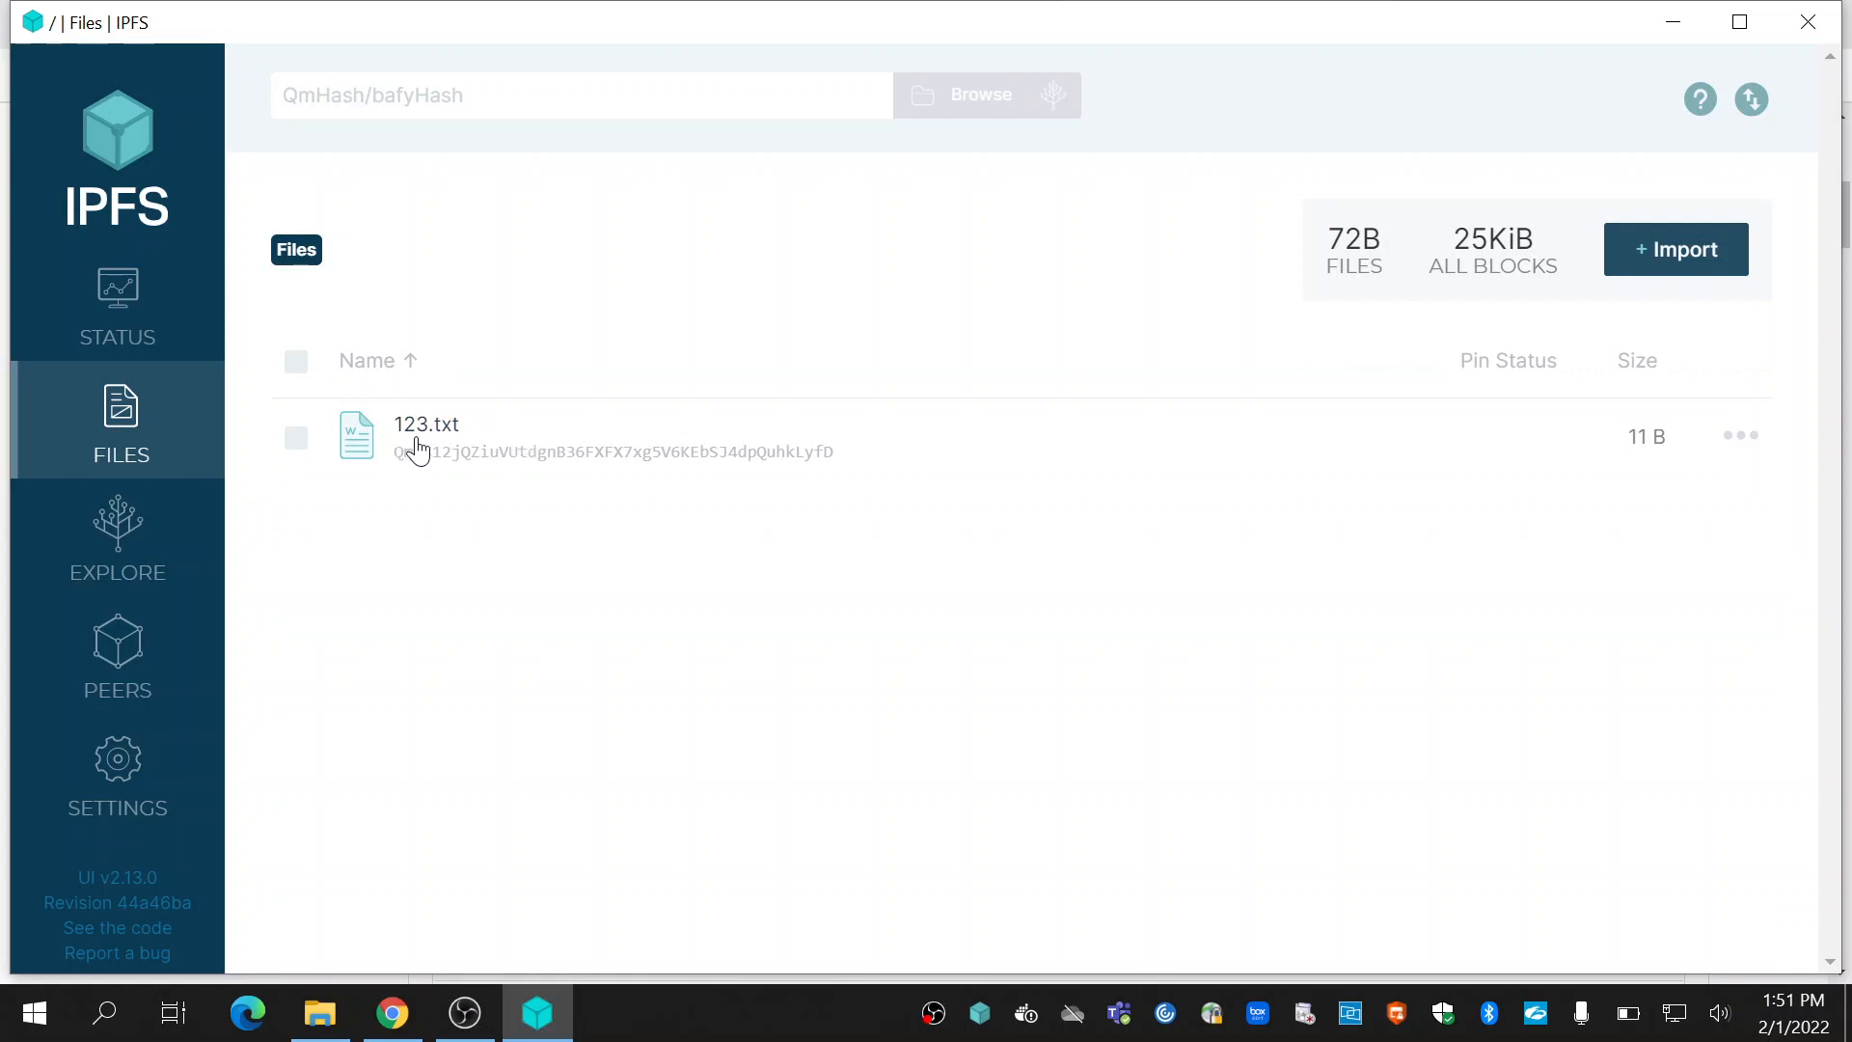
pyautogui.moveTo(770, 703)
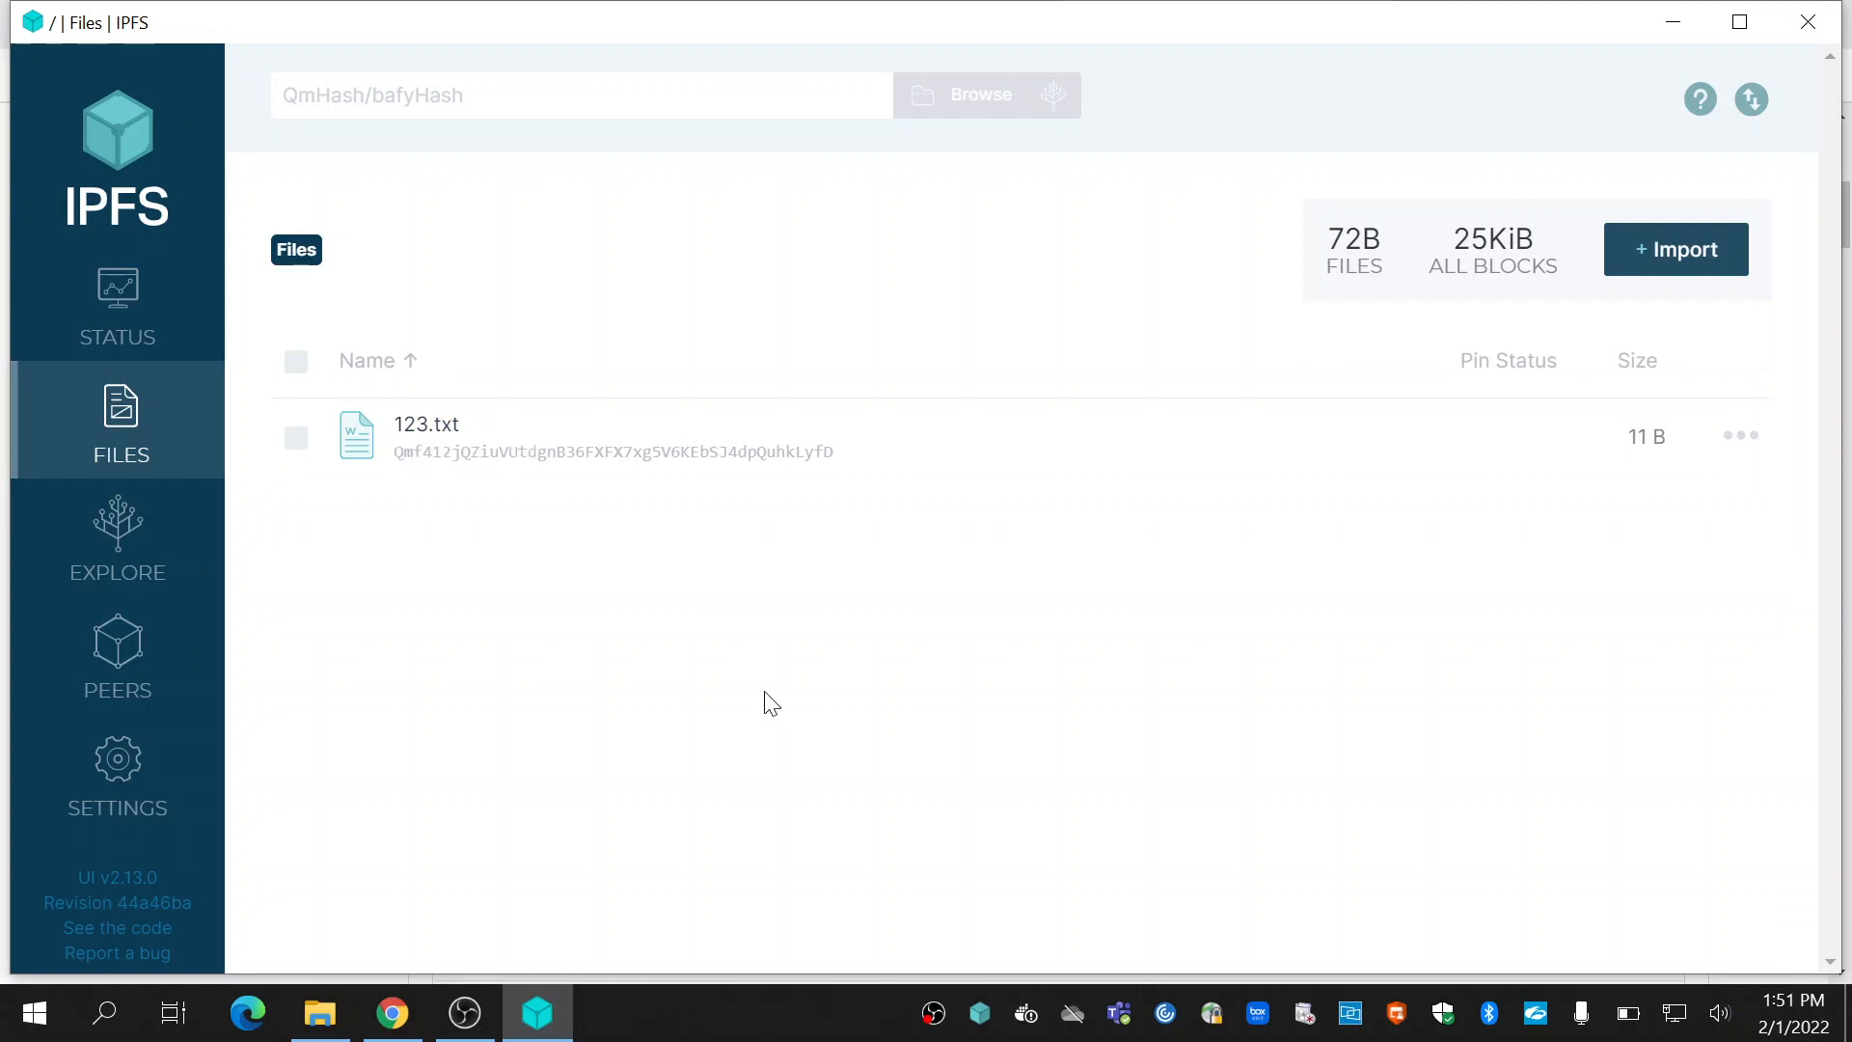
pyautogui.moveTo(1674, 249)
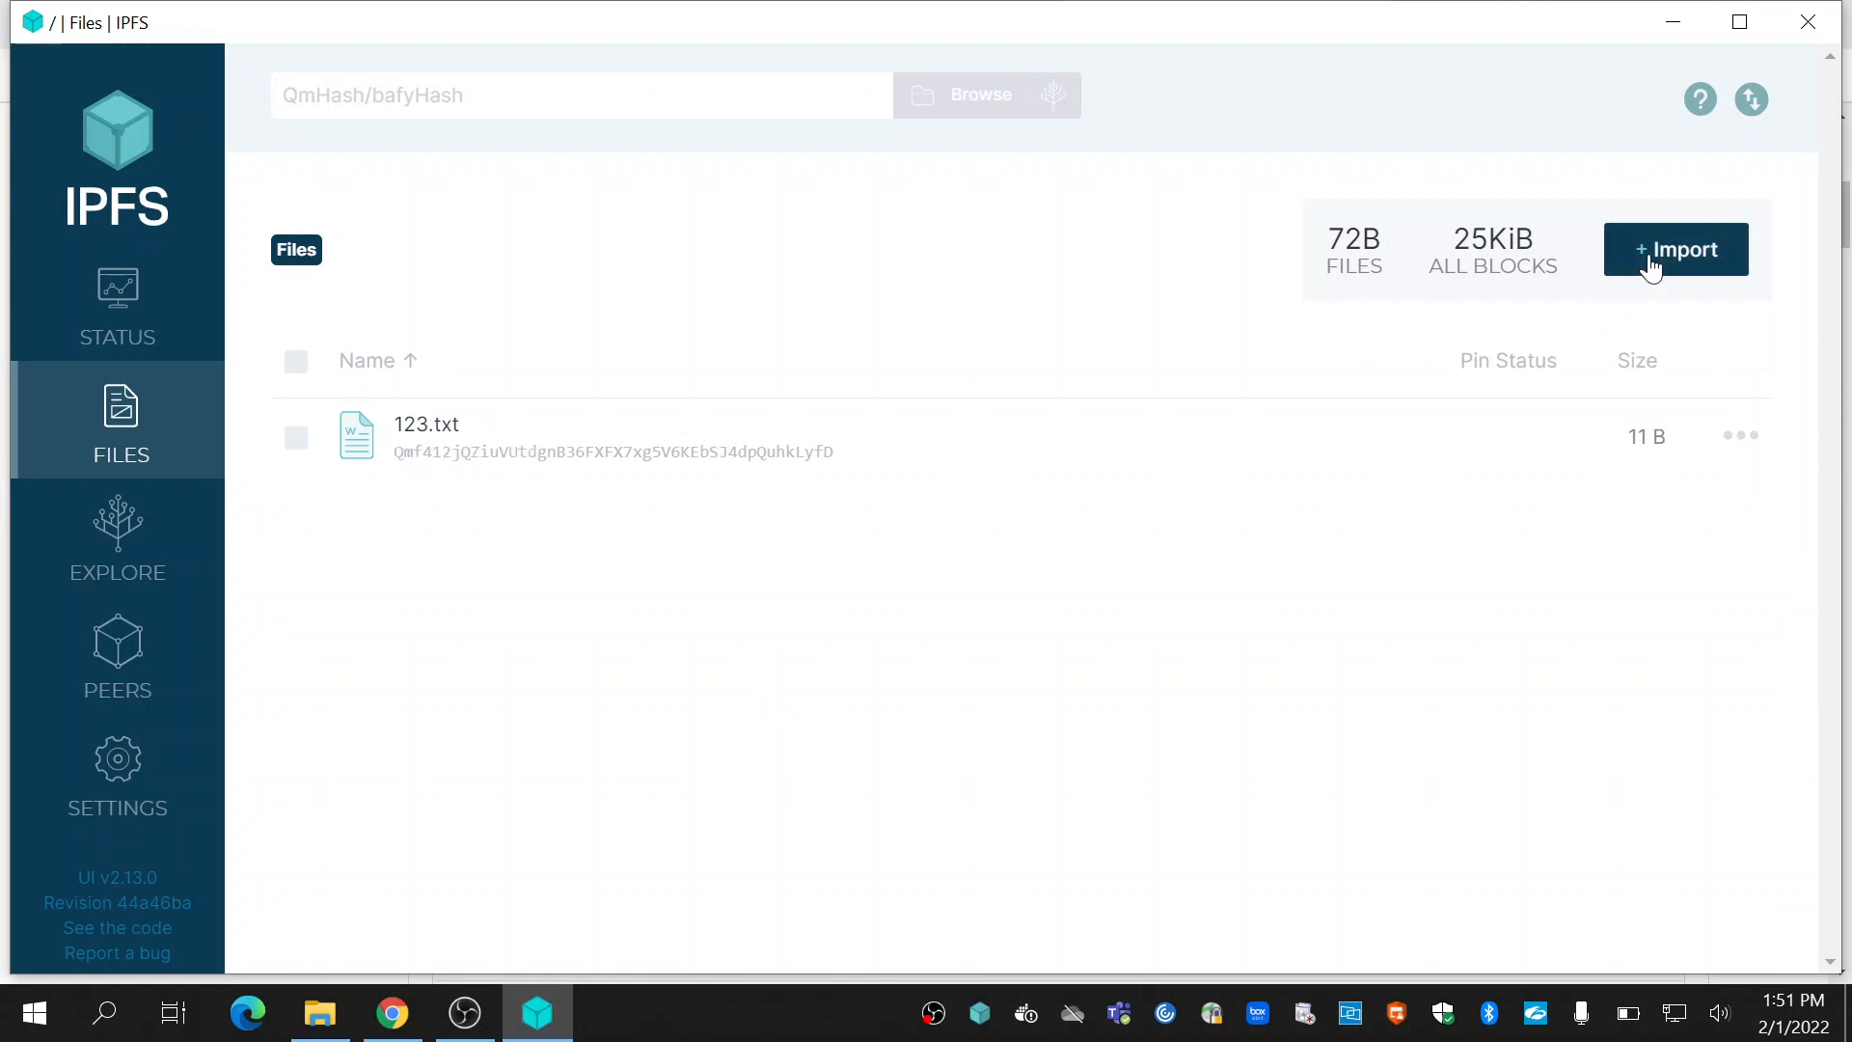
pyautogui.click(1674, 249)
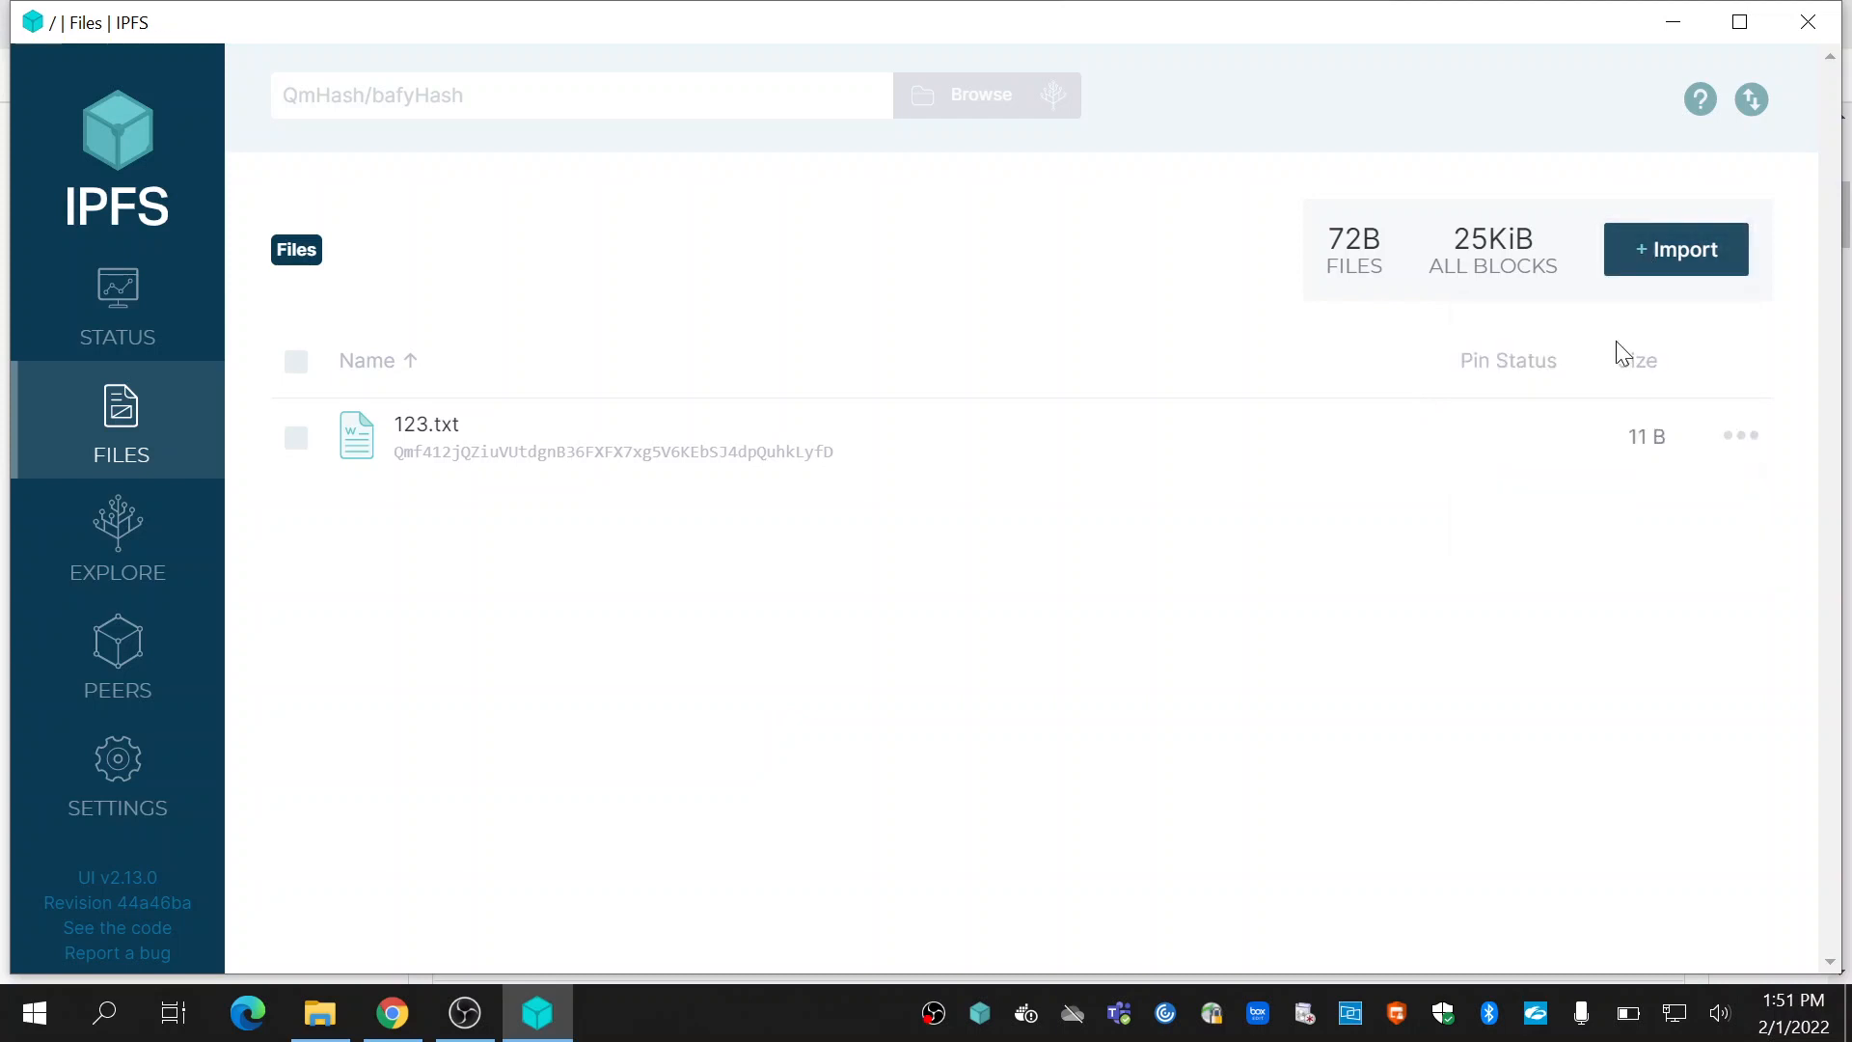
# - Import test_document.pdf as a file and close the 'Imported 1 item' notice
pyautogui.click(1675, 249)
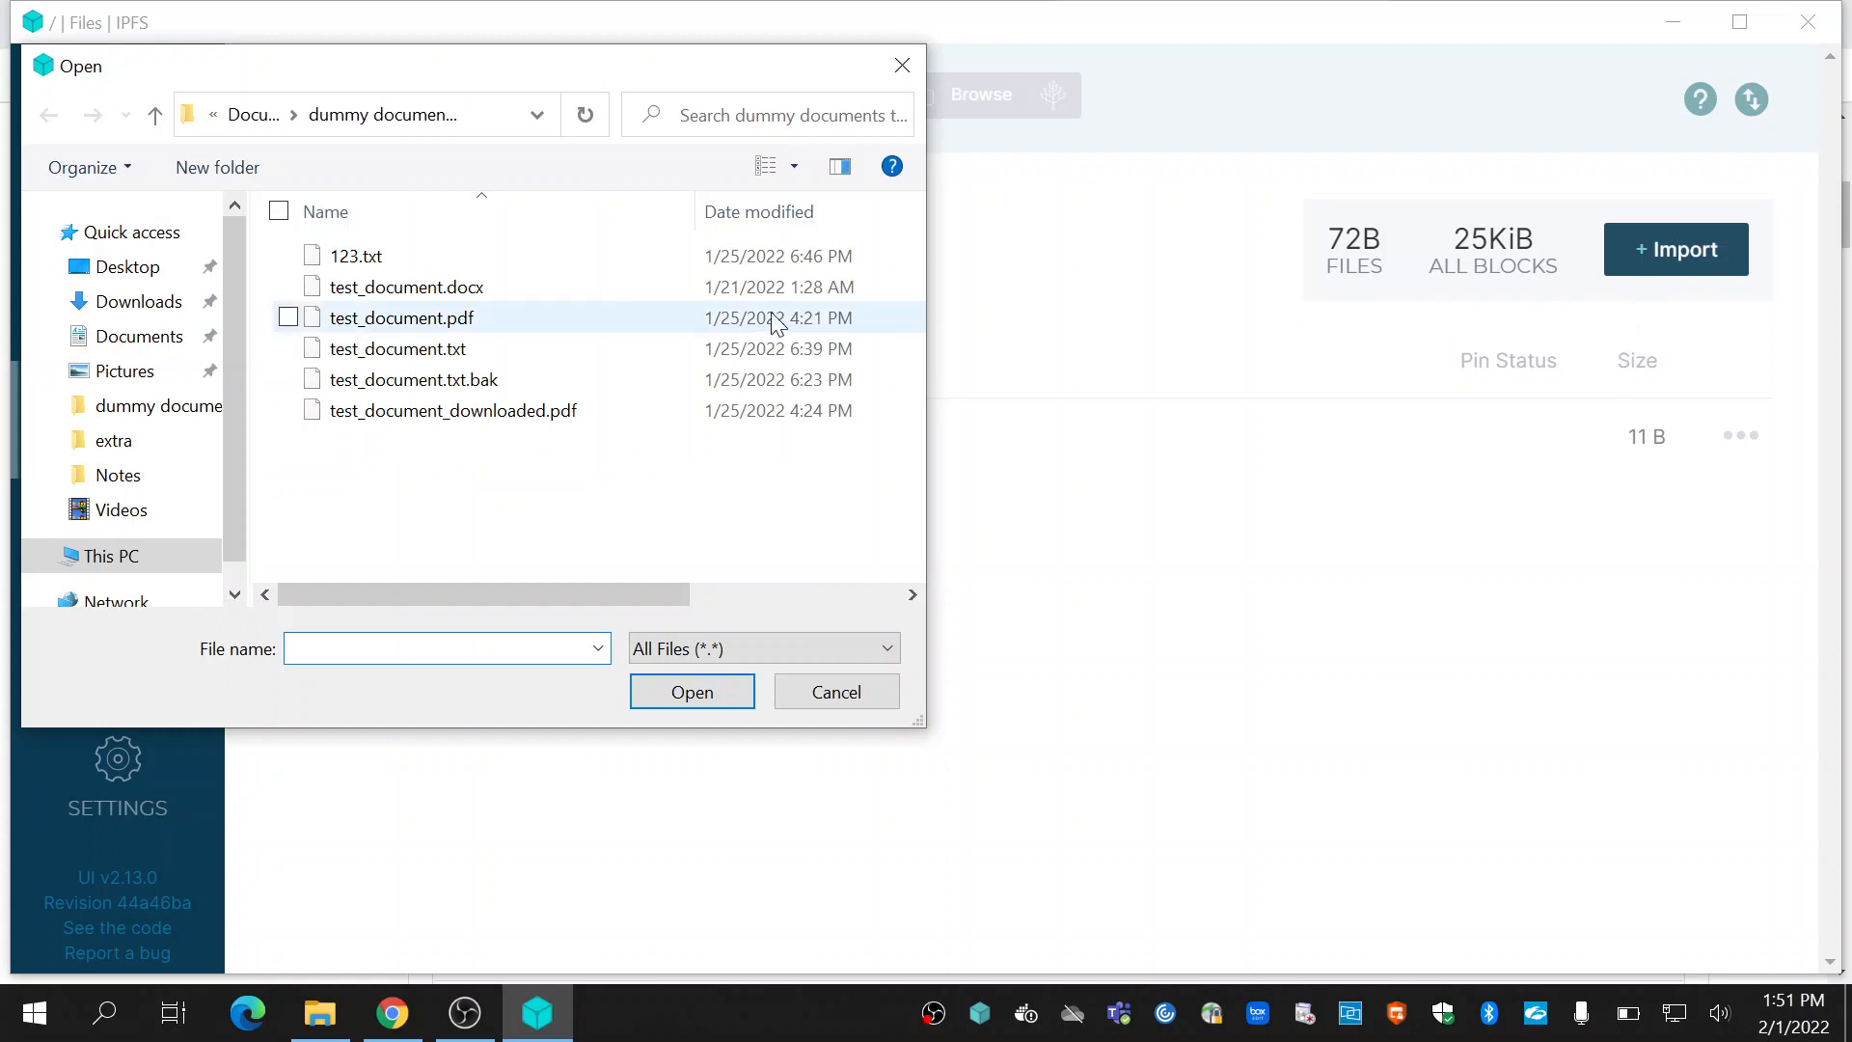
pyautogui.click(402, 318)
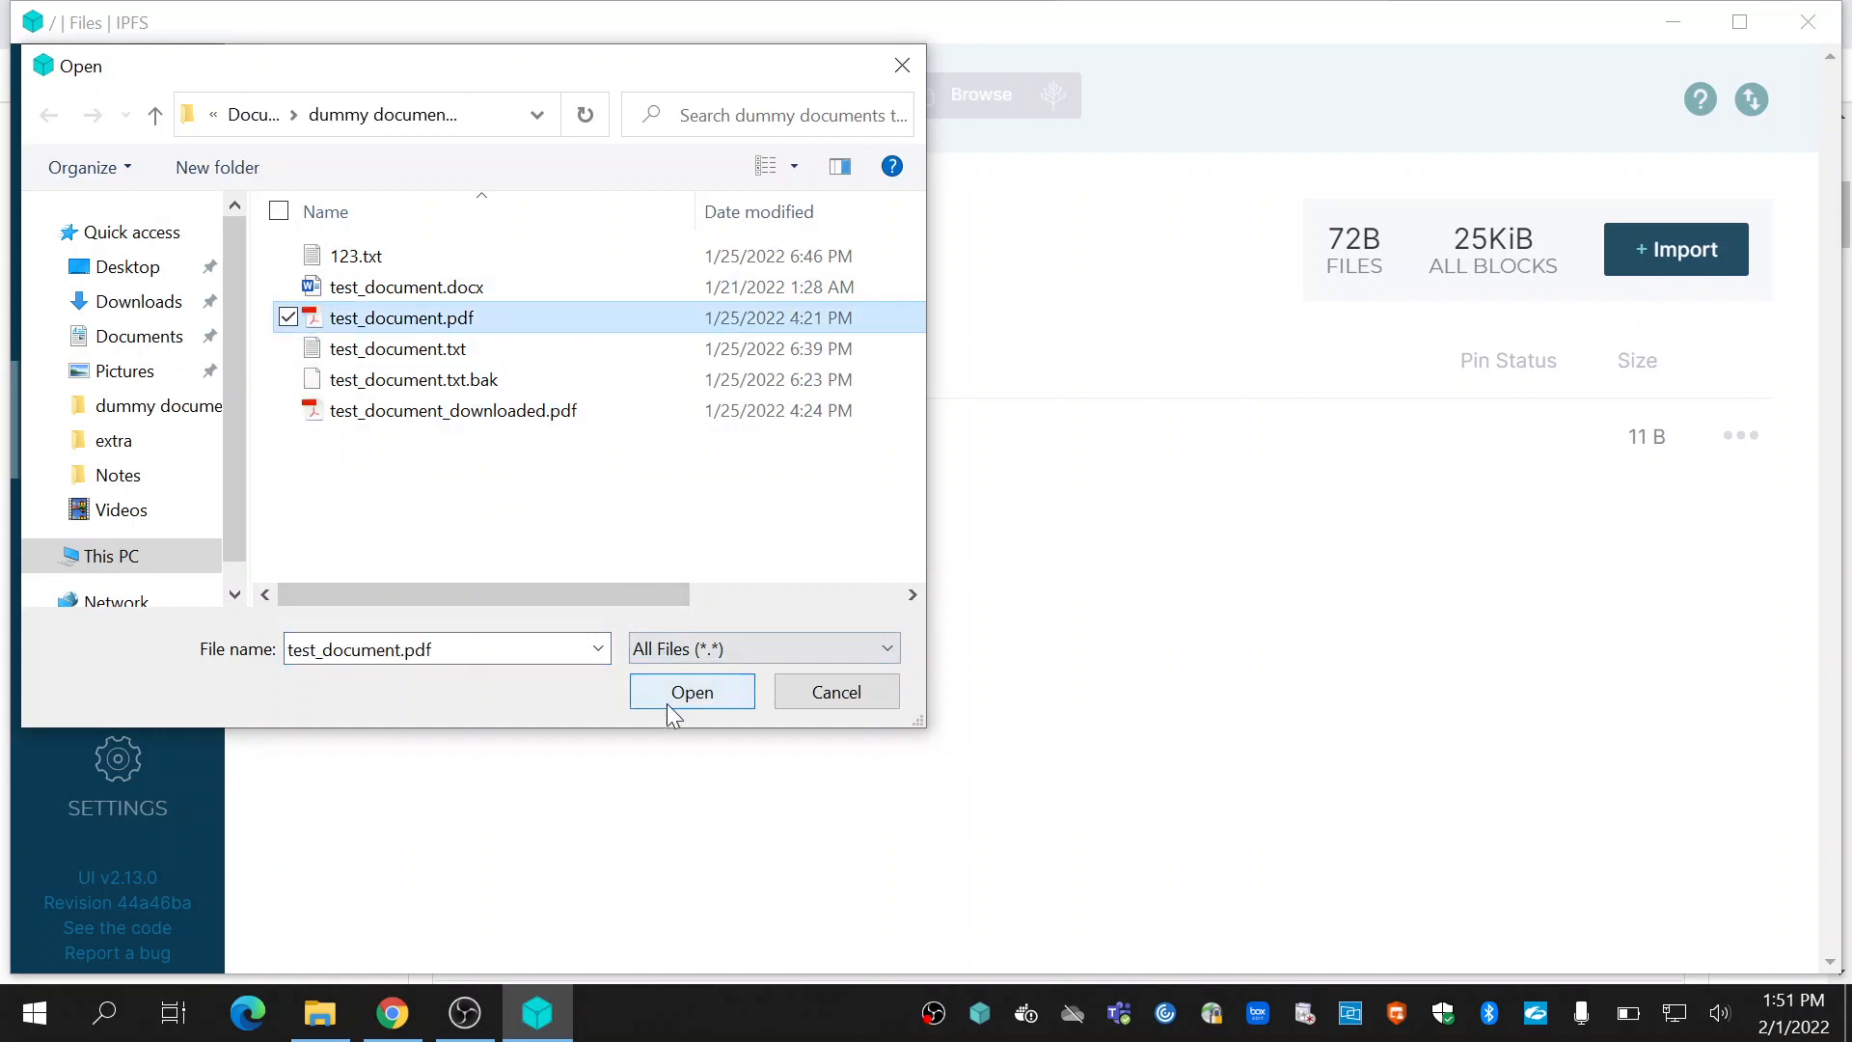
pyautogui.click(691, 691)
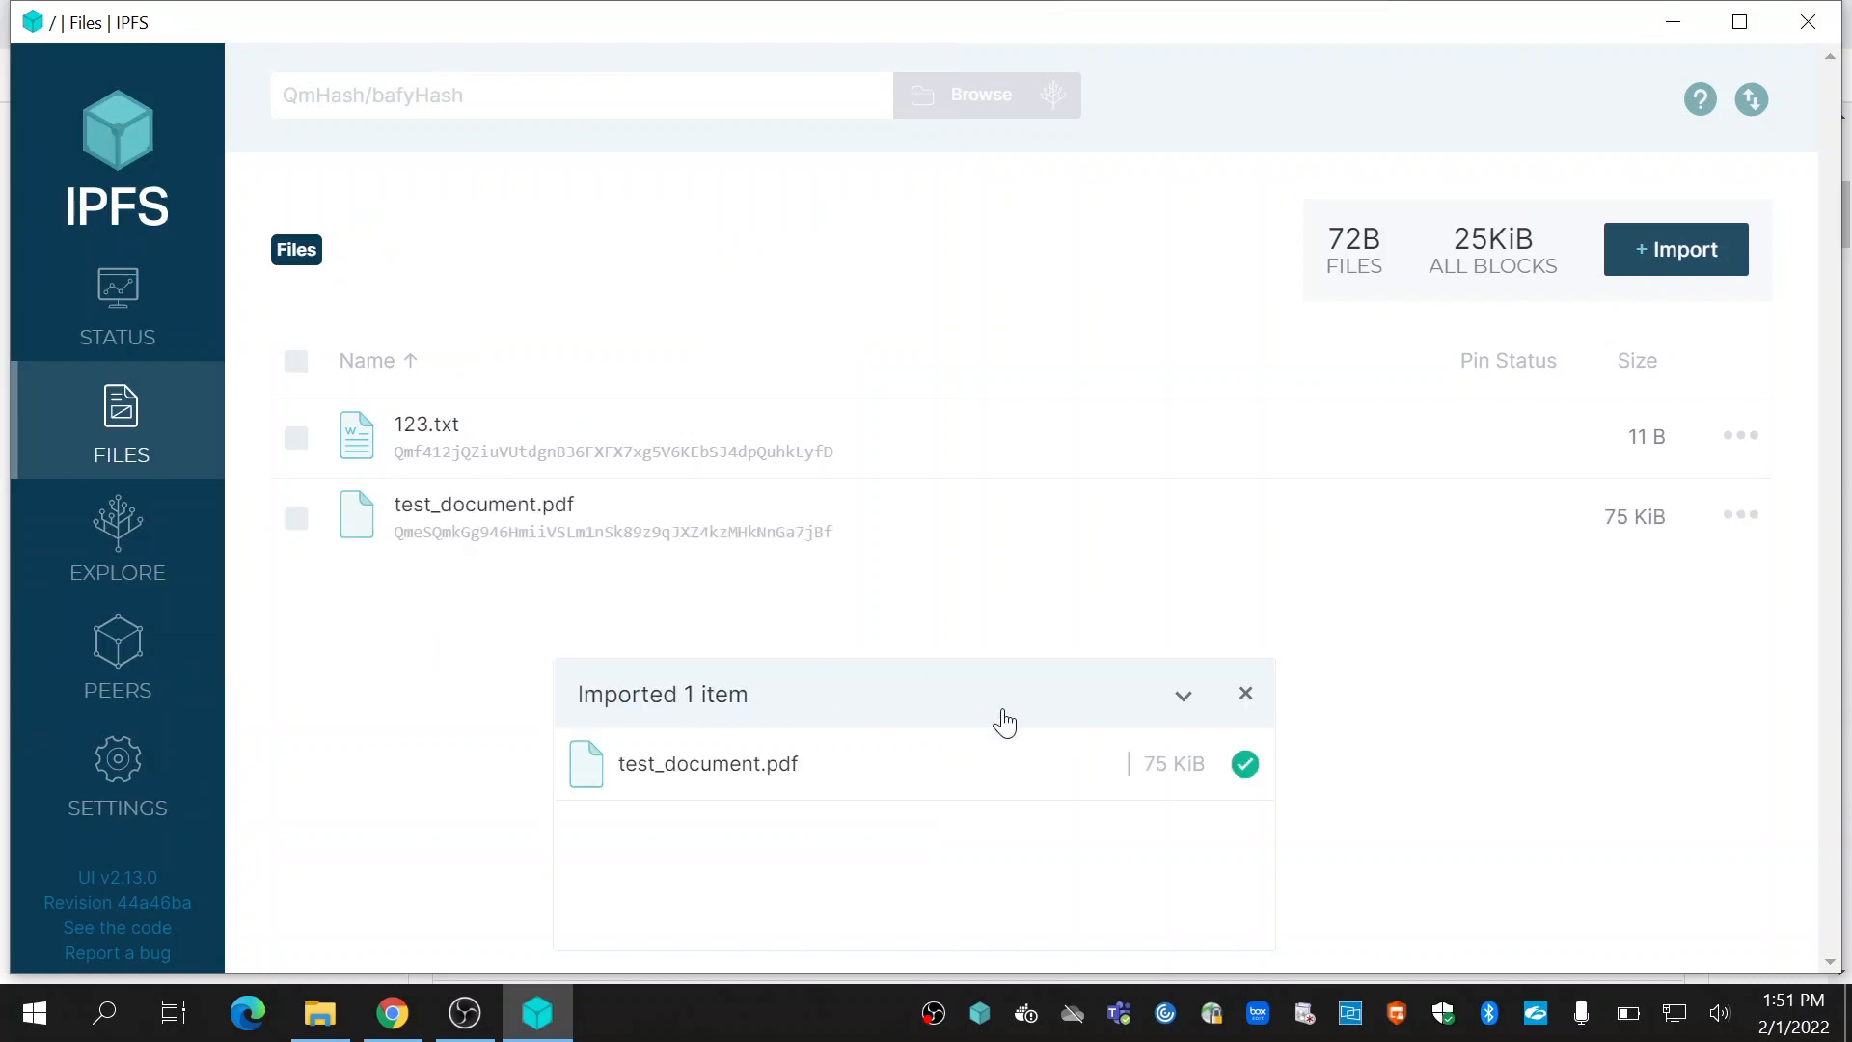
pyautogui.moveTo(1247, 696)
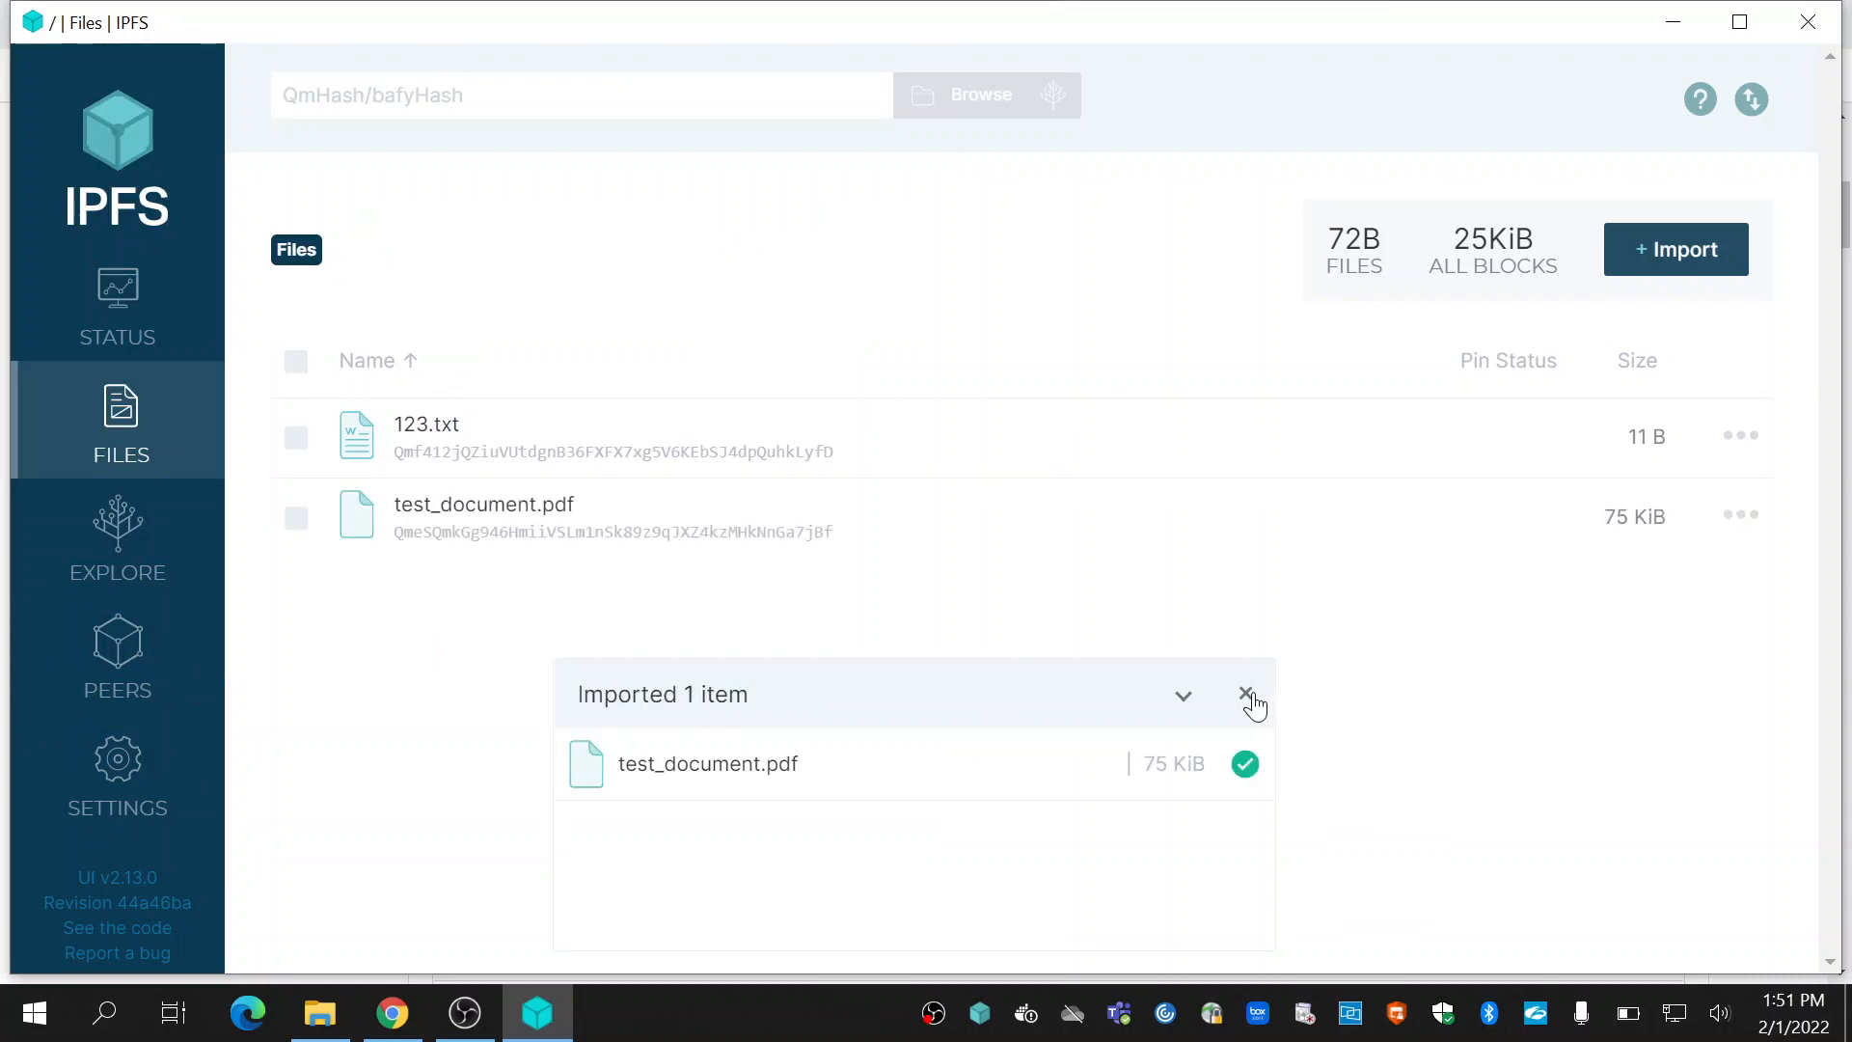
pyautogui.click(1249, 694)
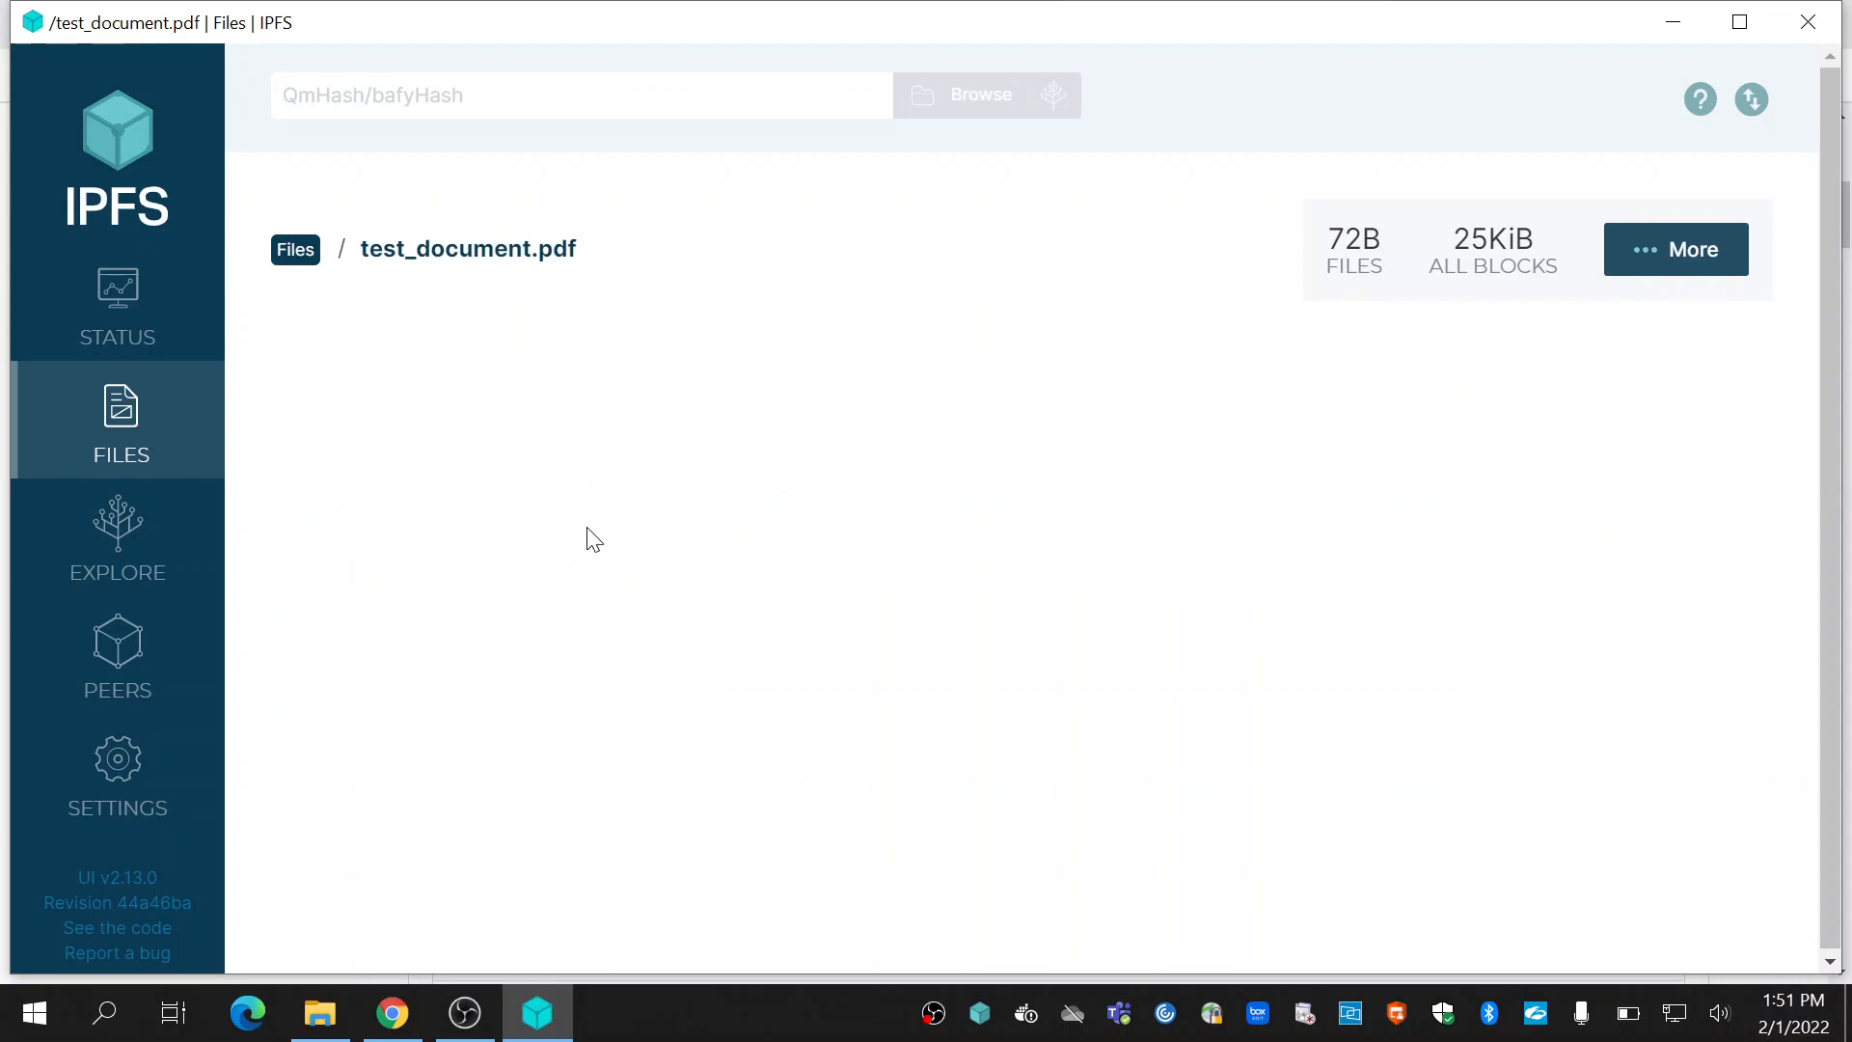
pyautogui.moveTo(1443, 294)
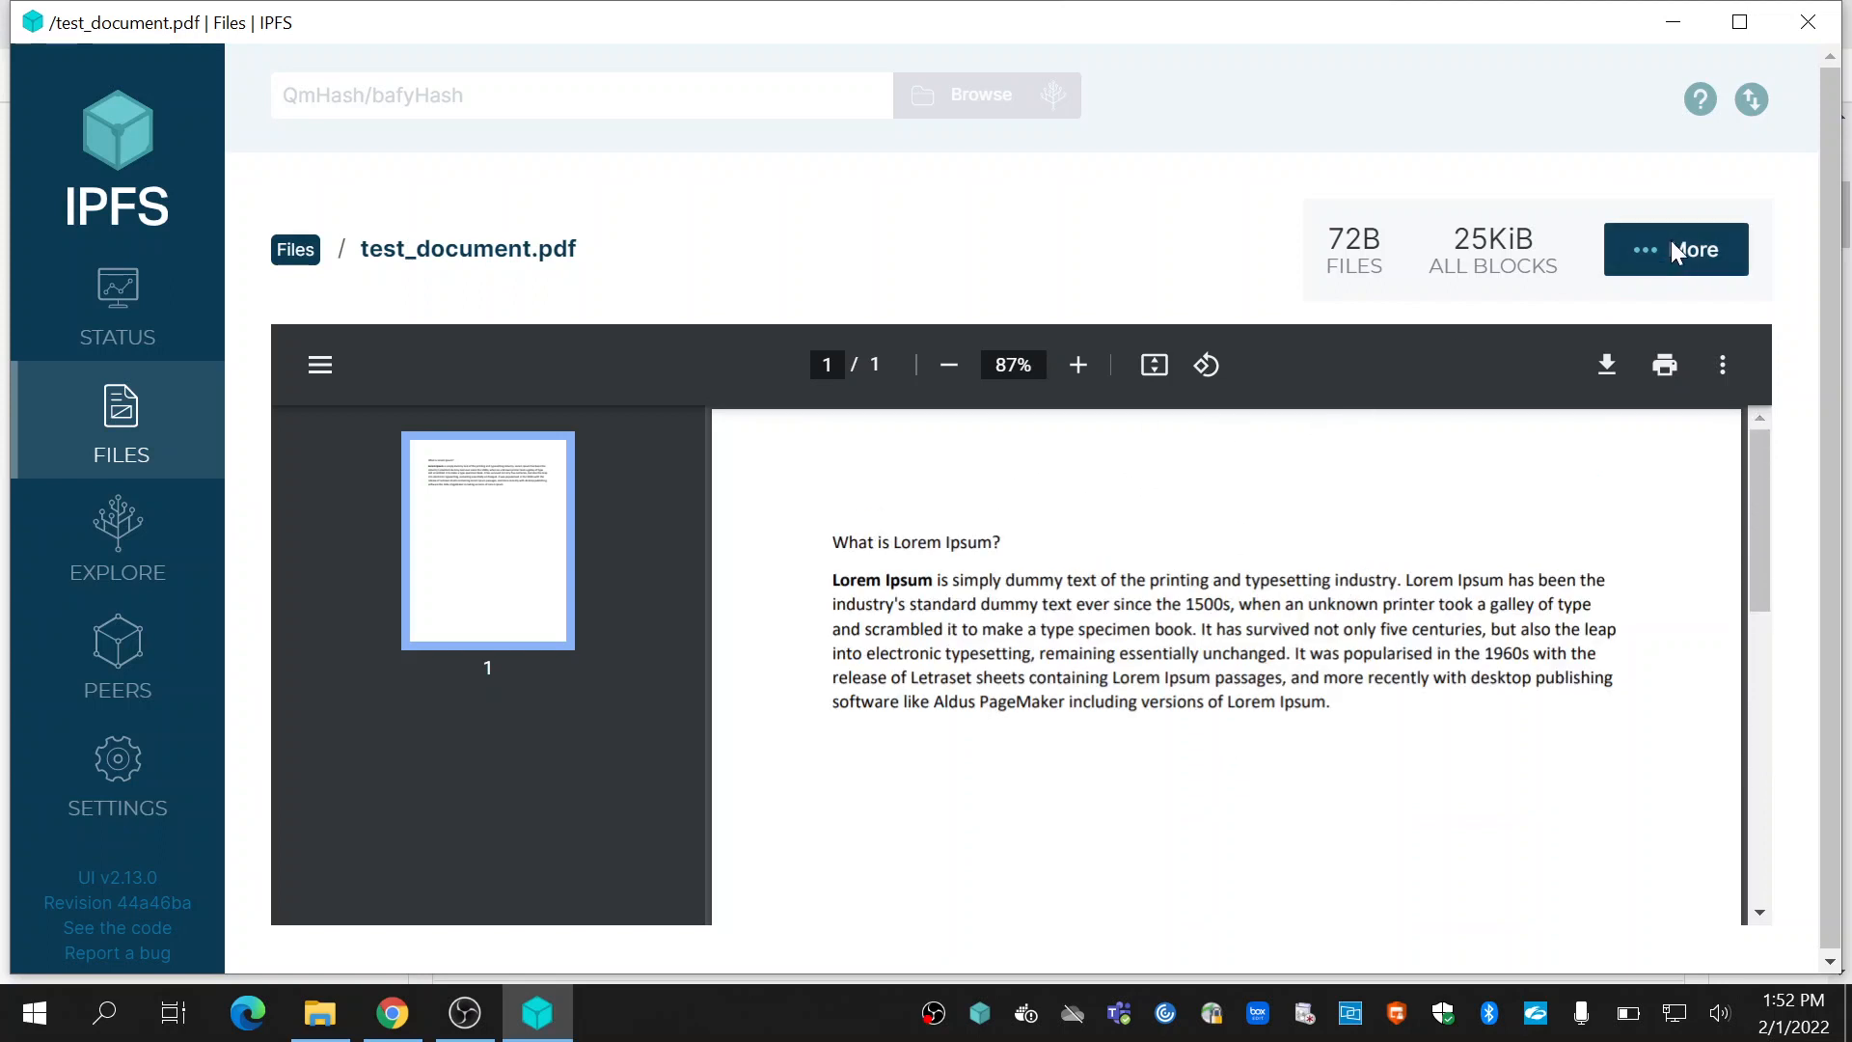
# - Copy test_document.pdf's CID from More actions, then switch to Chrome
pyautogui.click(1675, 249)
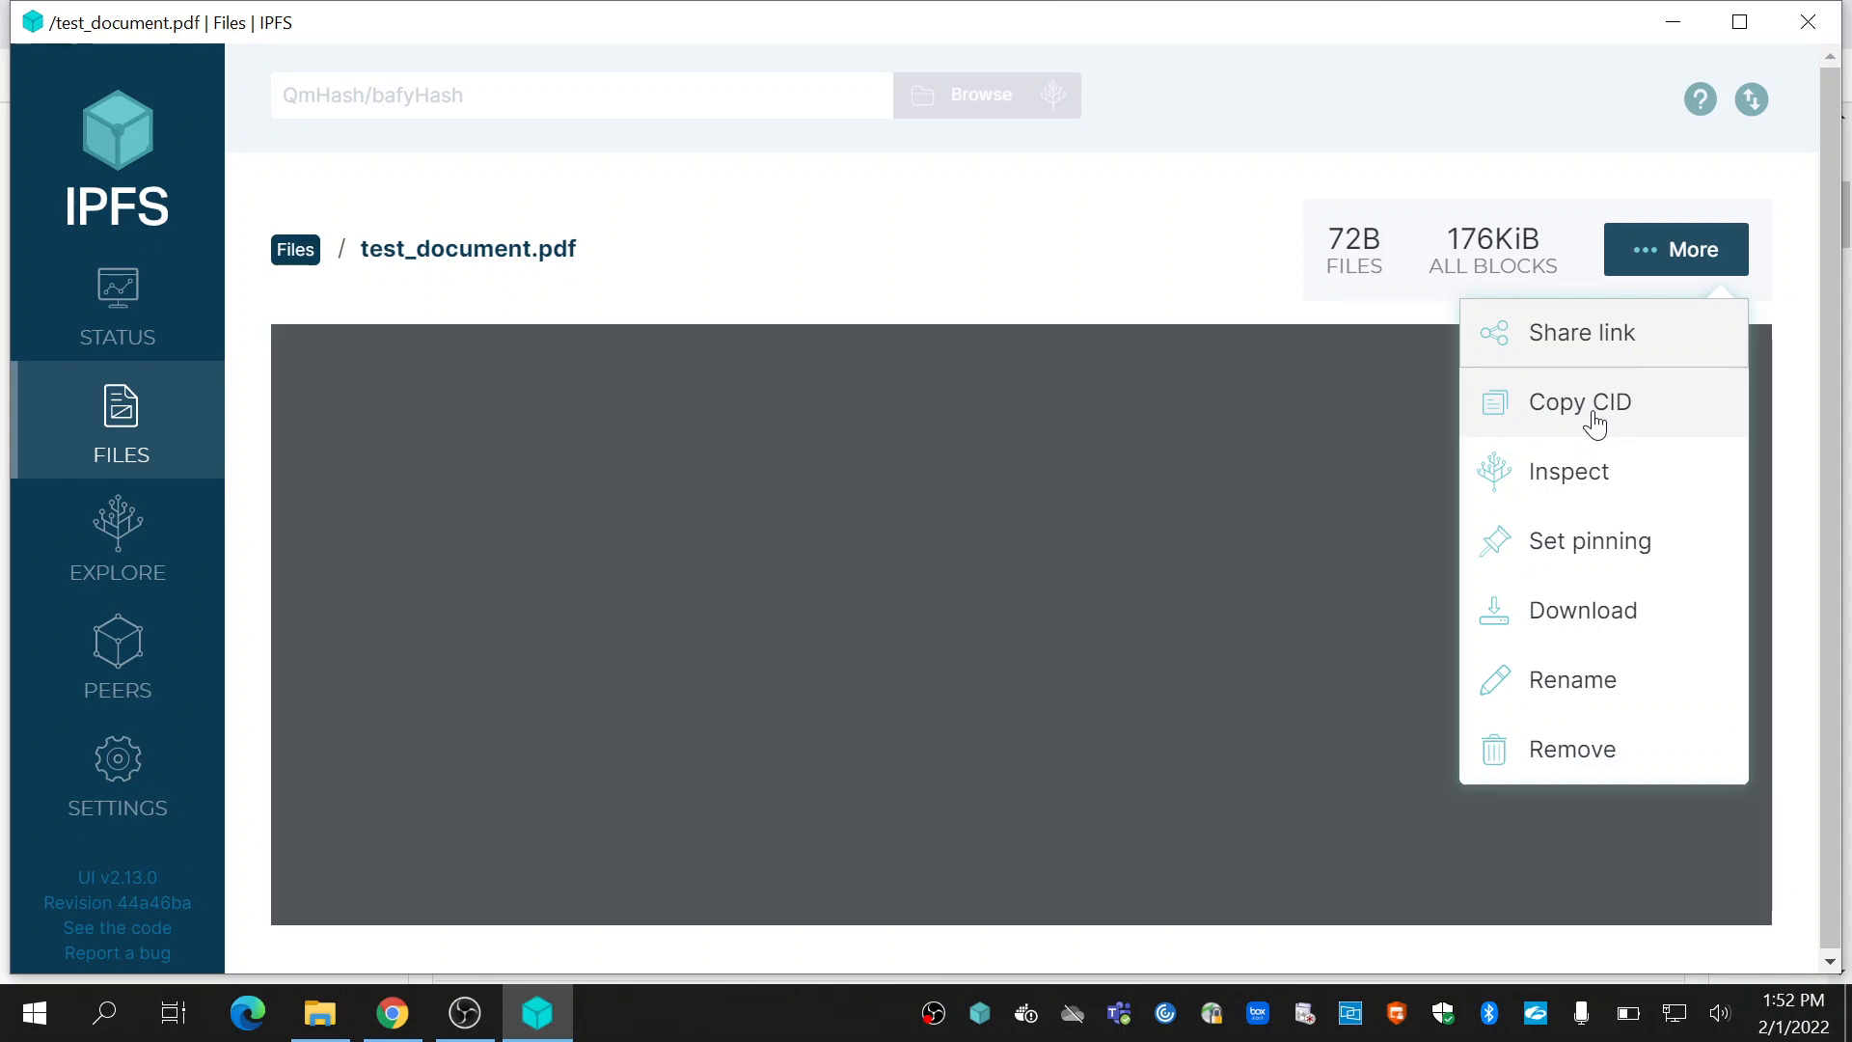
pyautogui.click(1579, 402)
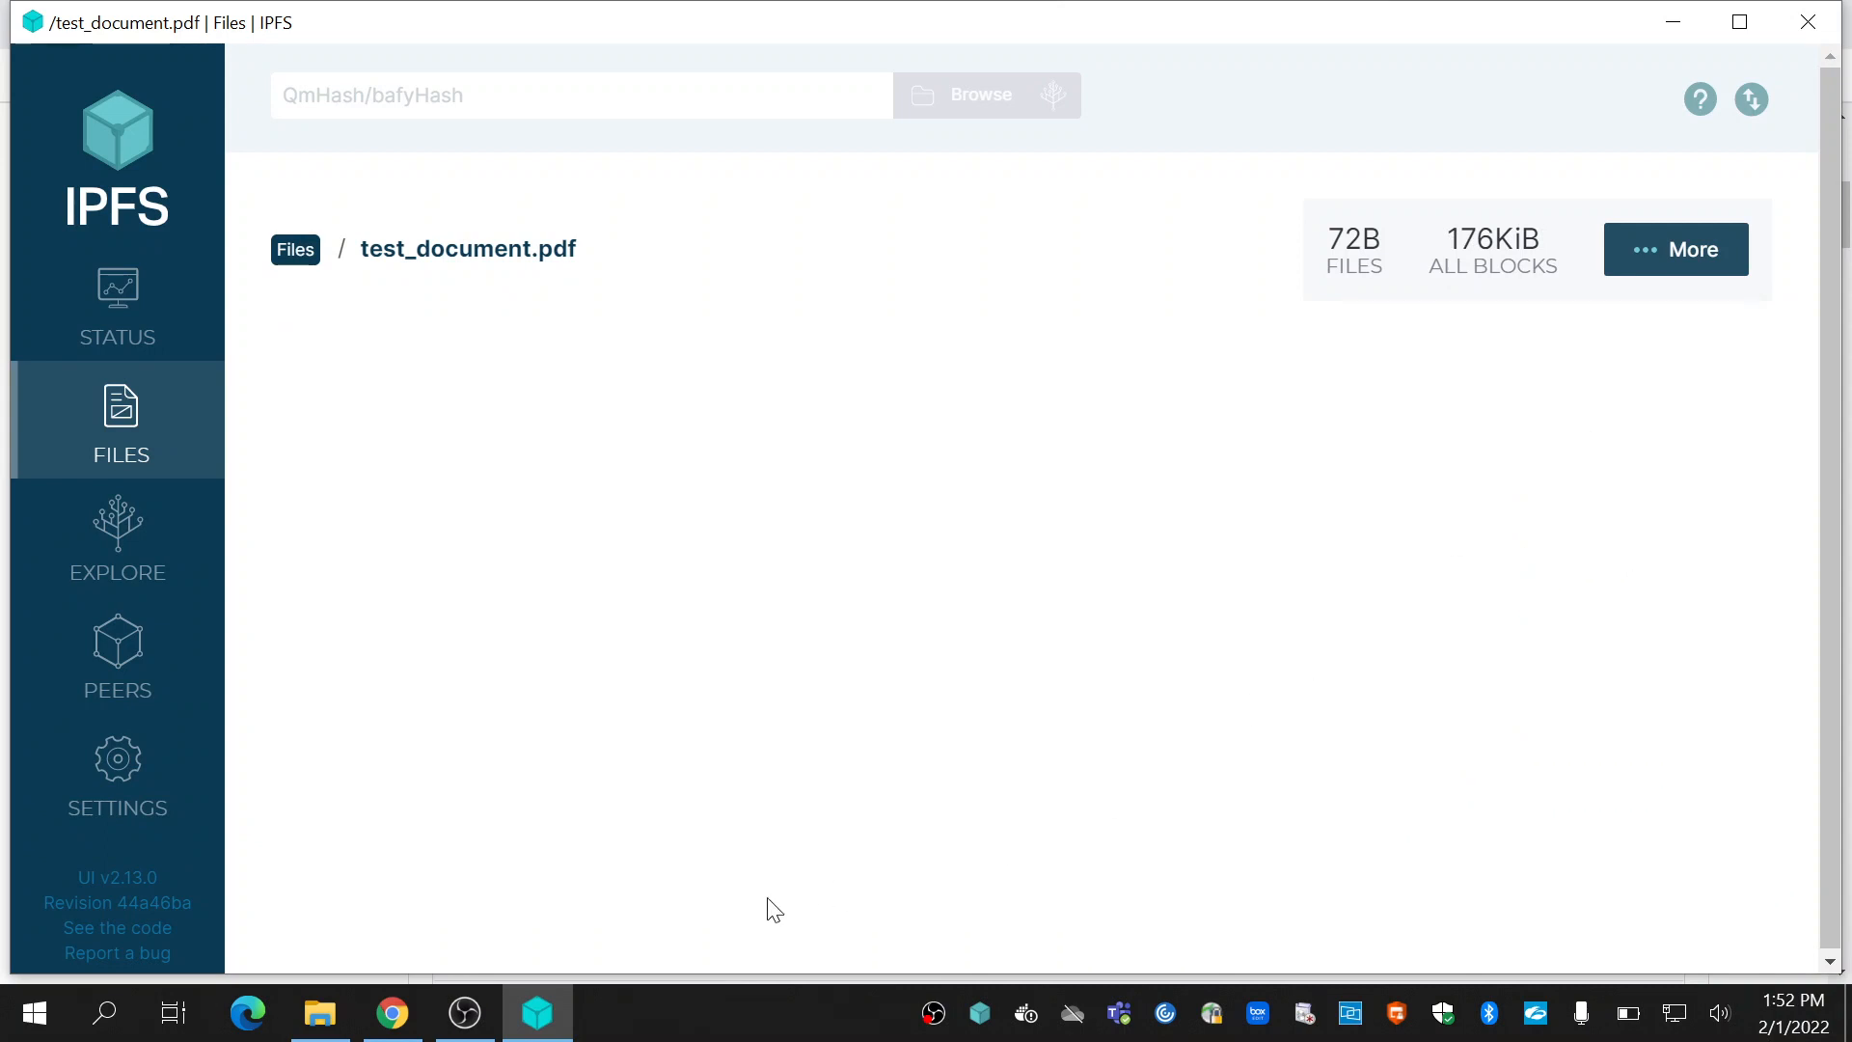
pyautogui.click(390, 1012)
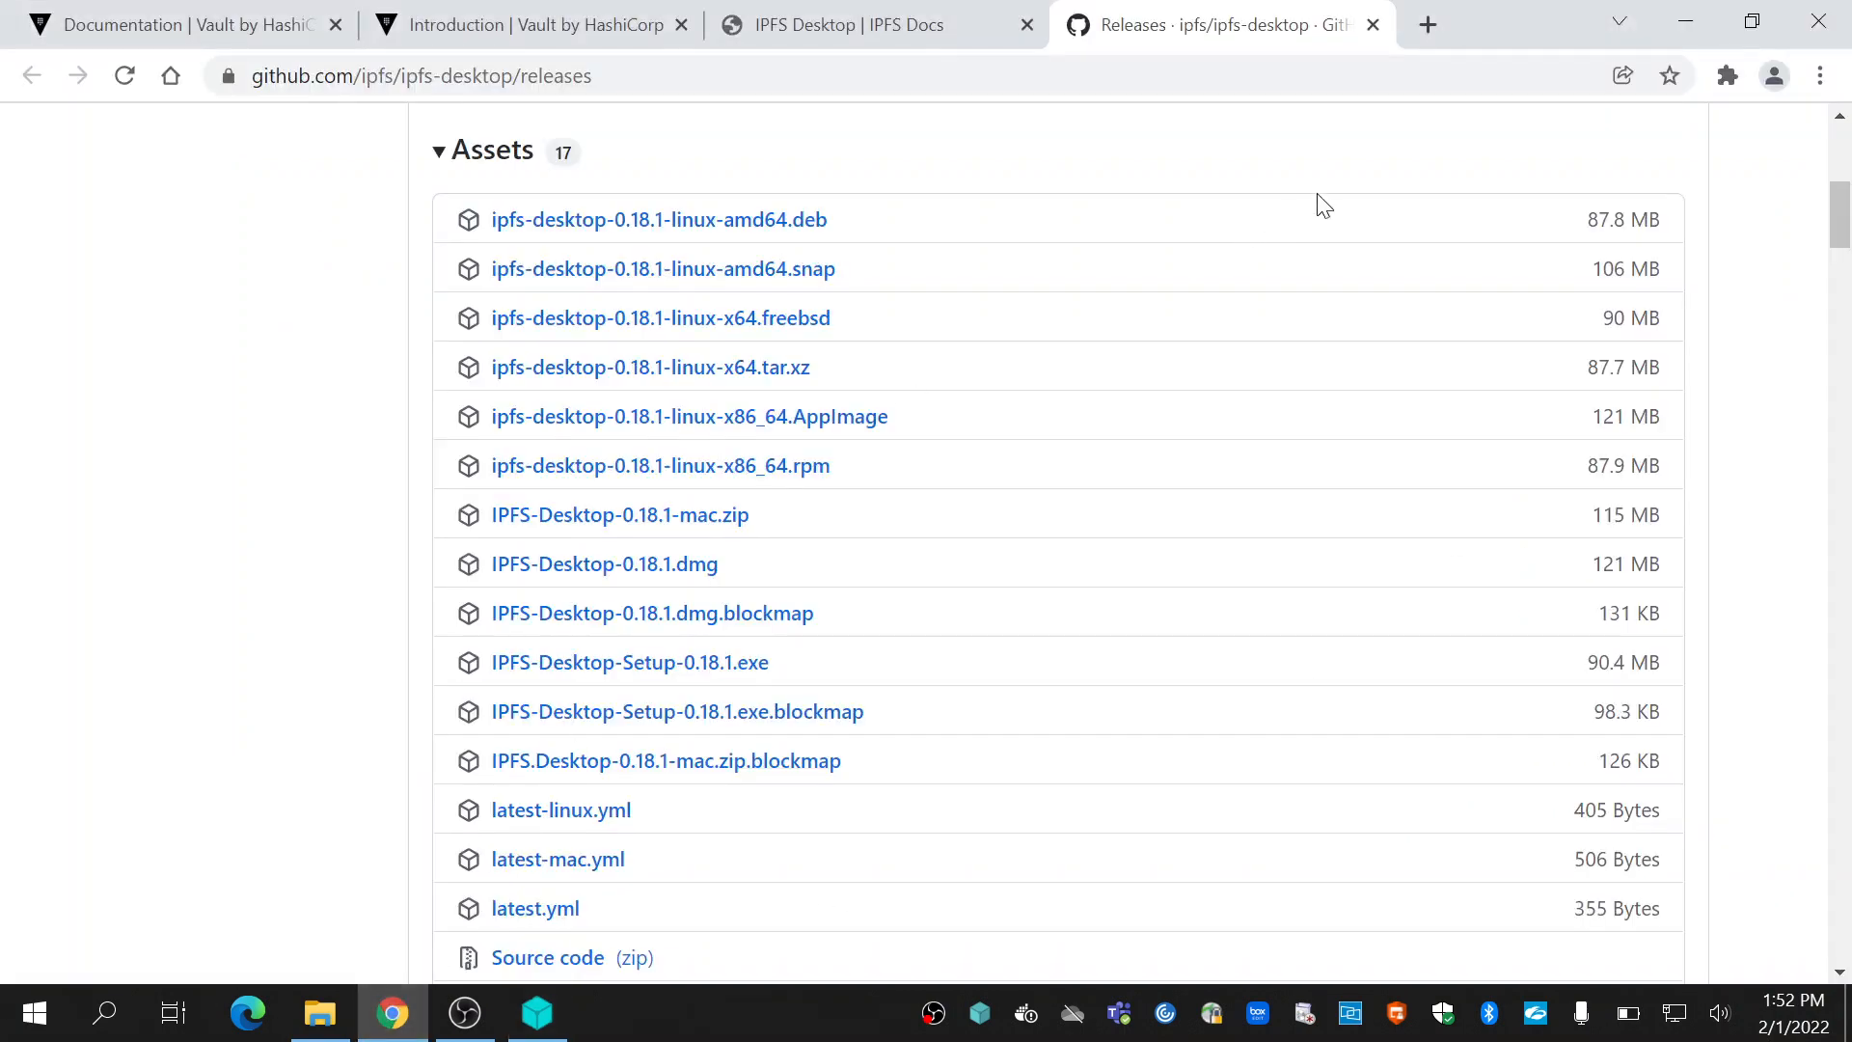
pyautogui.click(1493, 23)
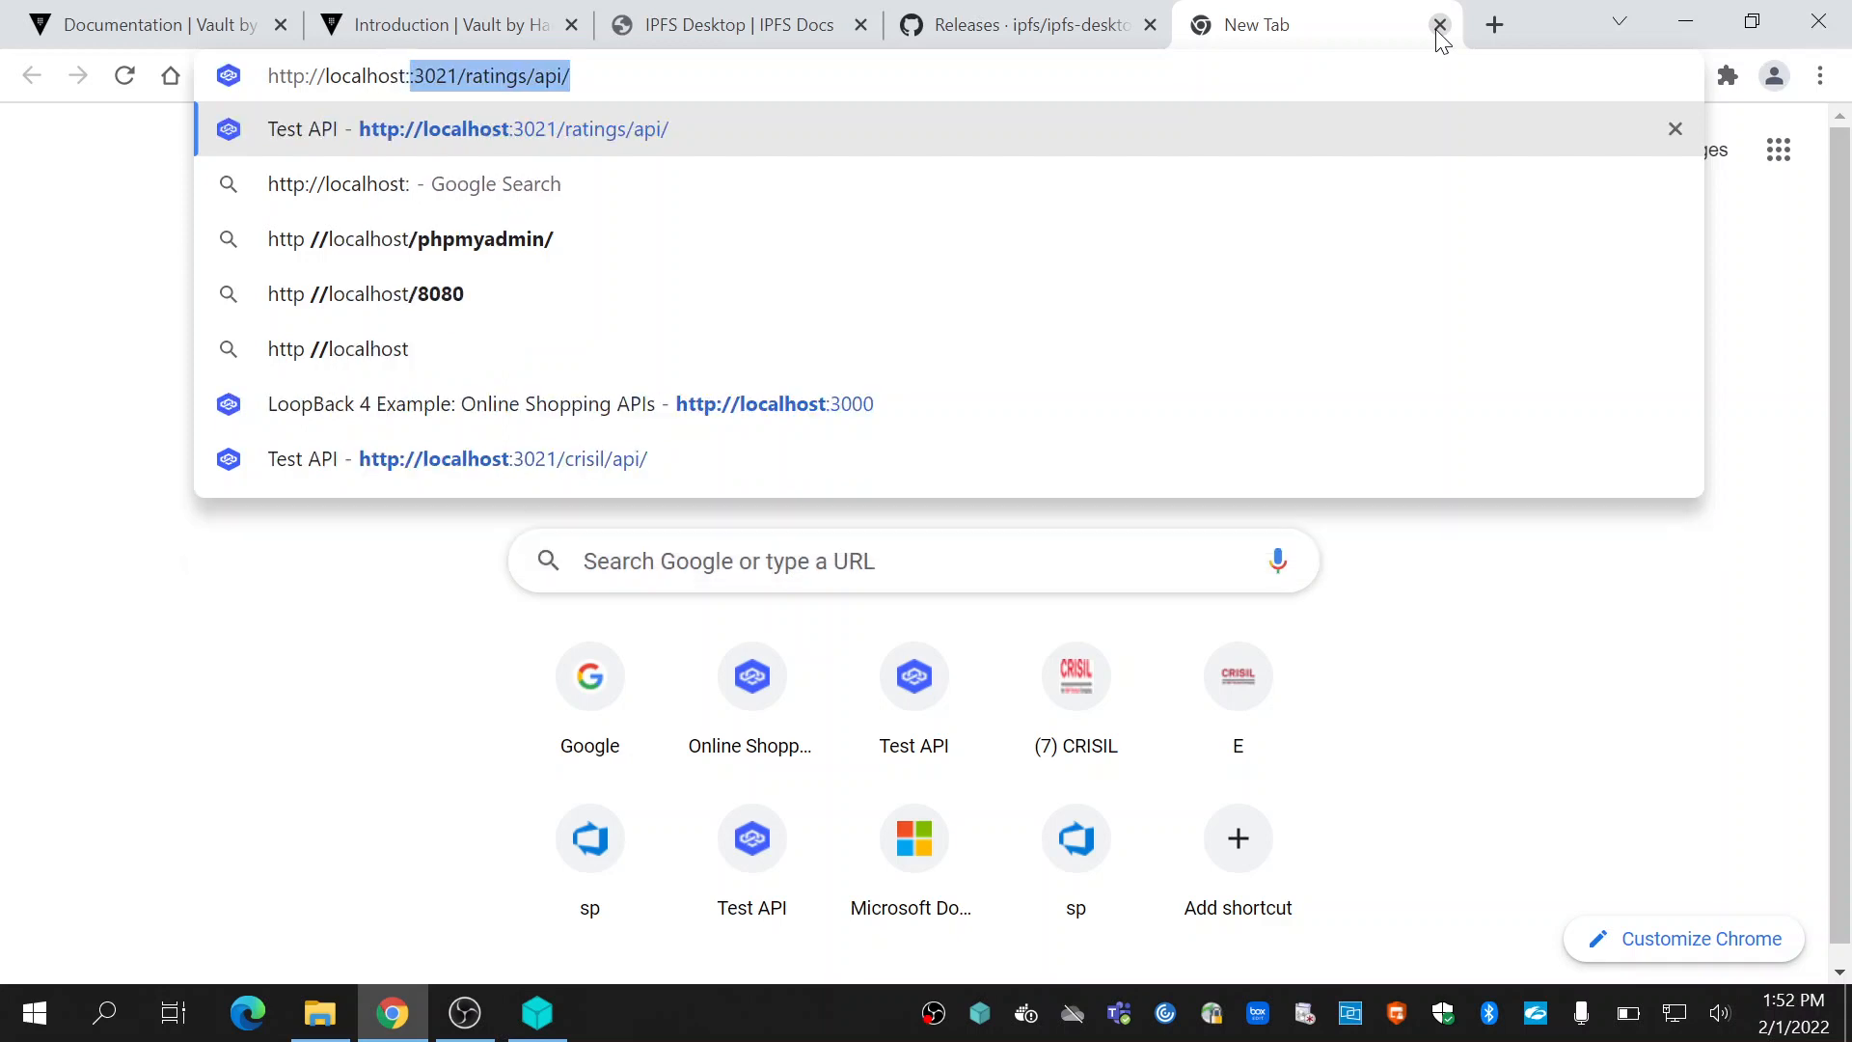
pyautogui.write('http://localhost:8080/i')
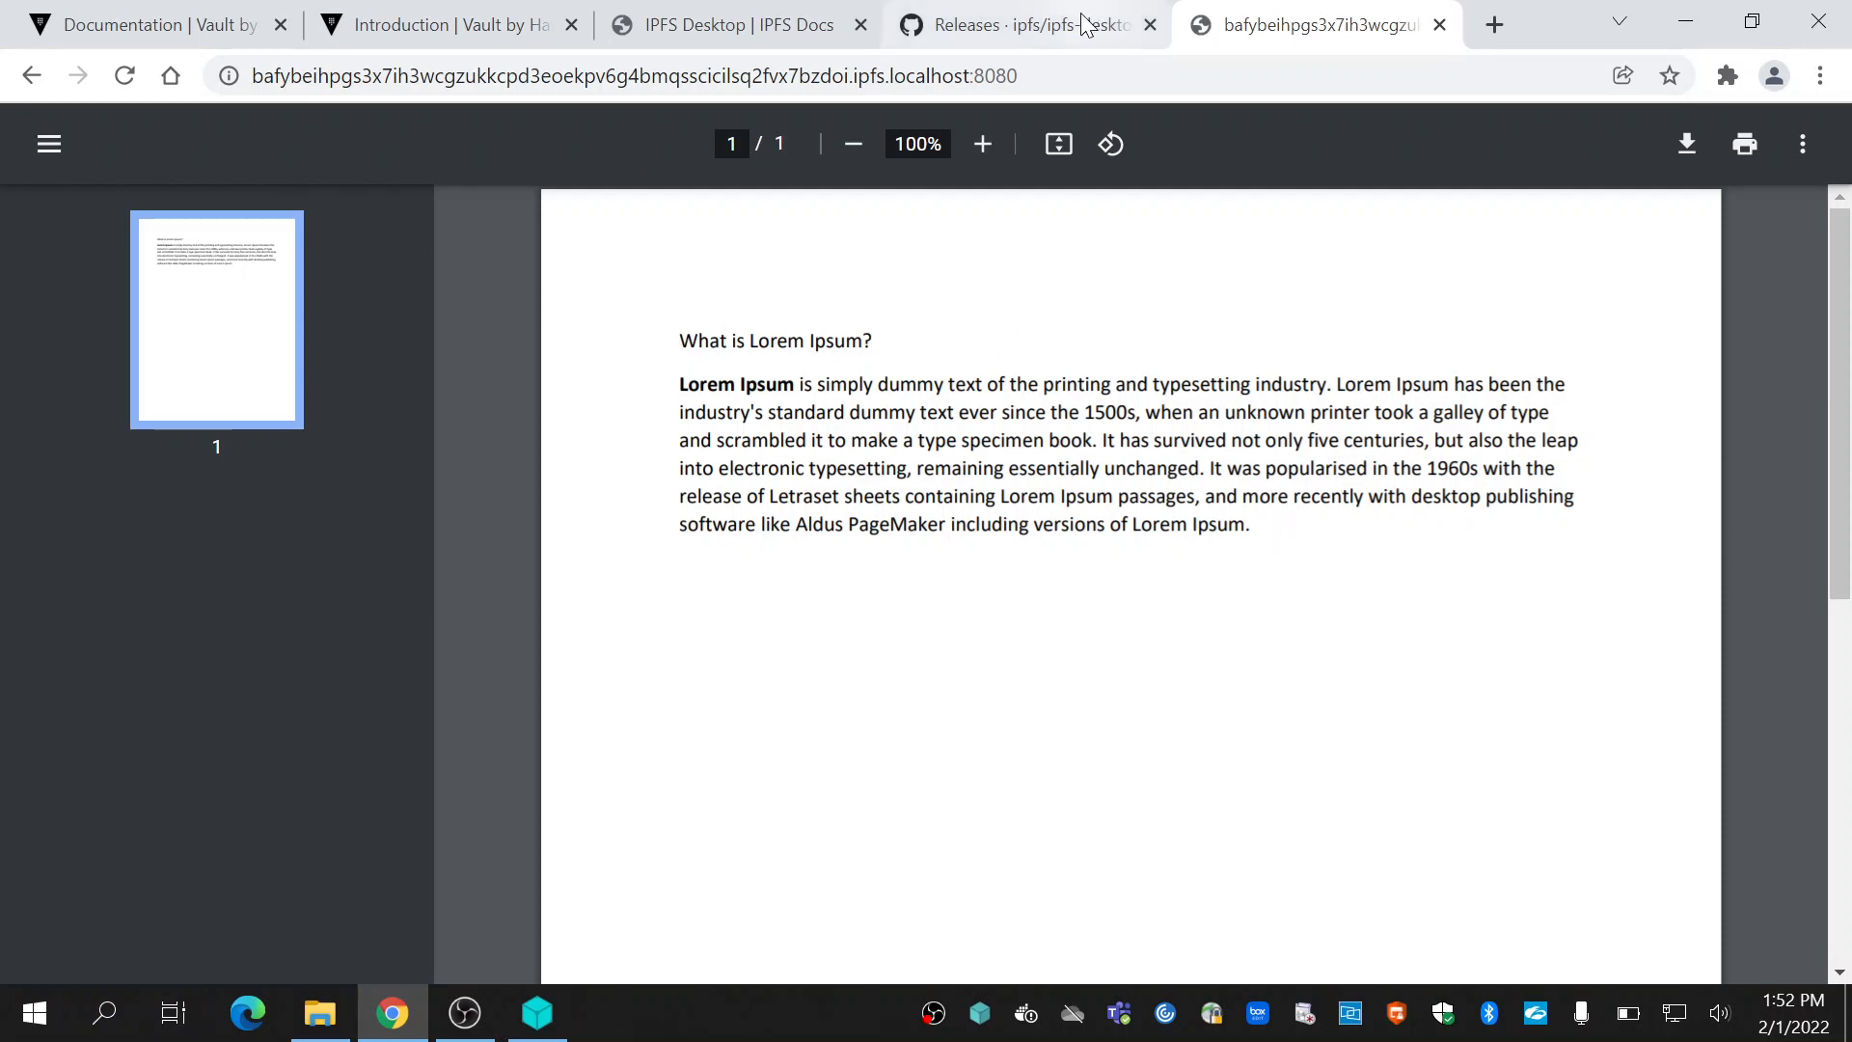
pyautogui.moveTo(537, 1014)
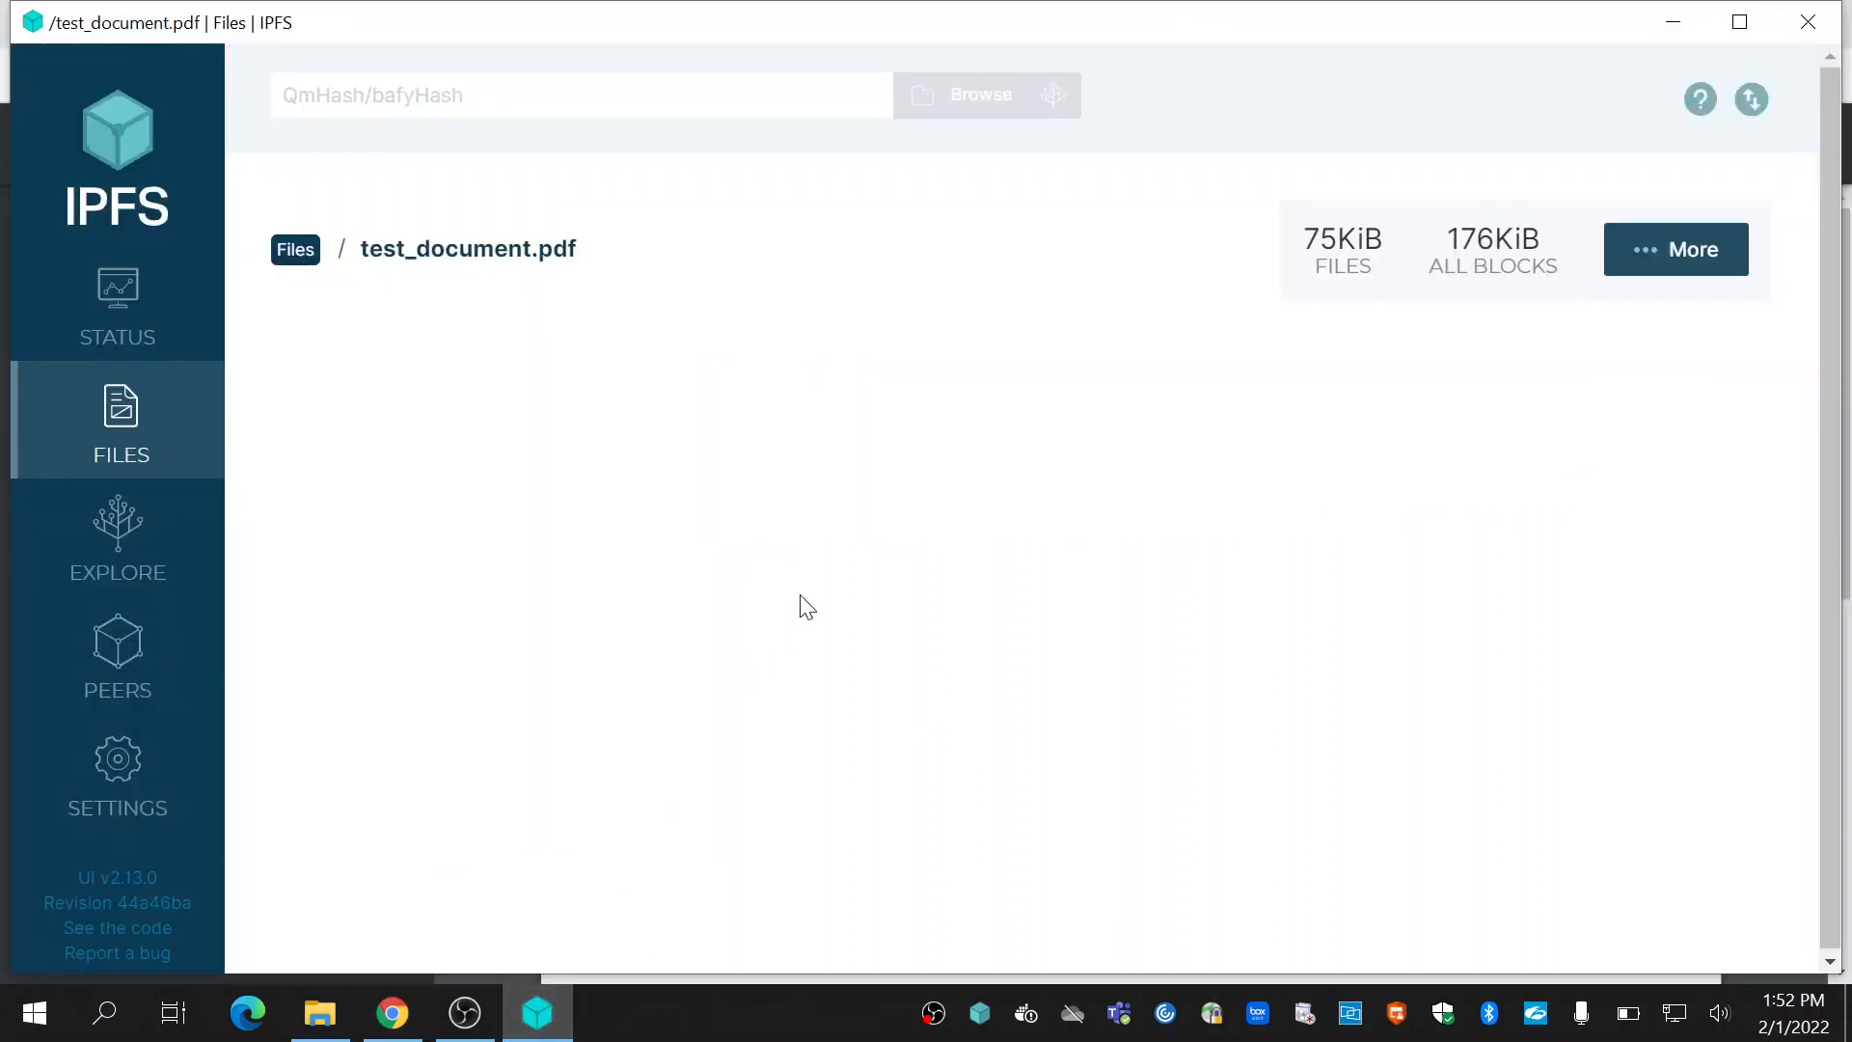
pyautogui.moveTo(121, 421)
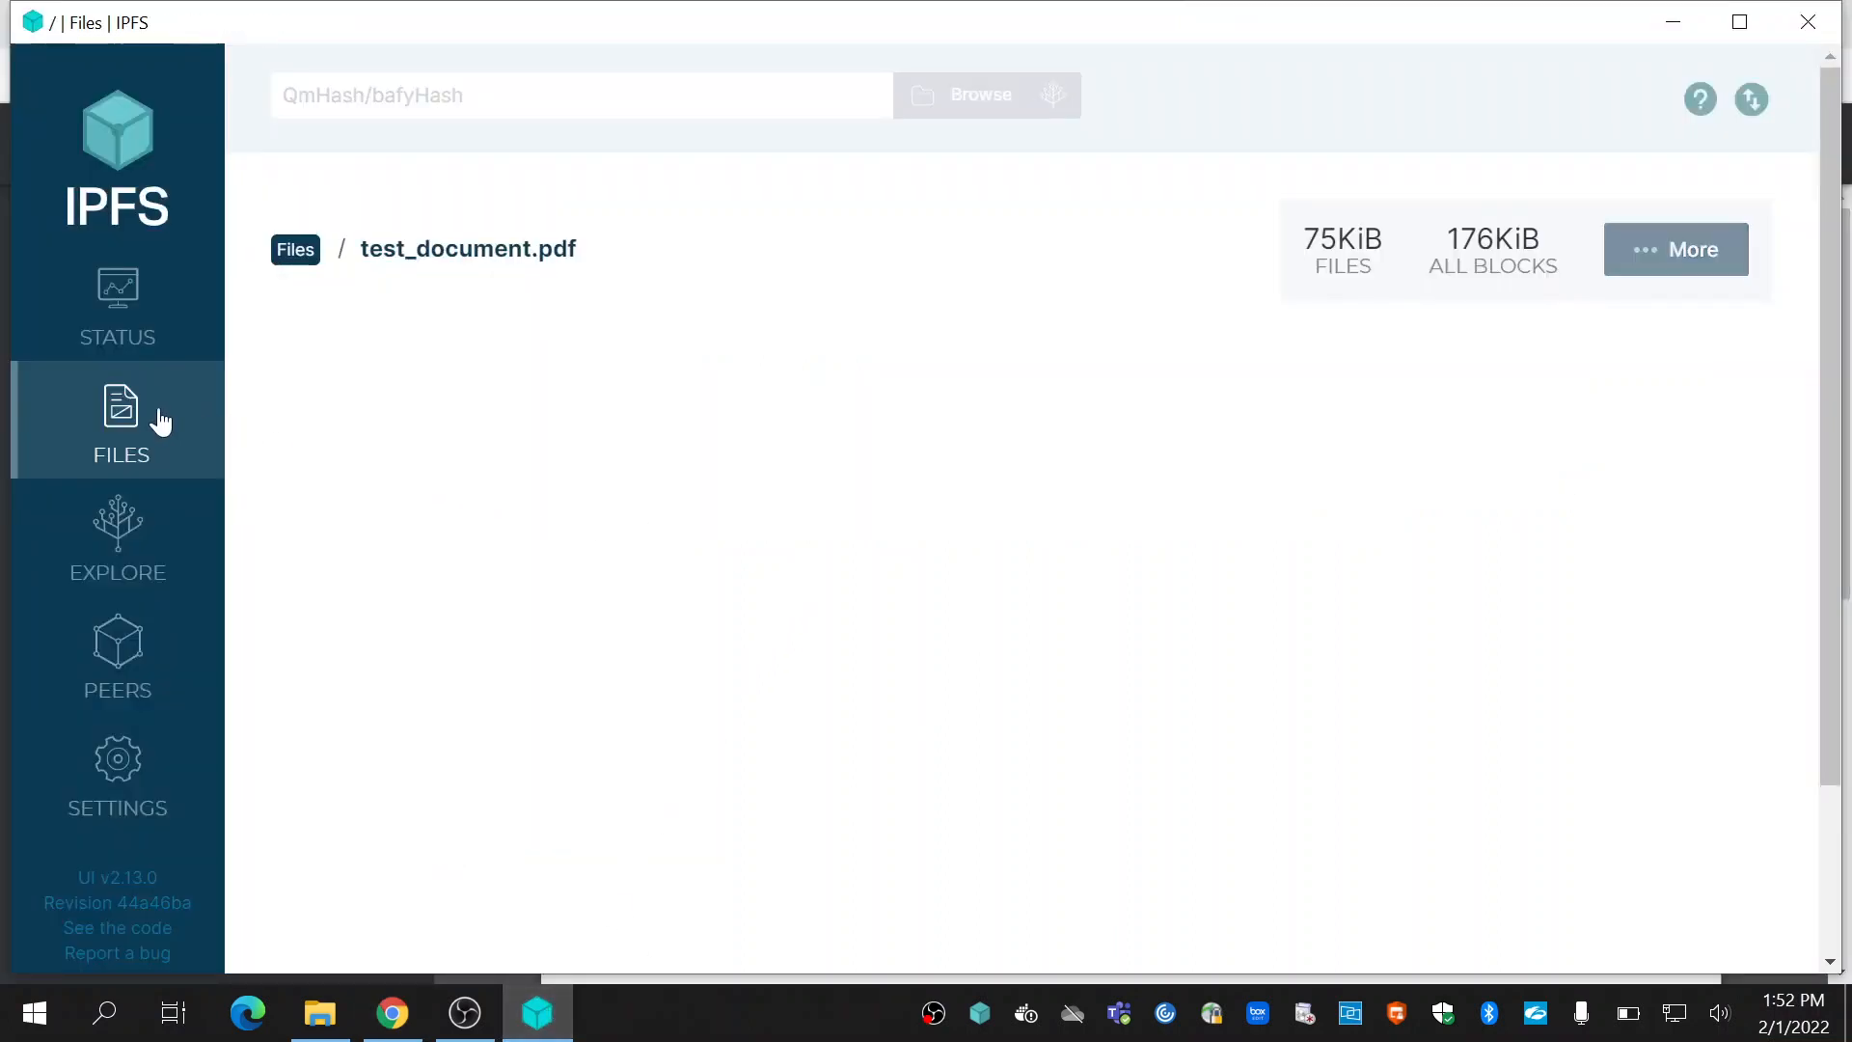
# - View the Files list with 123.txt and test_document.pdf, then return to Chrome
pyautogui.click(295, 249)
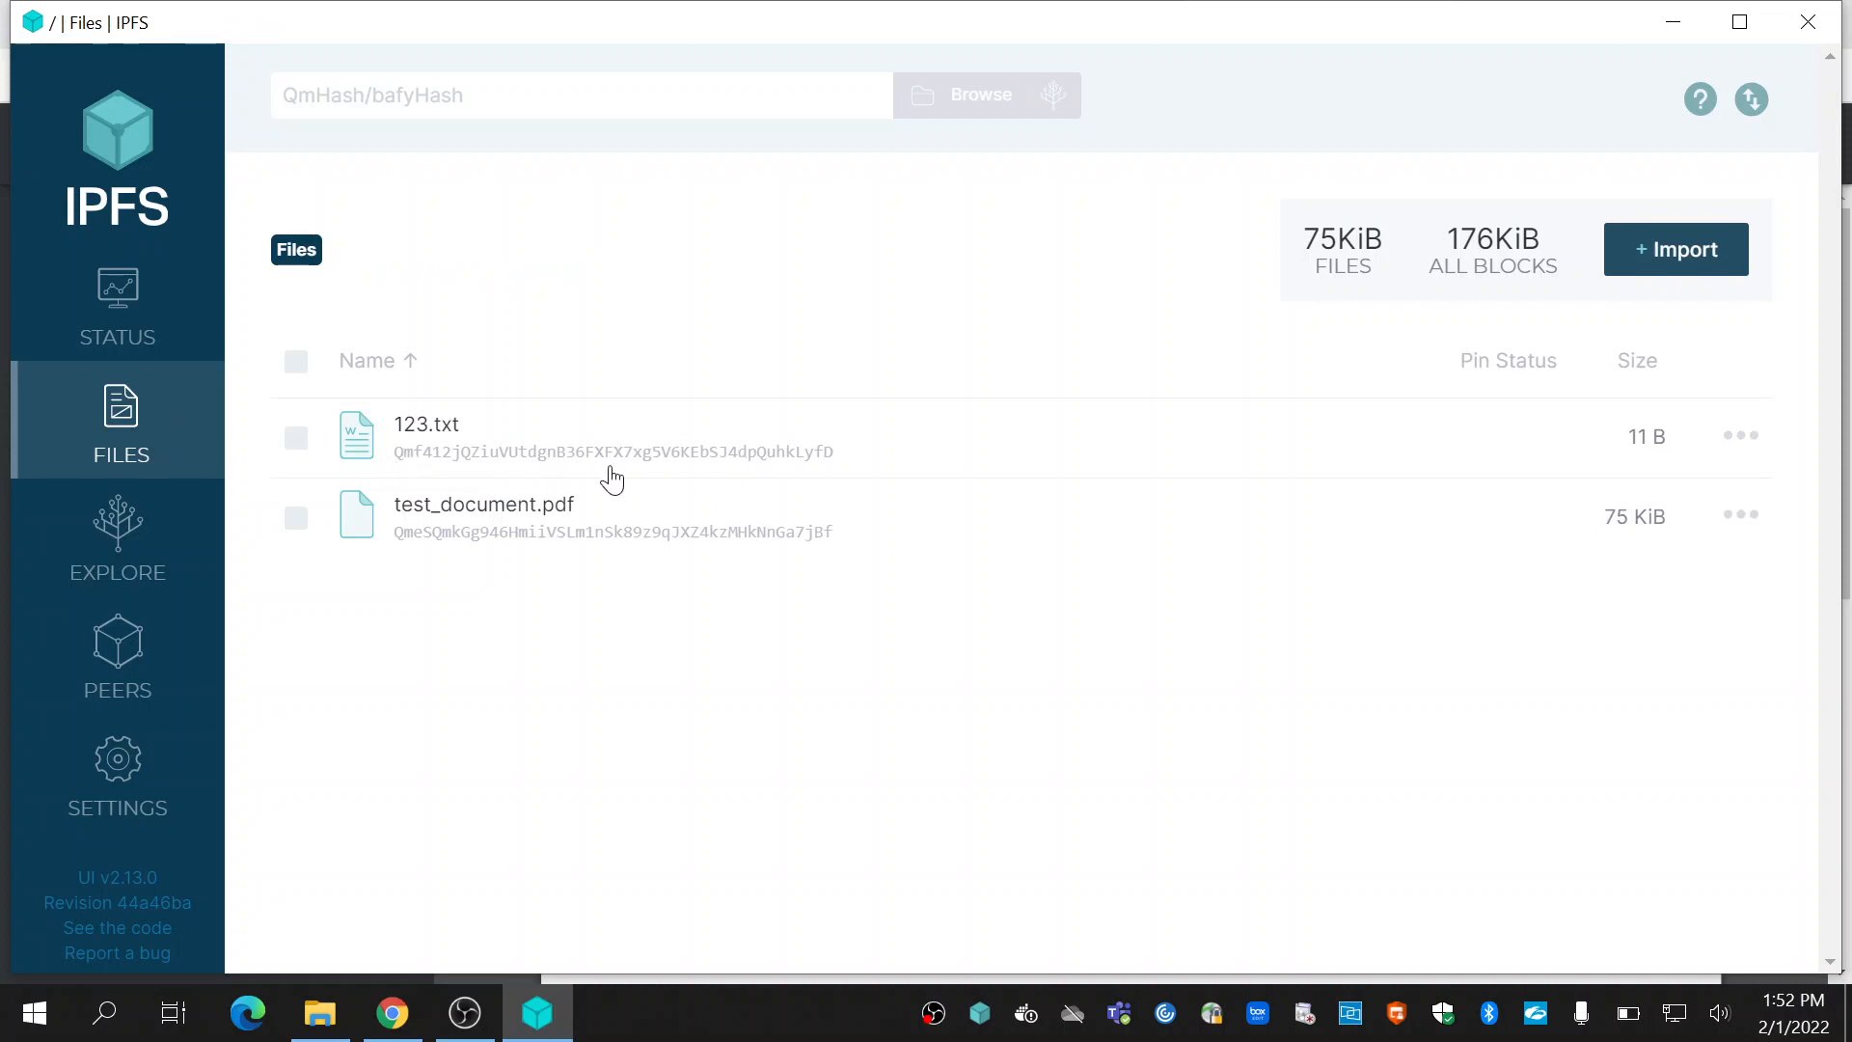
pyautogui.moveTo(842, 467)
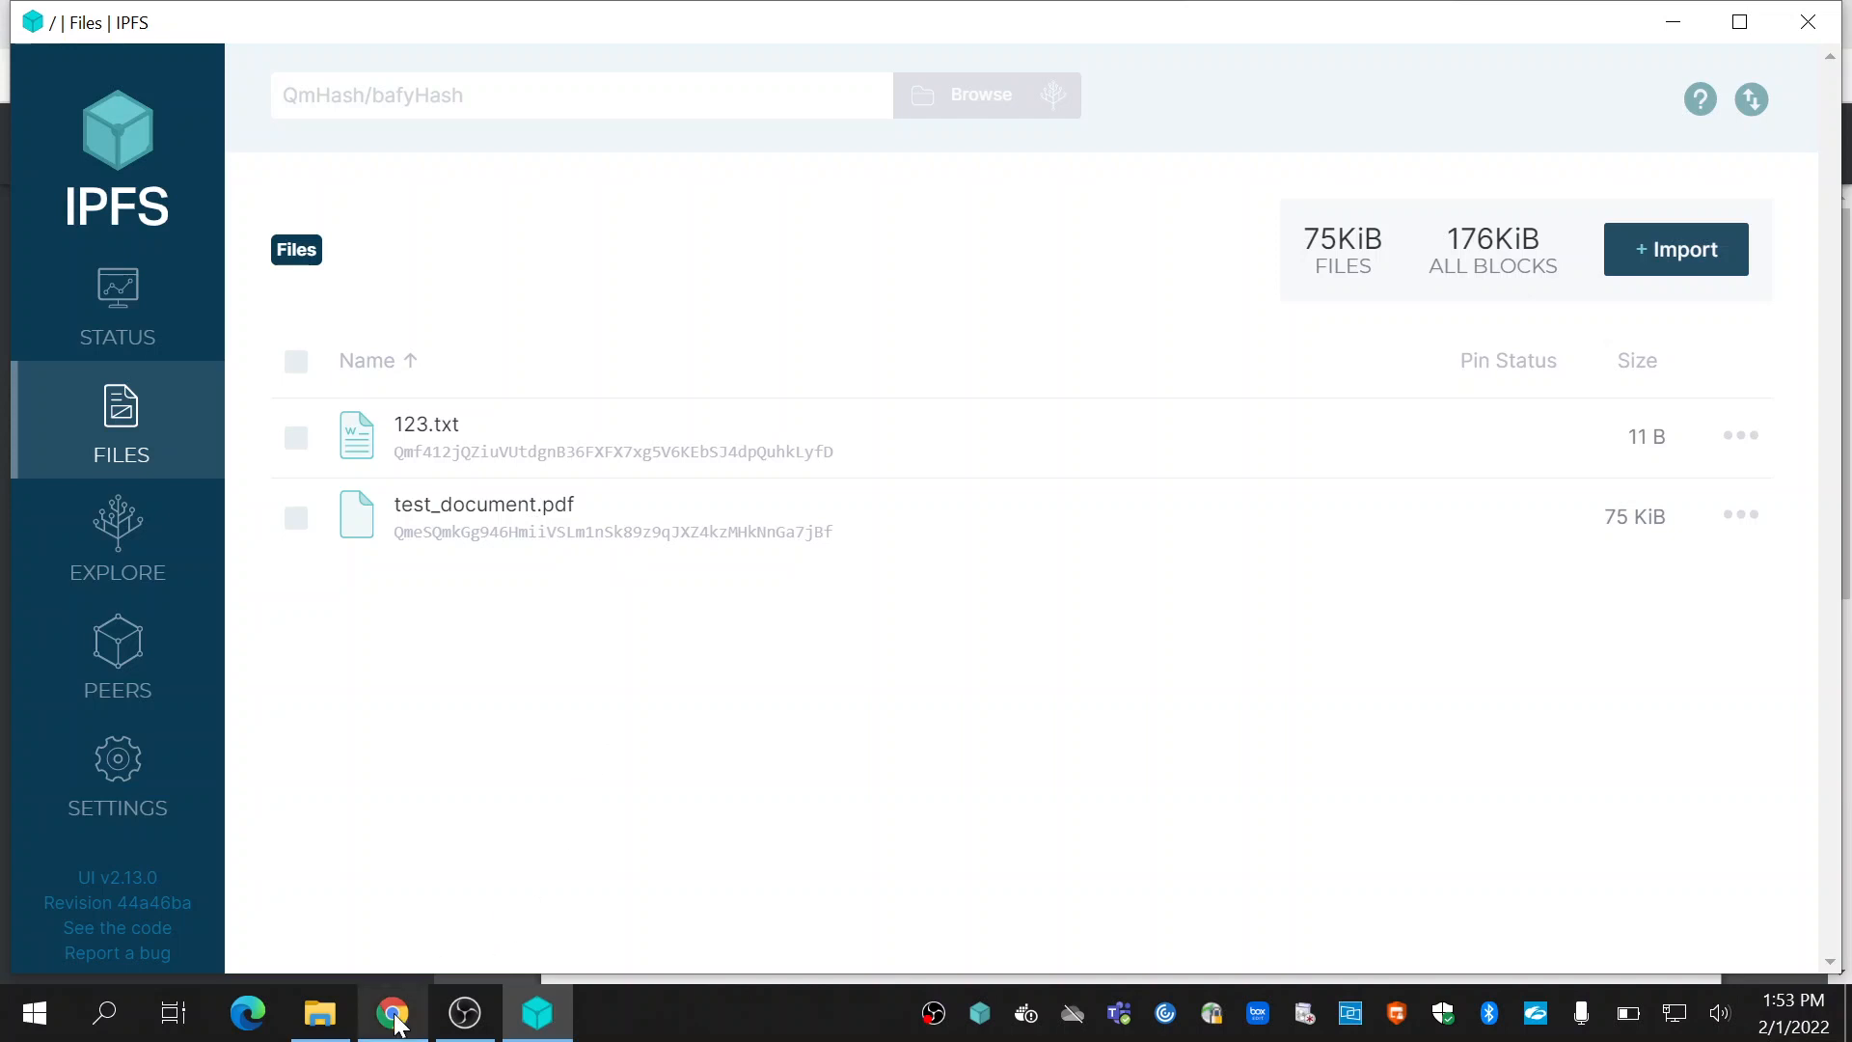
pyautogui.click(391, 1014)
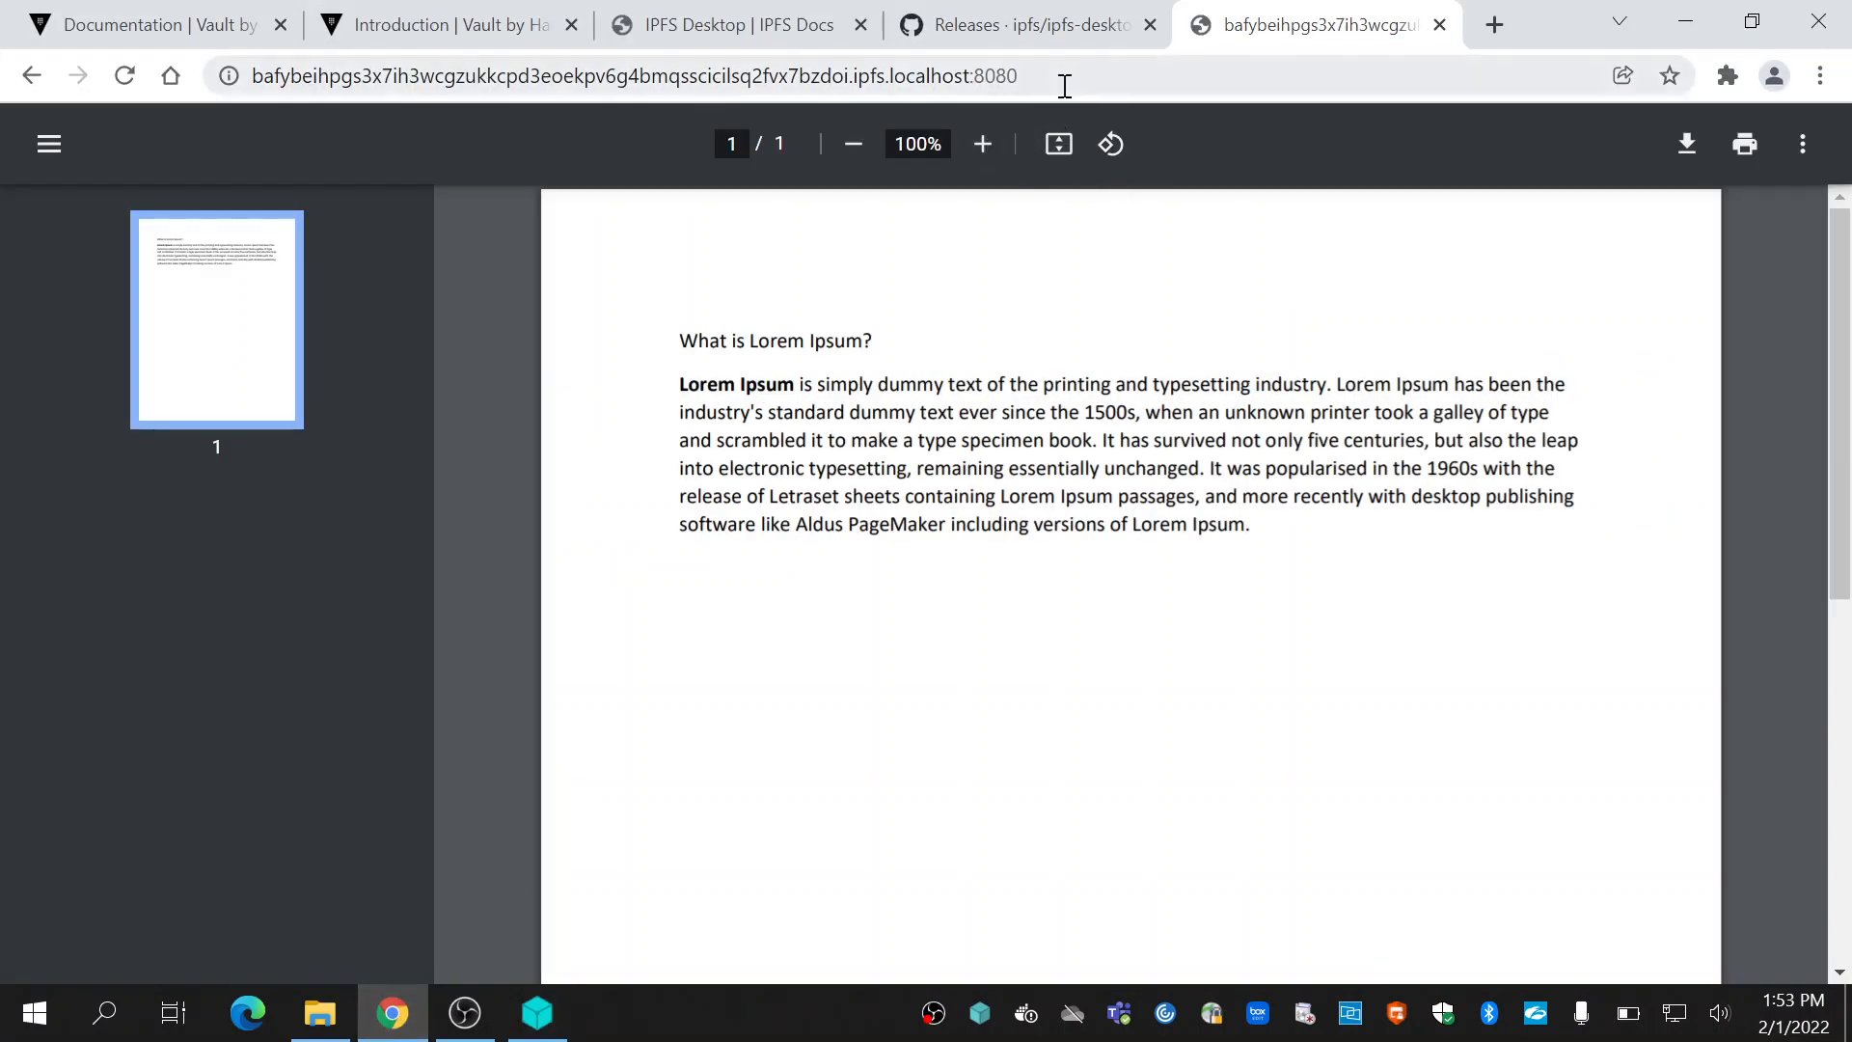